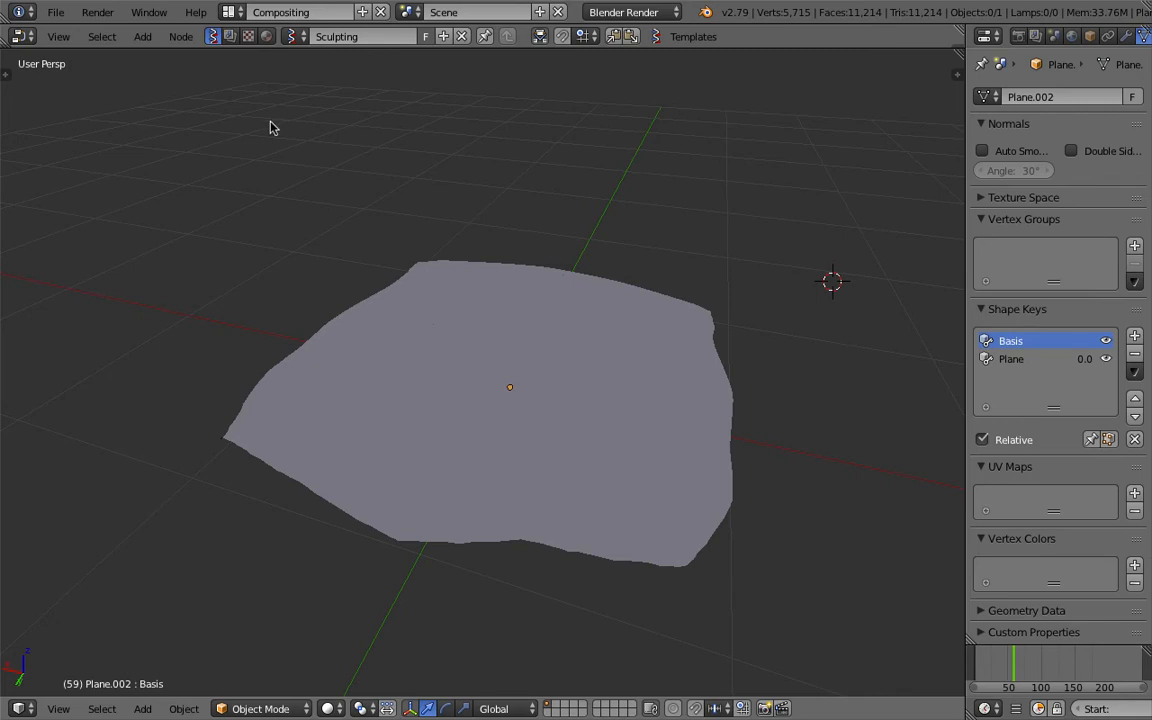
mouse_move(322, 206)
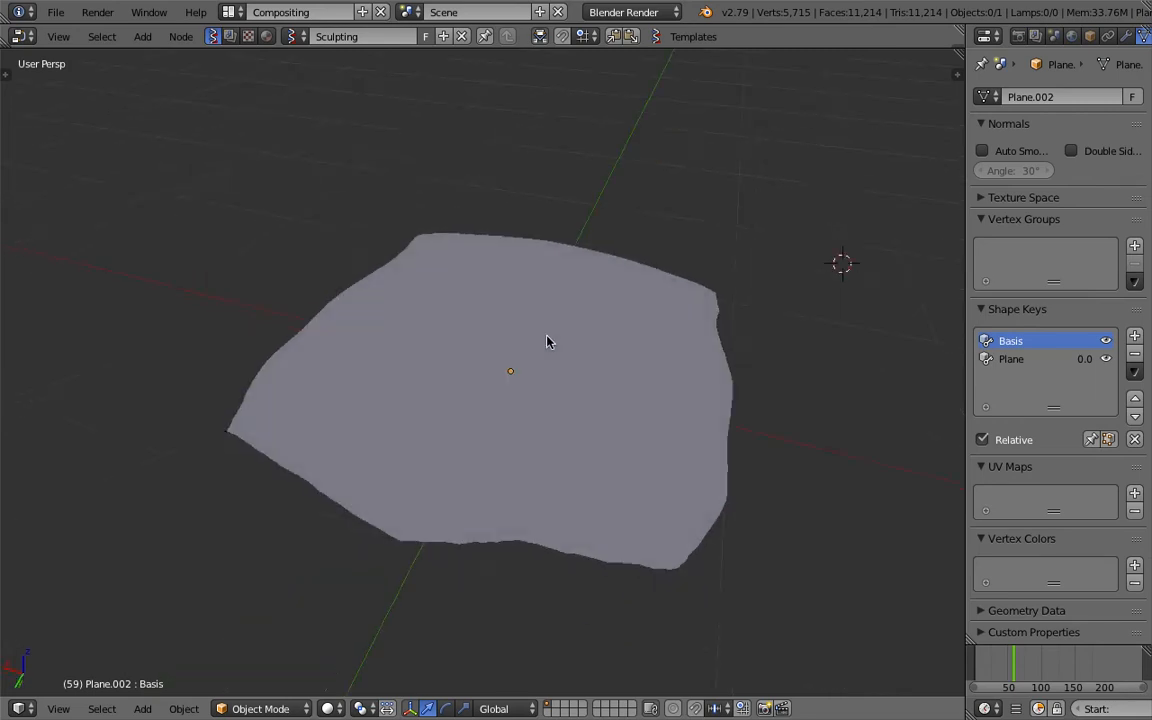
- Select the terrain plane and raise its shape key value to about 0.7
click(510, 370)
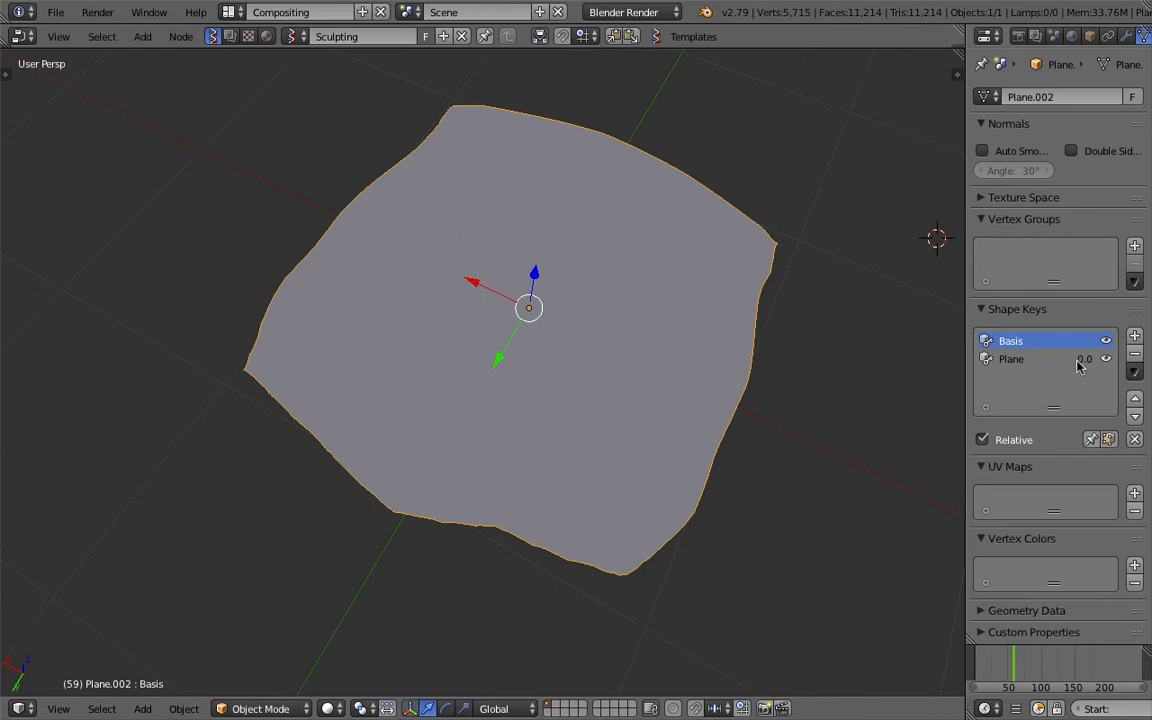
drag(1084, 360, 1084, 360)
text(0.7)
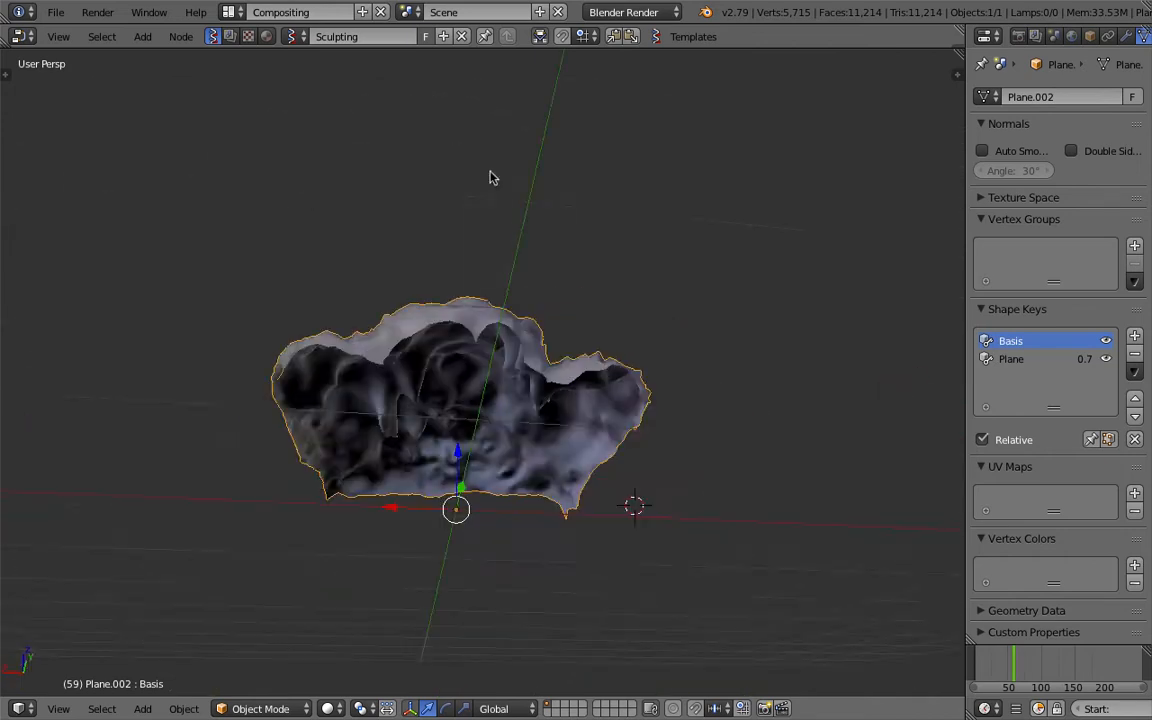
- Start a new file and delete the default cube, camera and lamp
click(56, 12)
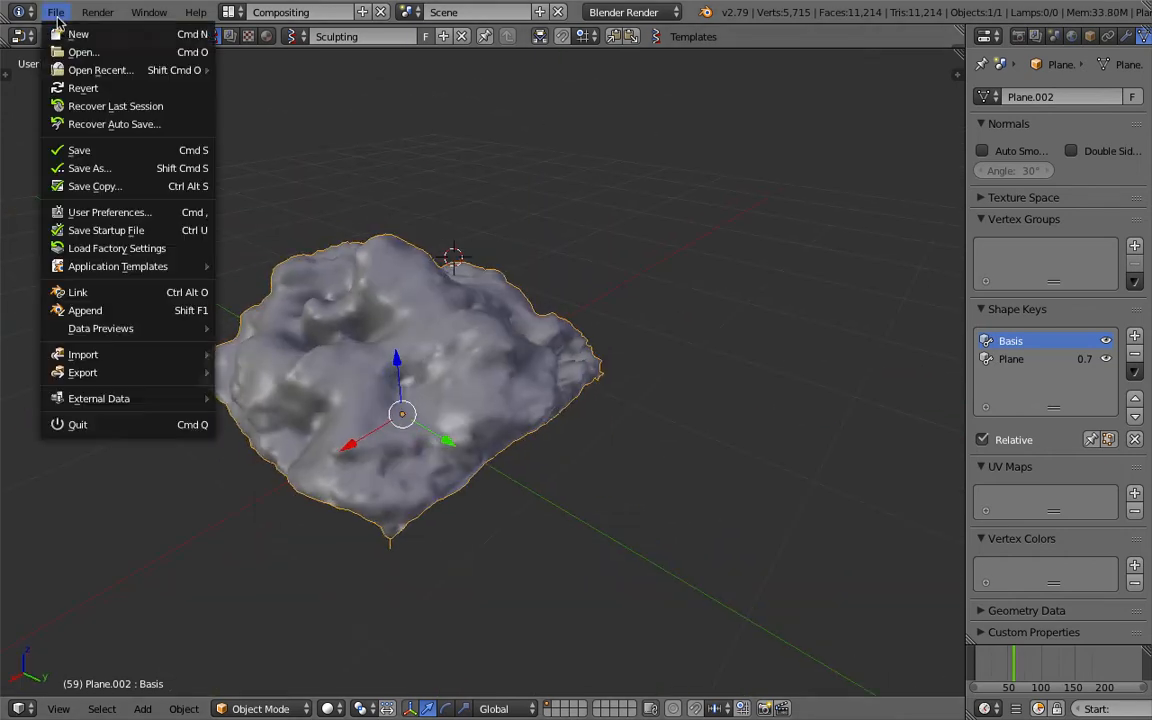
click(78, 32)
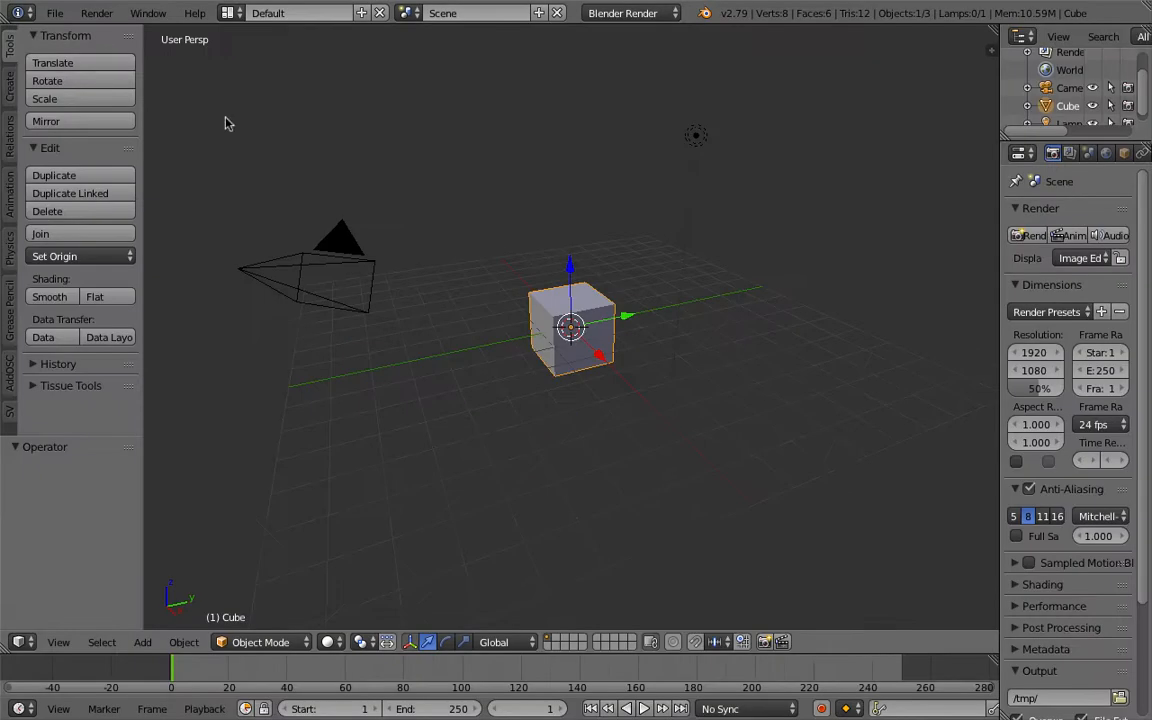
key(a)
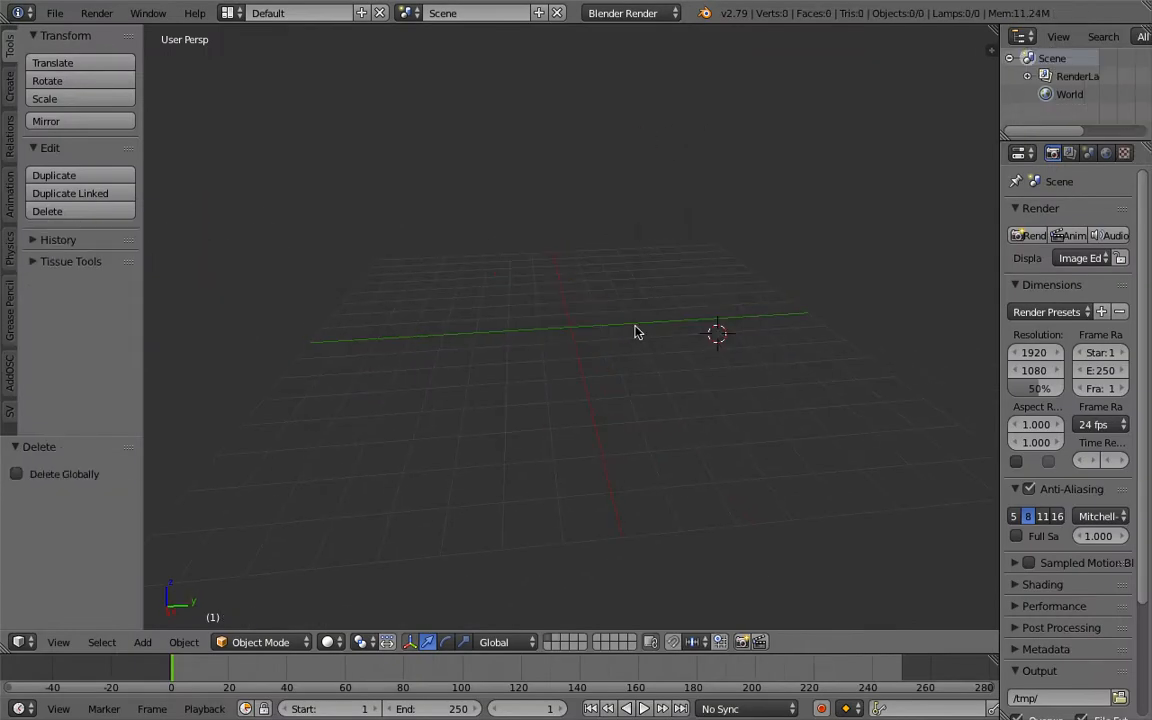
- Save the emptied scene as a new blend file under the confirmed name
click(54, 12)
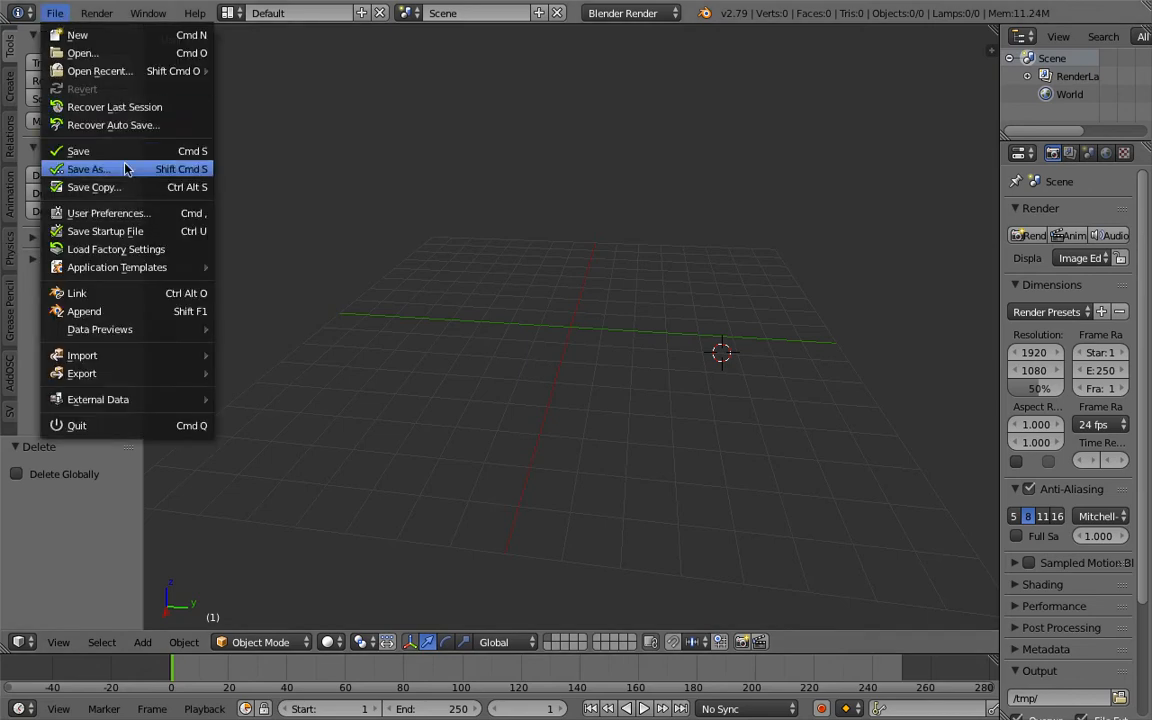
click(88, 168)
text(improv_sculpt_0)
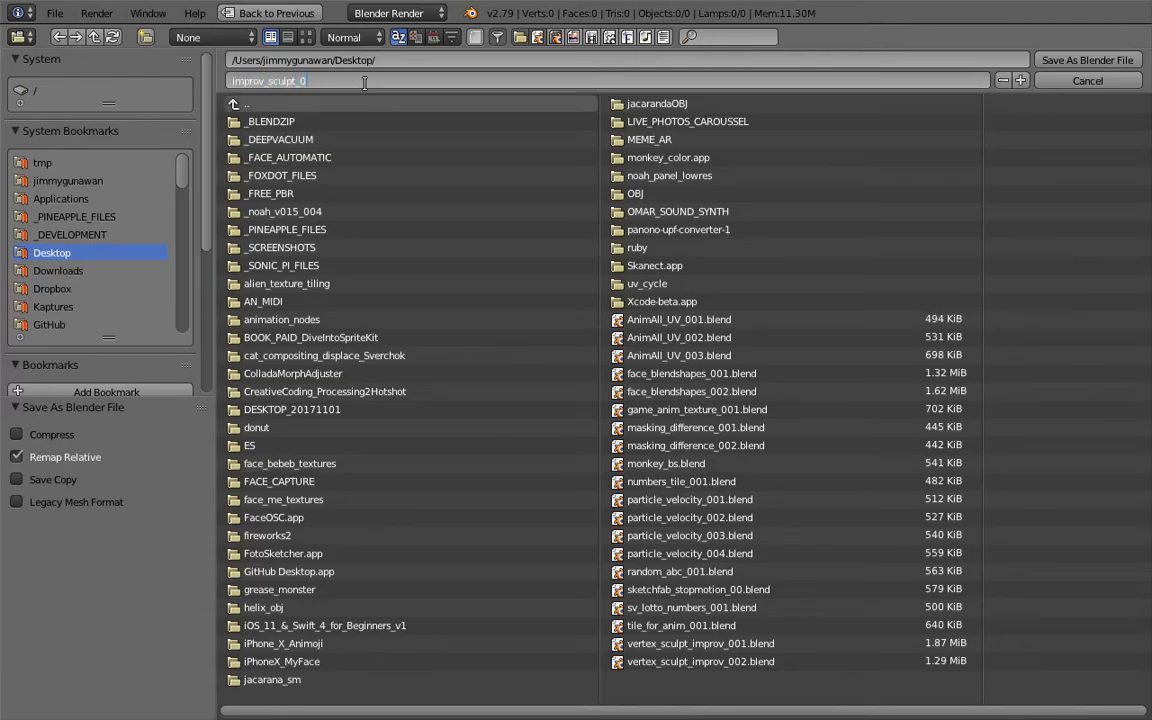
click(1088, 80)
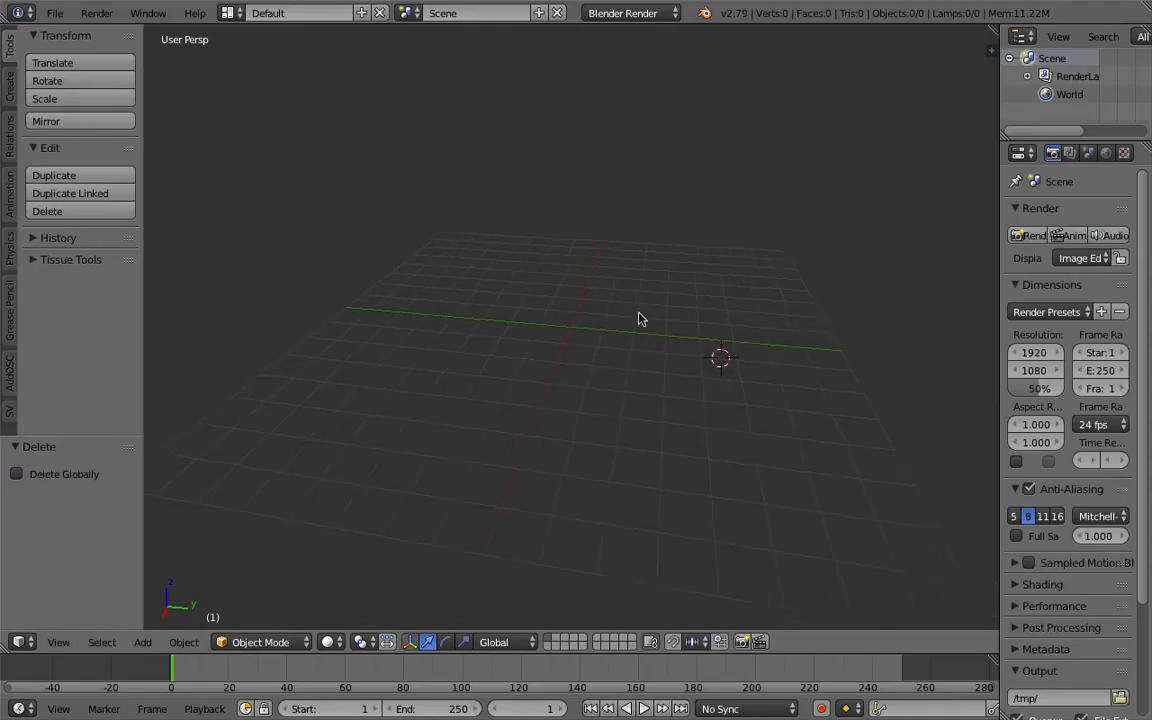
click(300, 12)
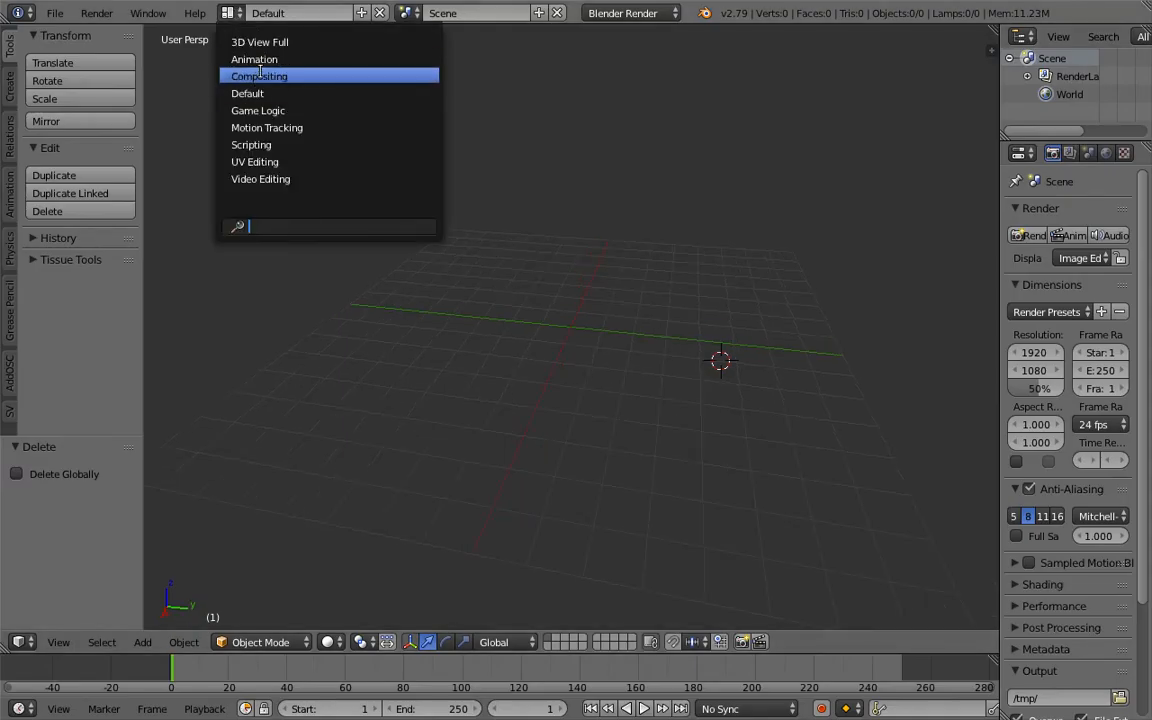
- Switch to the Compositing layout and create a new Sverchok node tree
click(260, 76)
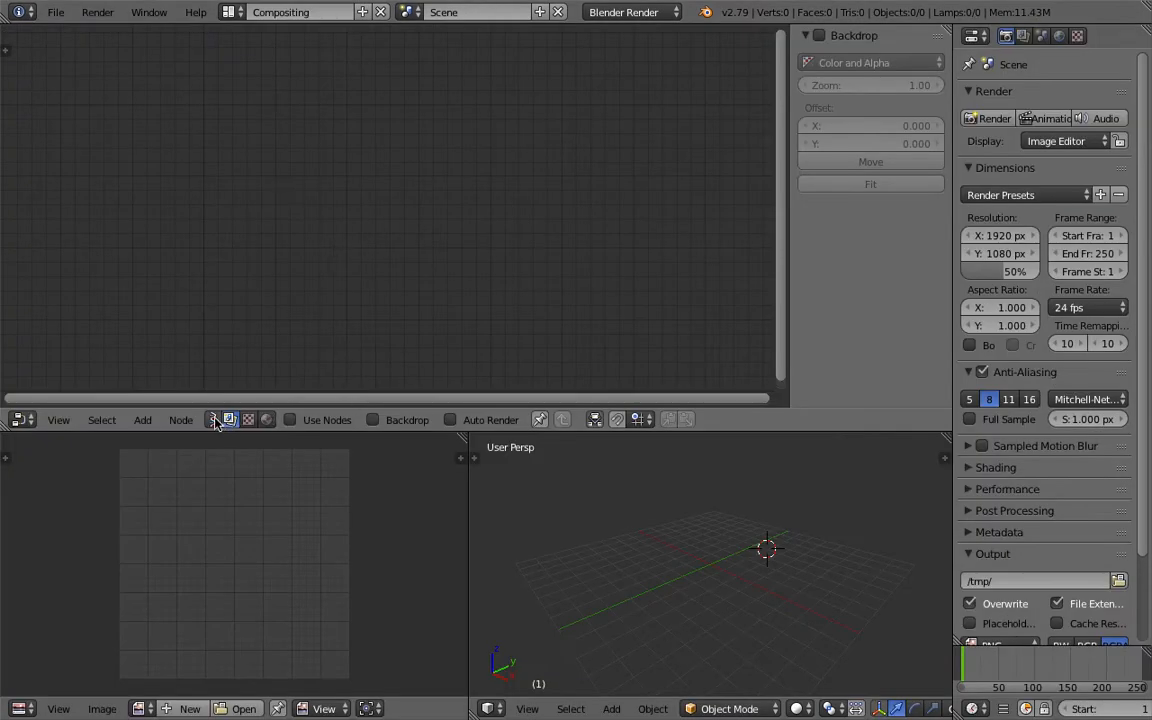
click(212, 420)
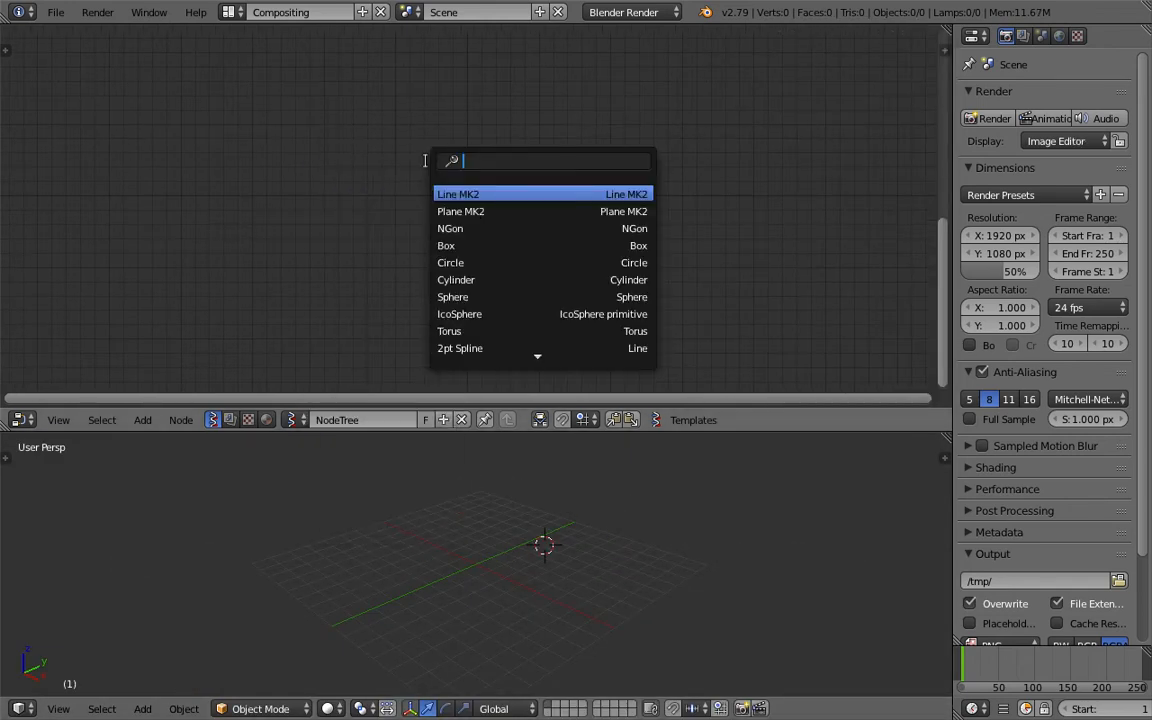
text(sc)
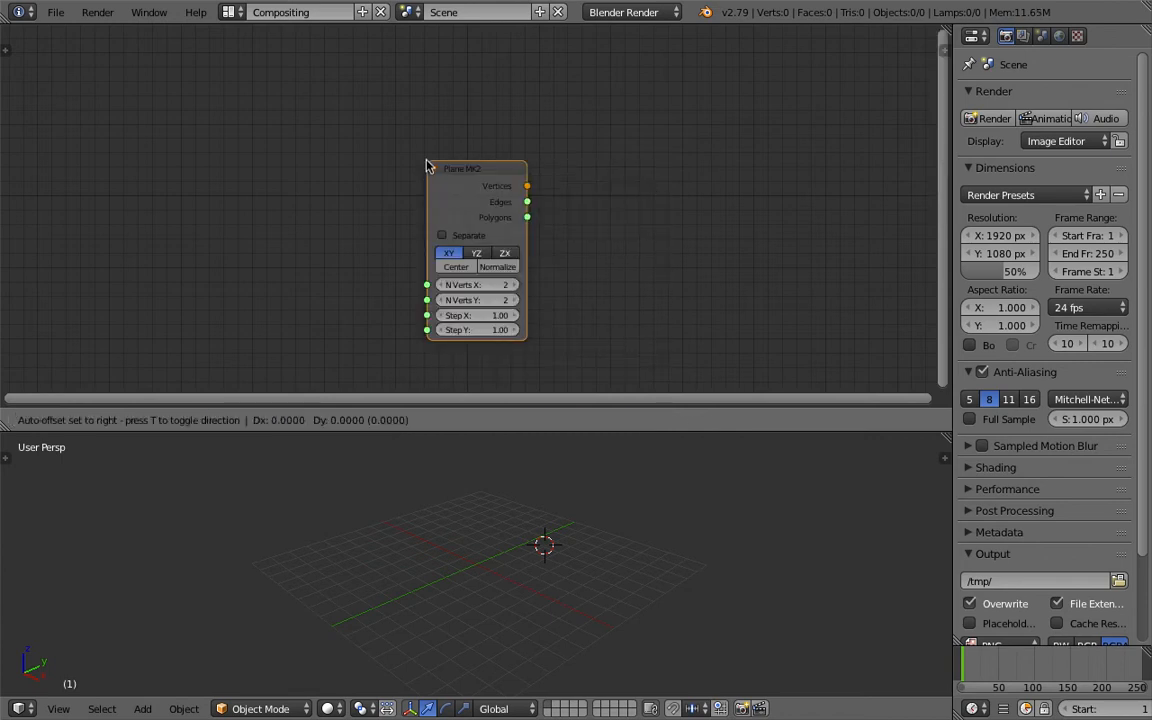
- Add a Viewer BMesh node and link the plane's vertices, edges and polygons into it
text(bmes)
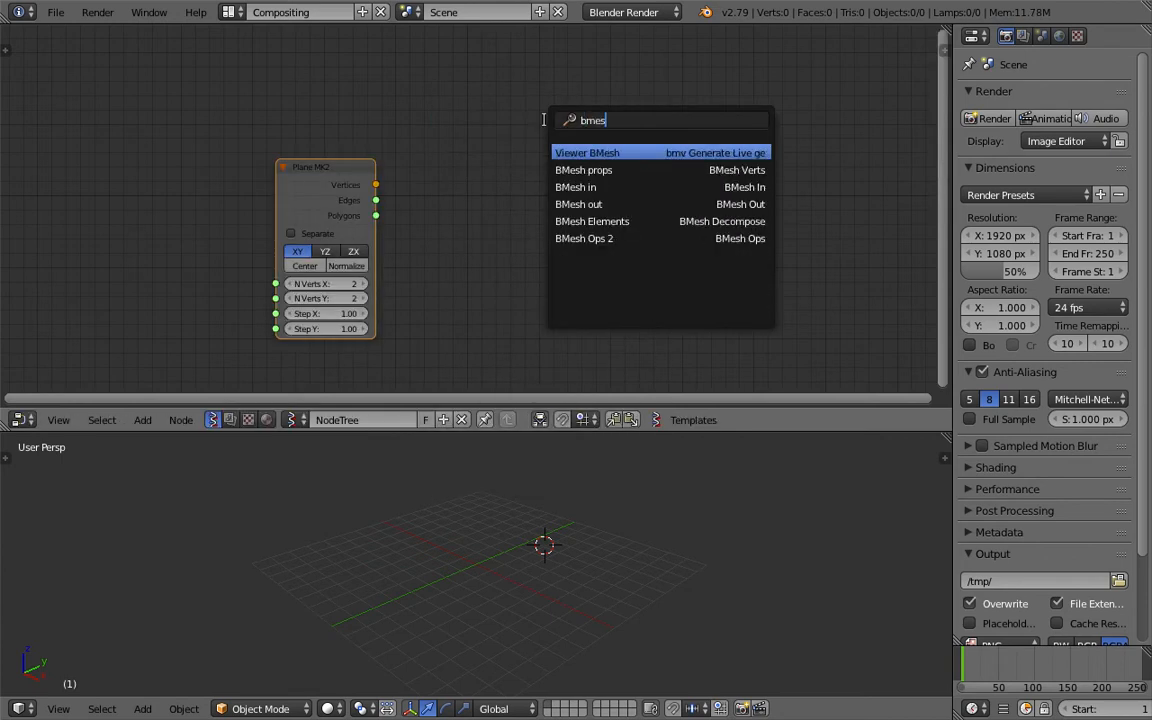
click(588, 152)
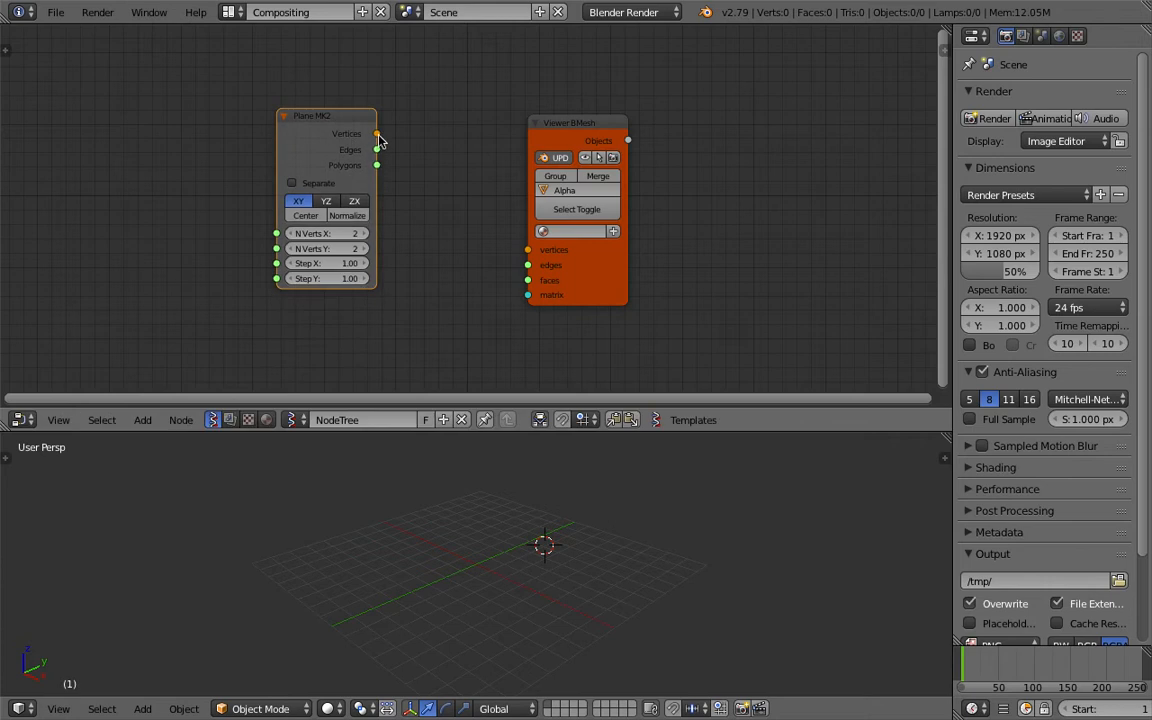
drag(376, 132, 528, 280)
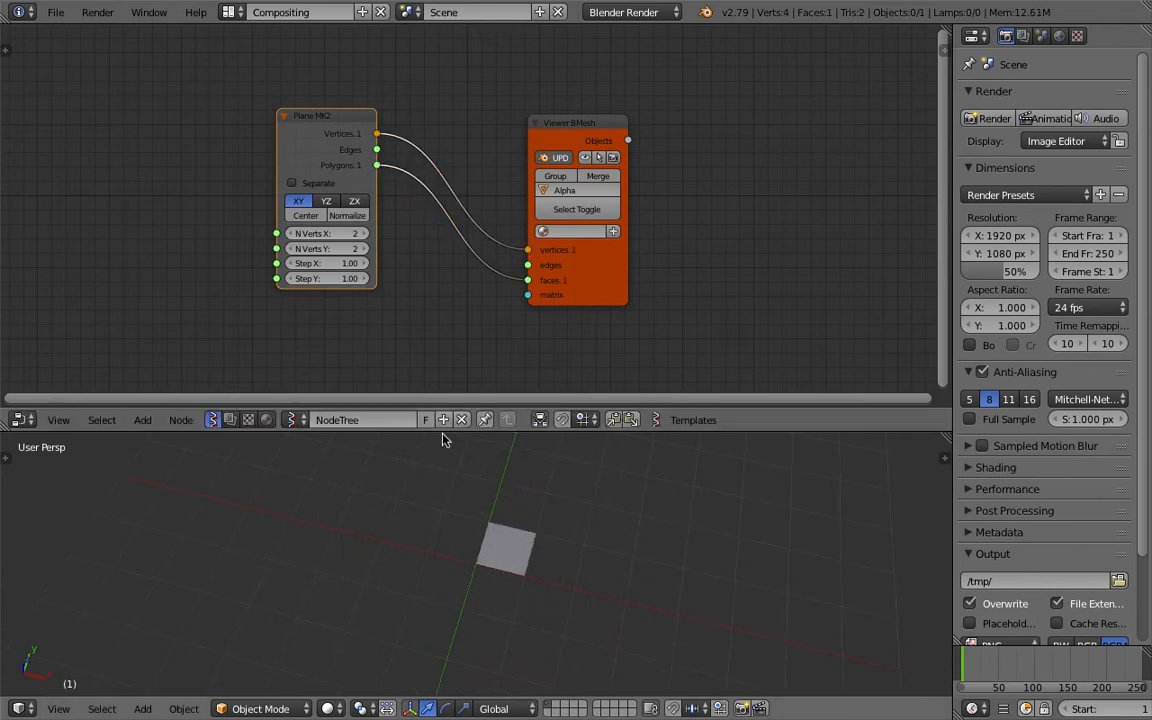
click(490, 560)
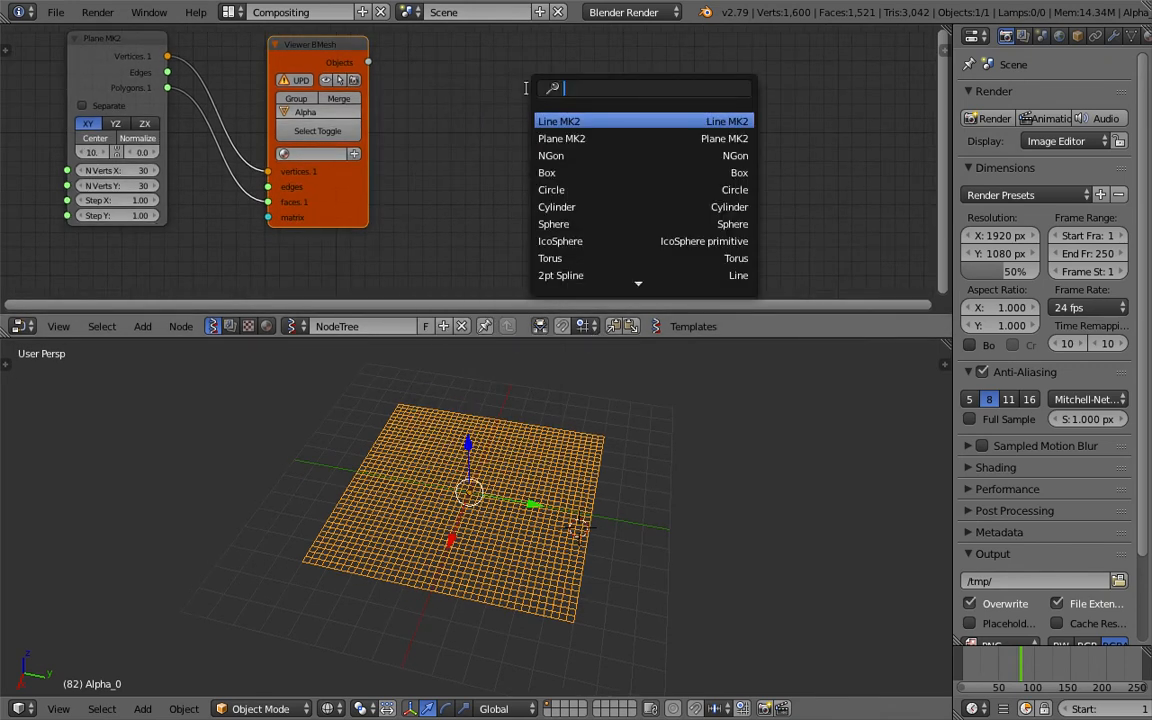
- Add a Vertex Sculpt Masking node for the Alpha_0 object and position it in the tree
text(vertex m)
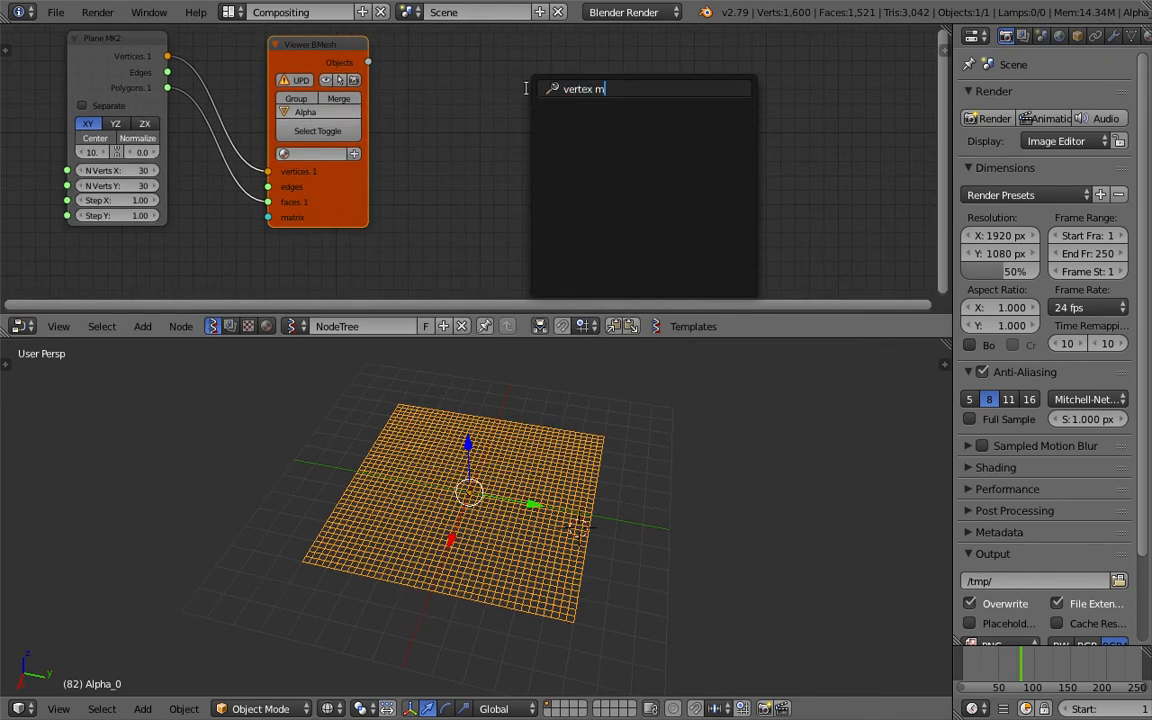
text(mask)
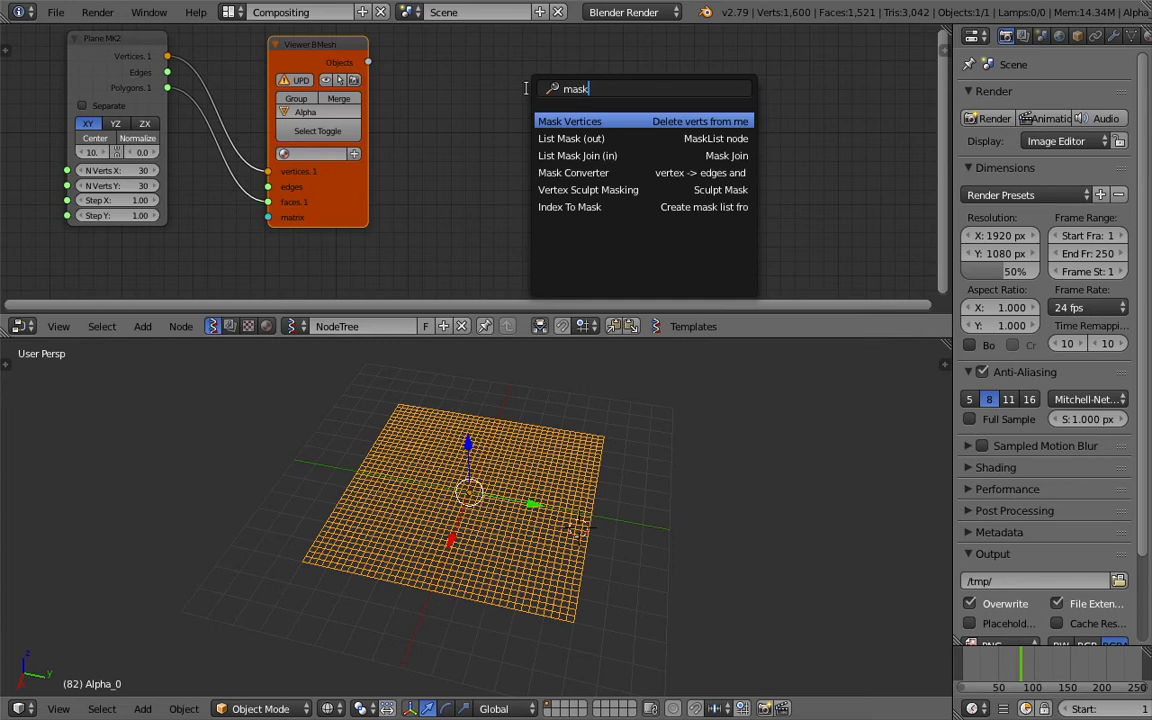
mouse_move(588, 188)
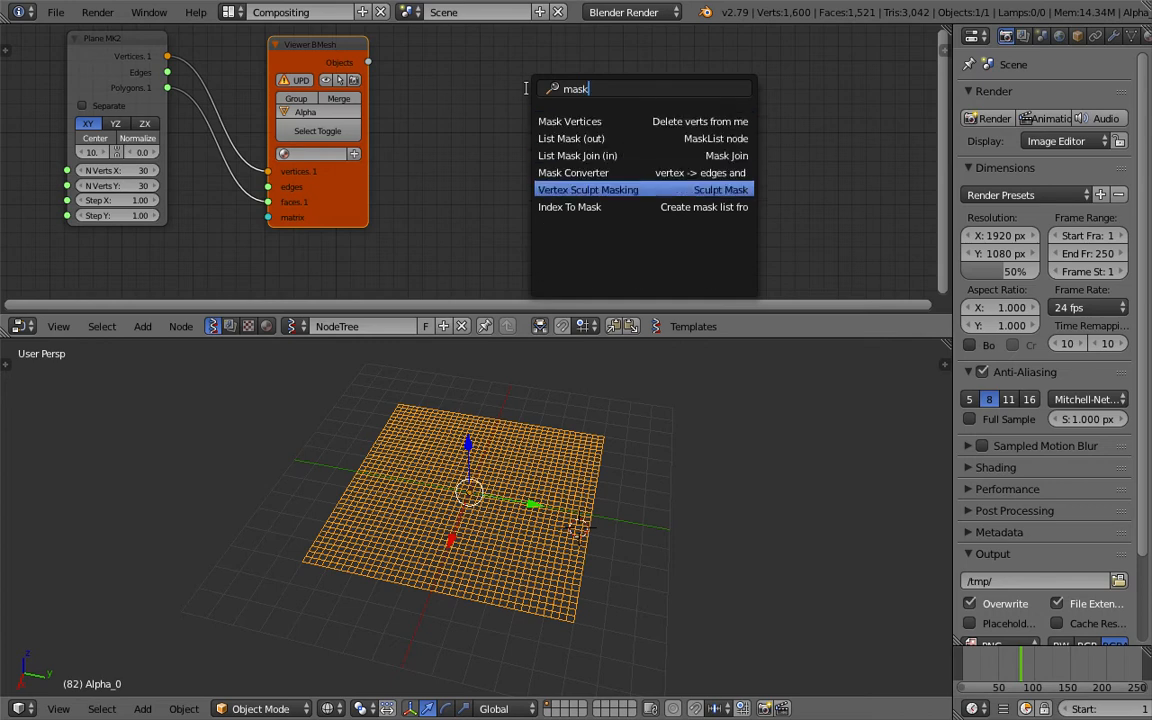
click(588, 188)
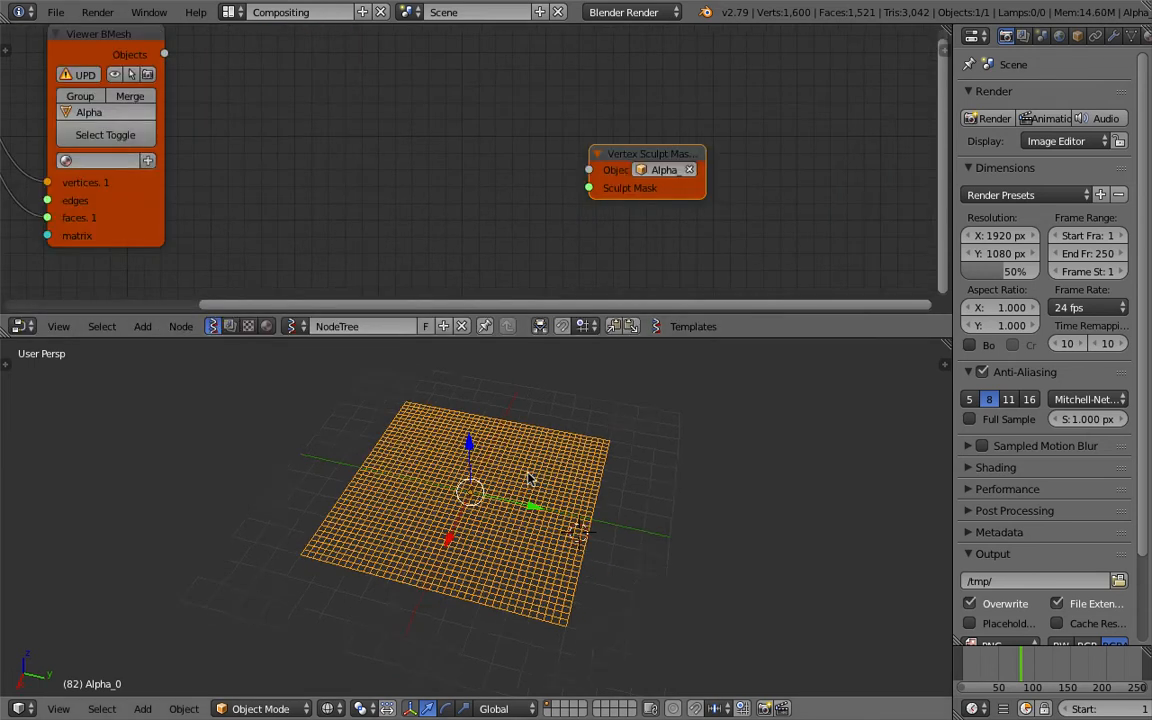
drag(648, 152, 676, 144)
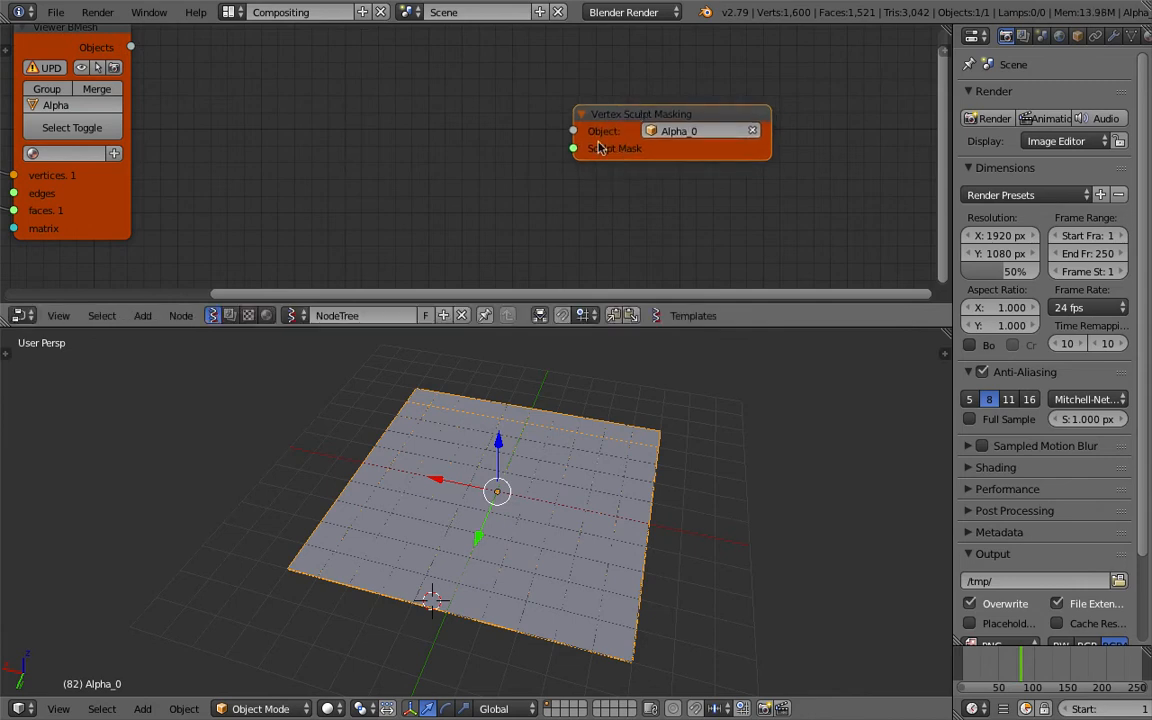
mouse_move(648, 162)
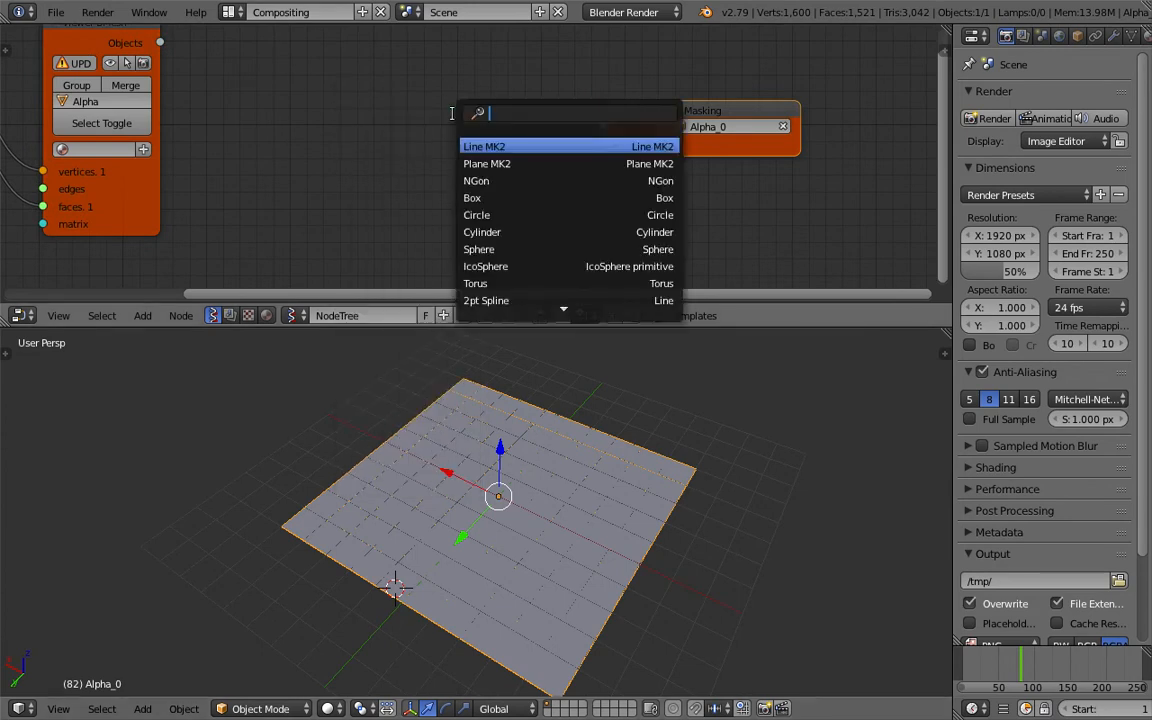
- Add Random Vector MK2 and Random Num Gen nodes set to integers feeding the sculpt mask
text(random)
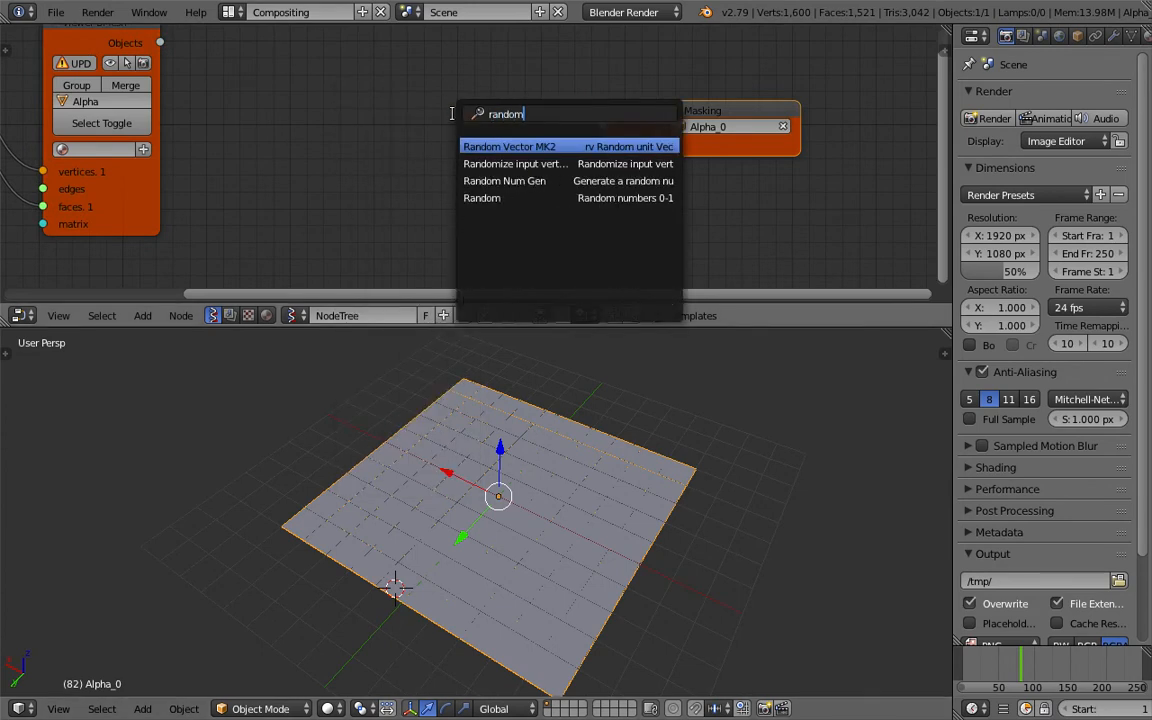
click(508, 146)
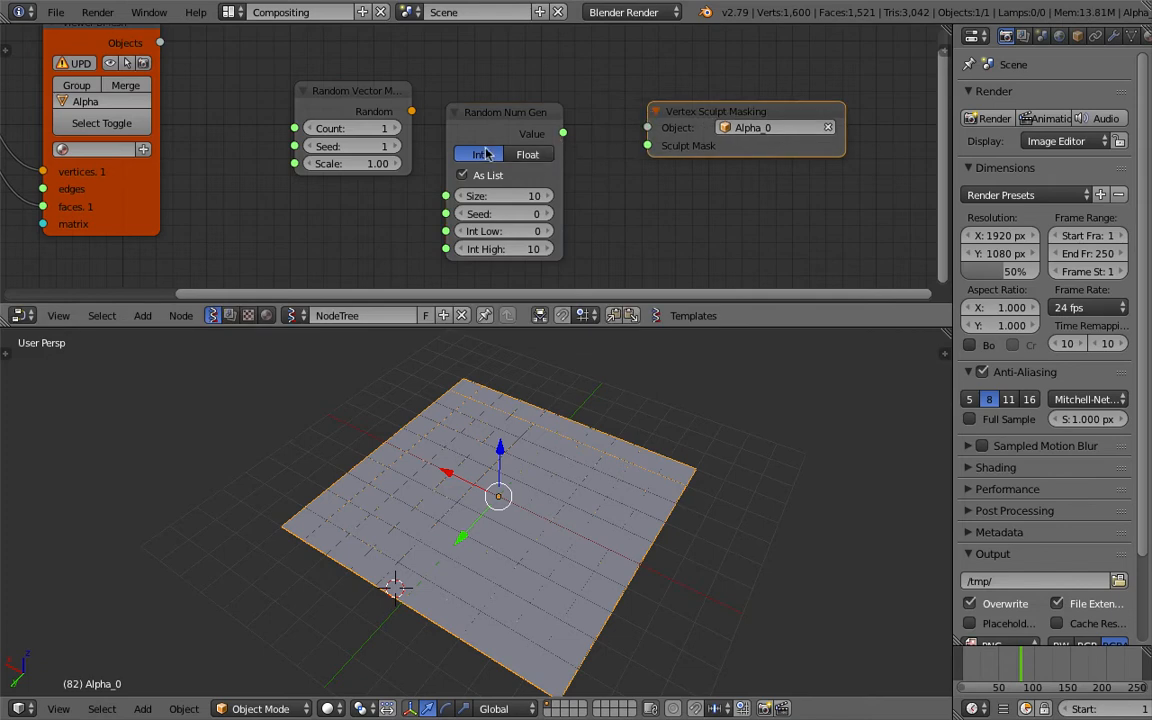
click(528, 154)
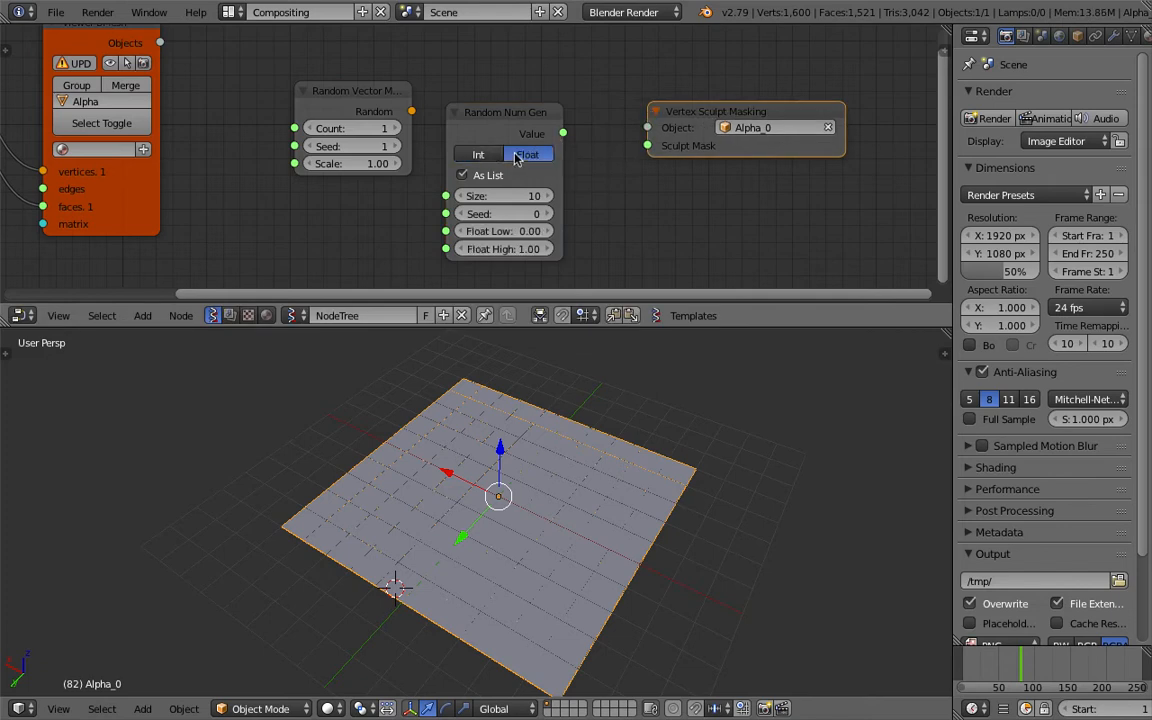
click(478, 154)
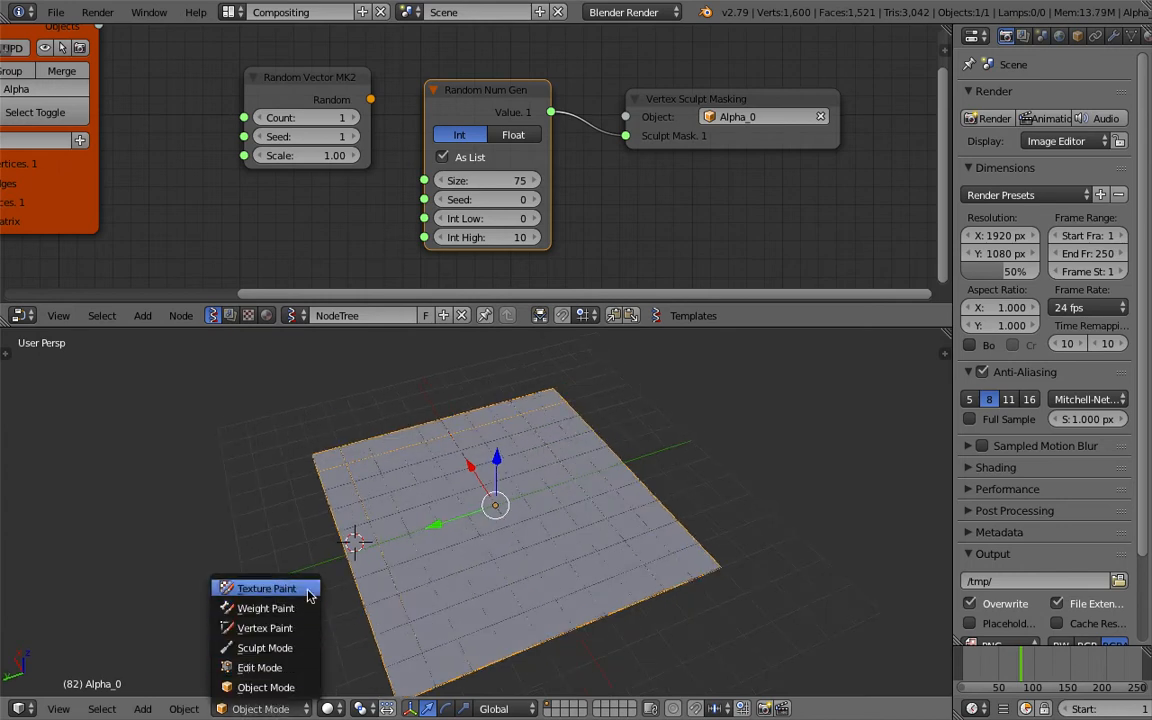
- Enter Sculpt Mode and pull up scattered spikes through the random mask, orbiting to inspect them
click(264, 648)
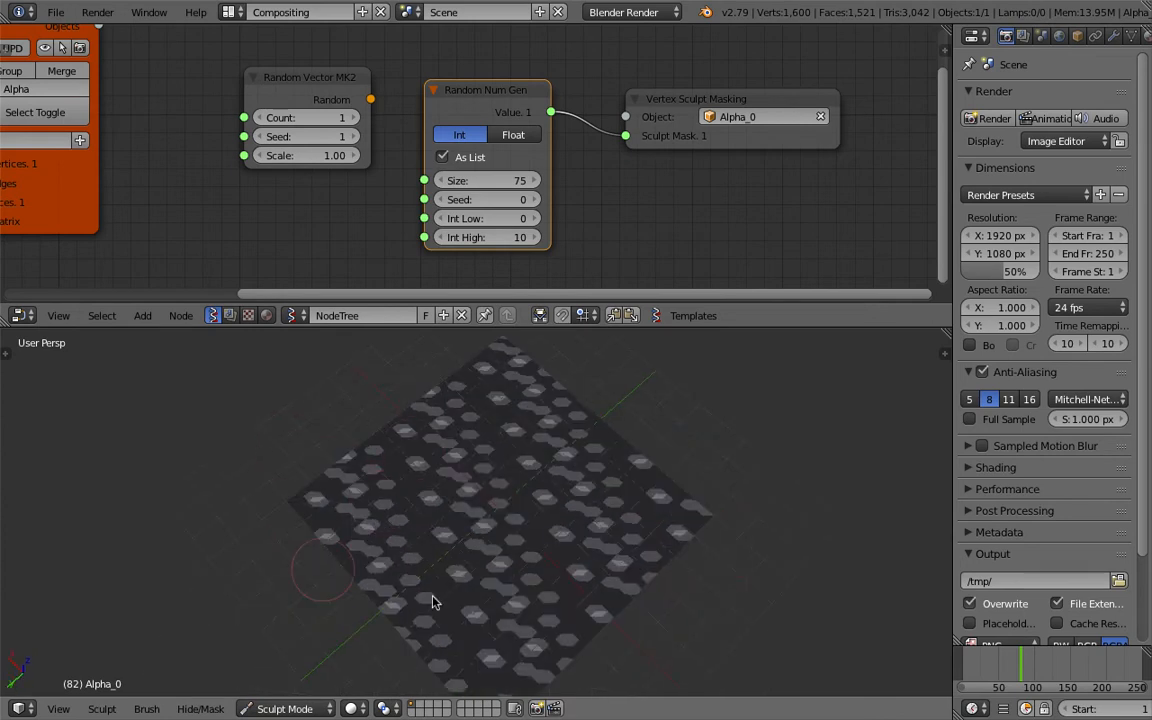
drag(436, 600, 472, 564)
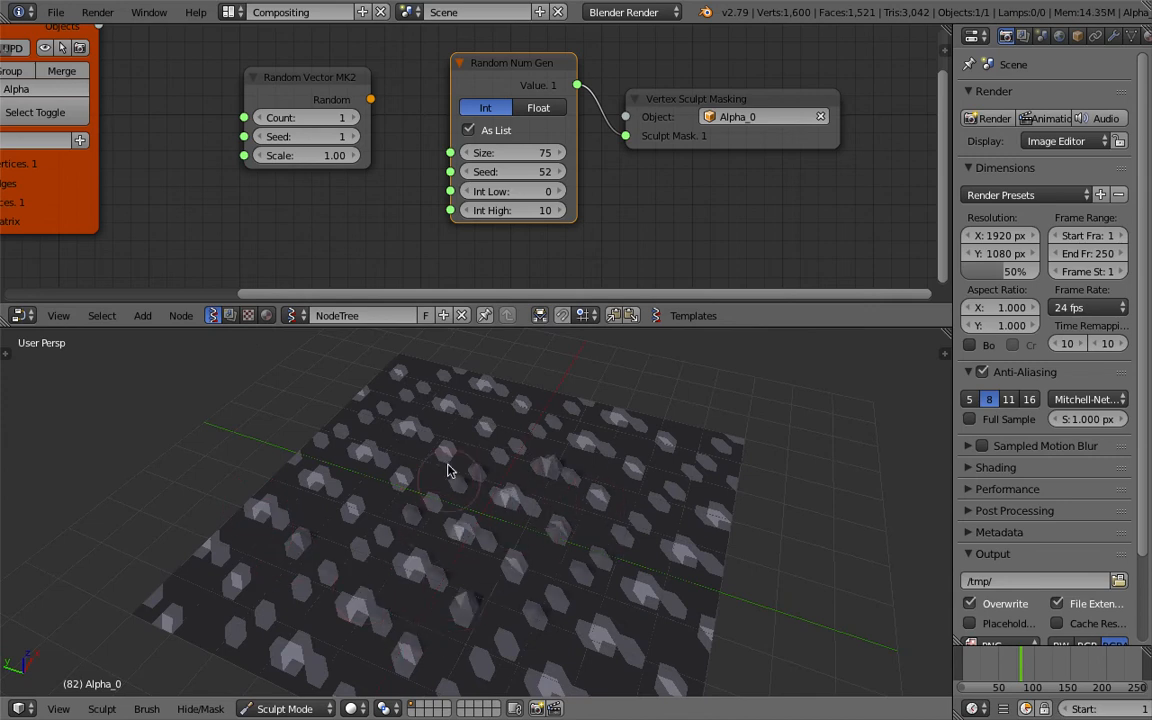
mouse_move(642, 480)
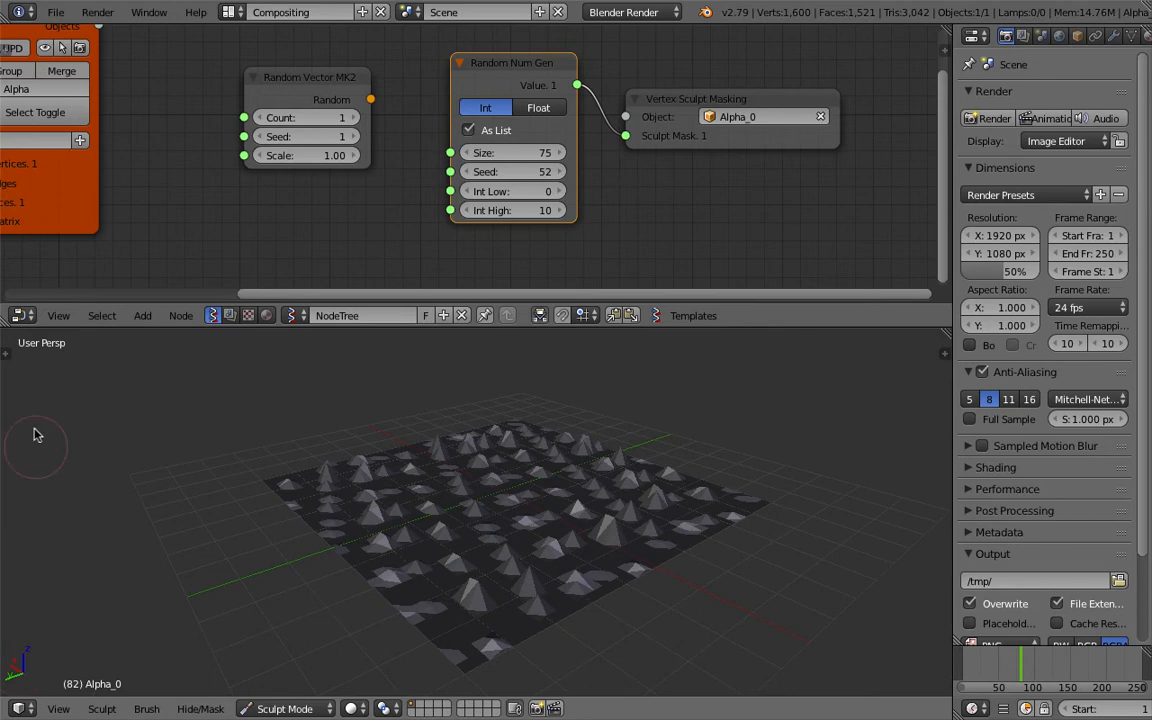
mouse_move(10, 348)
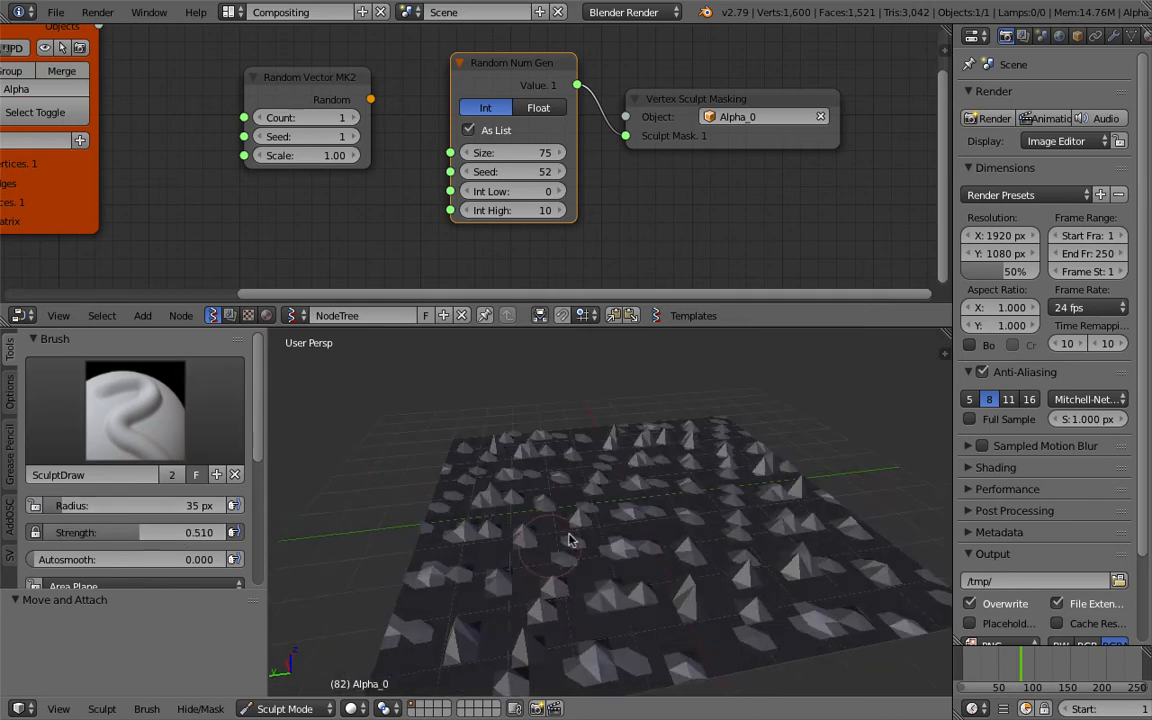
drag(570, 540, 476, 428)
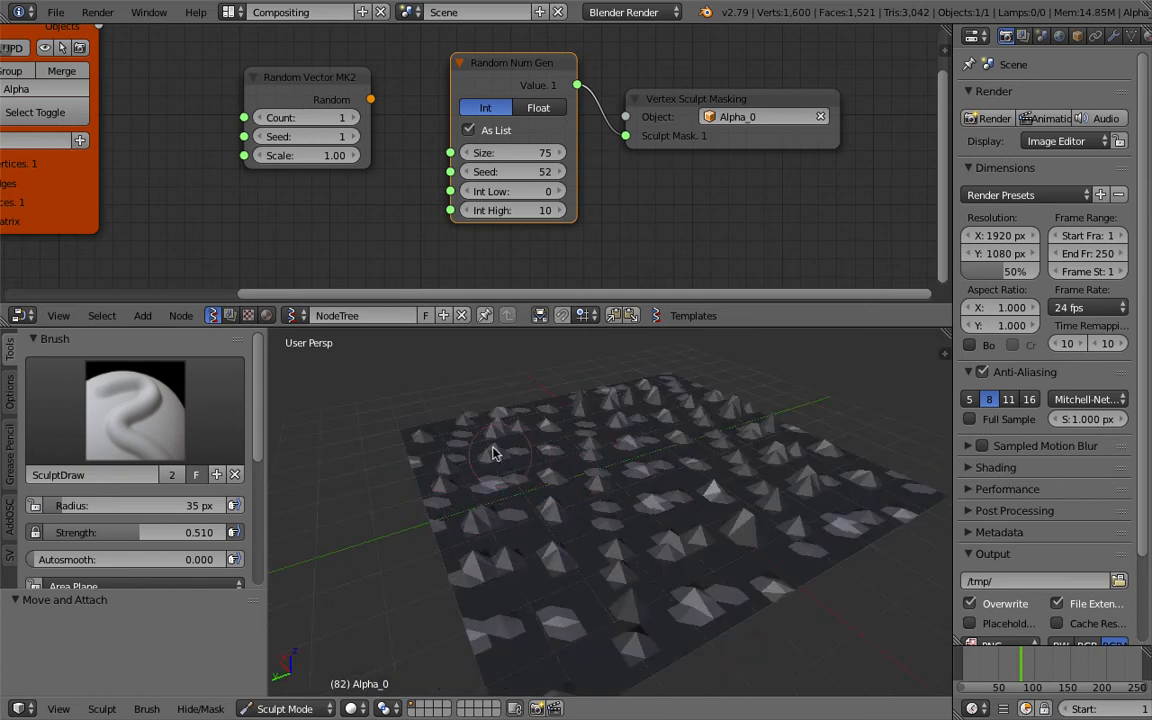
drag(490, 452, 630, 540)
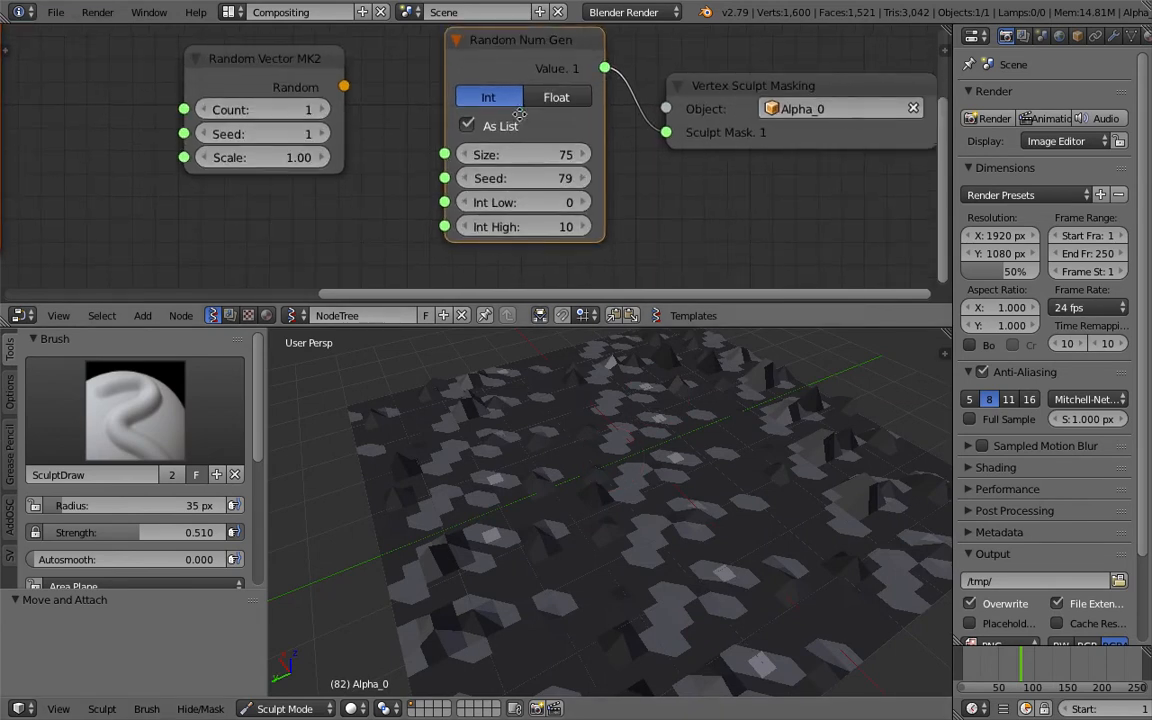
- Switch Random Num Gen to floats with Size 489 and sculpt the plane into rough, crumpled bumps
click(556, 96)
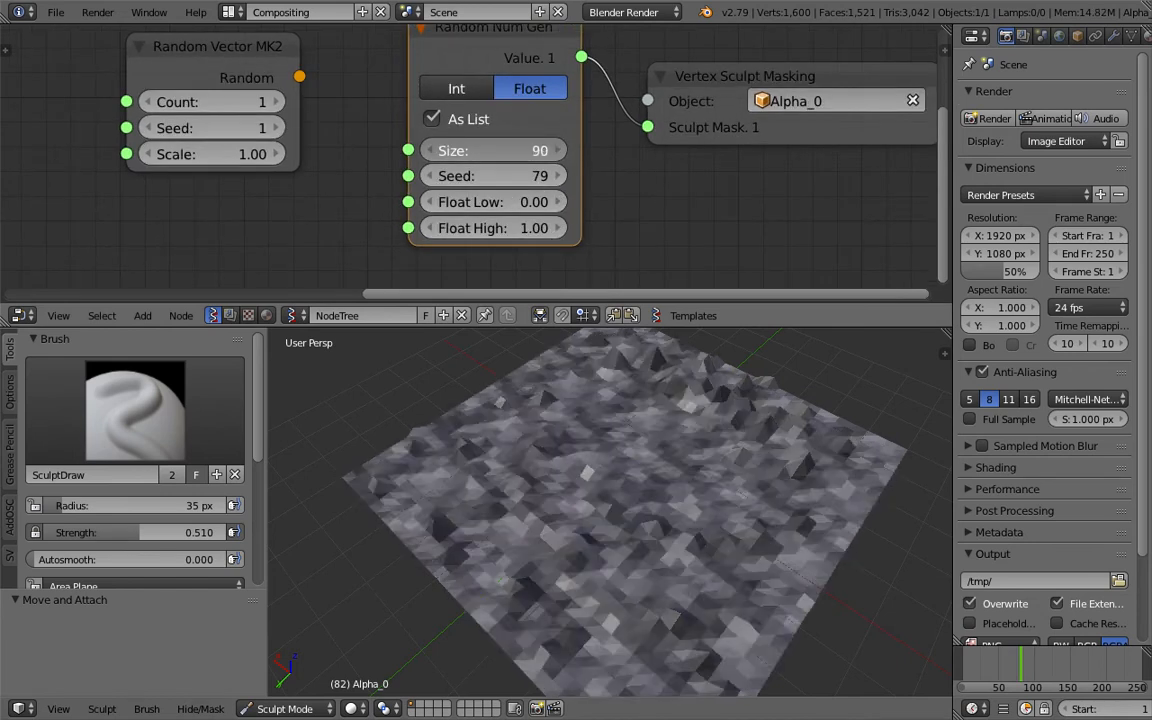
text(438)
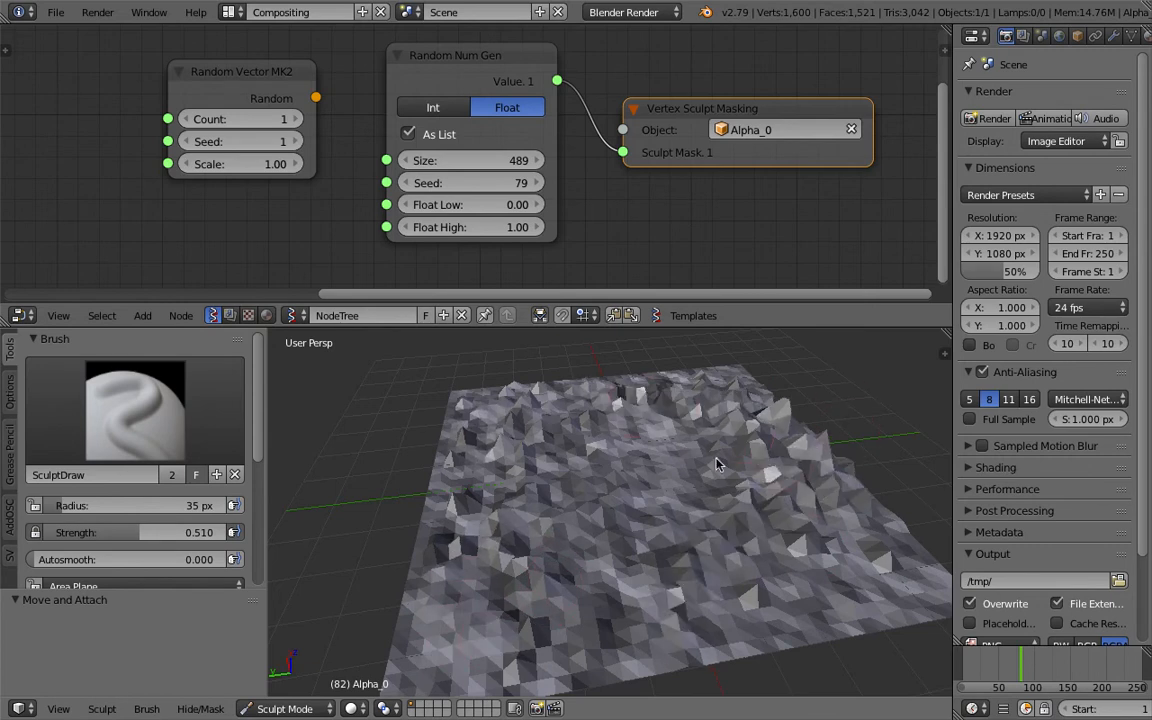
drag(716, 464, 750, 456)
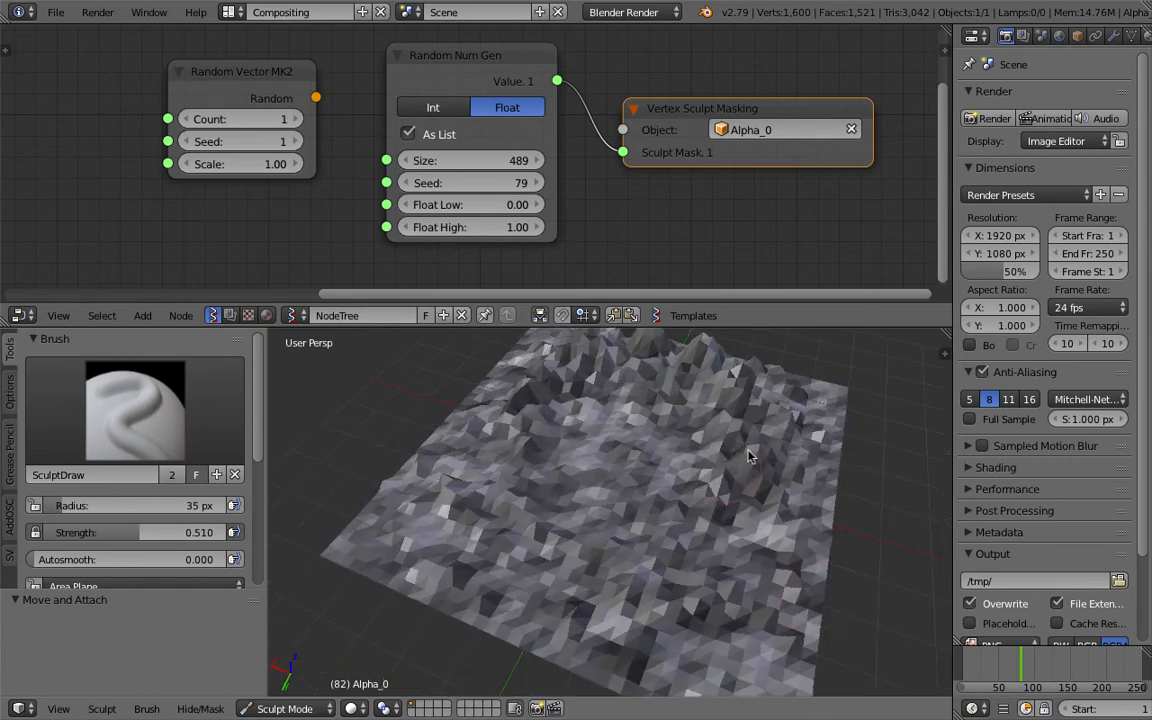
click(72, 10)
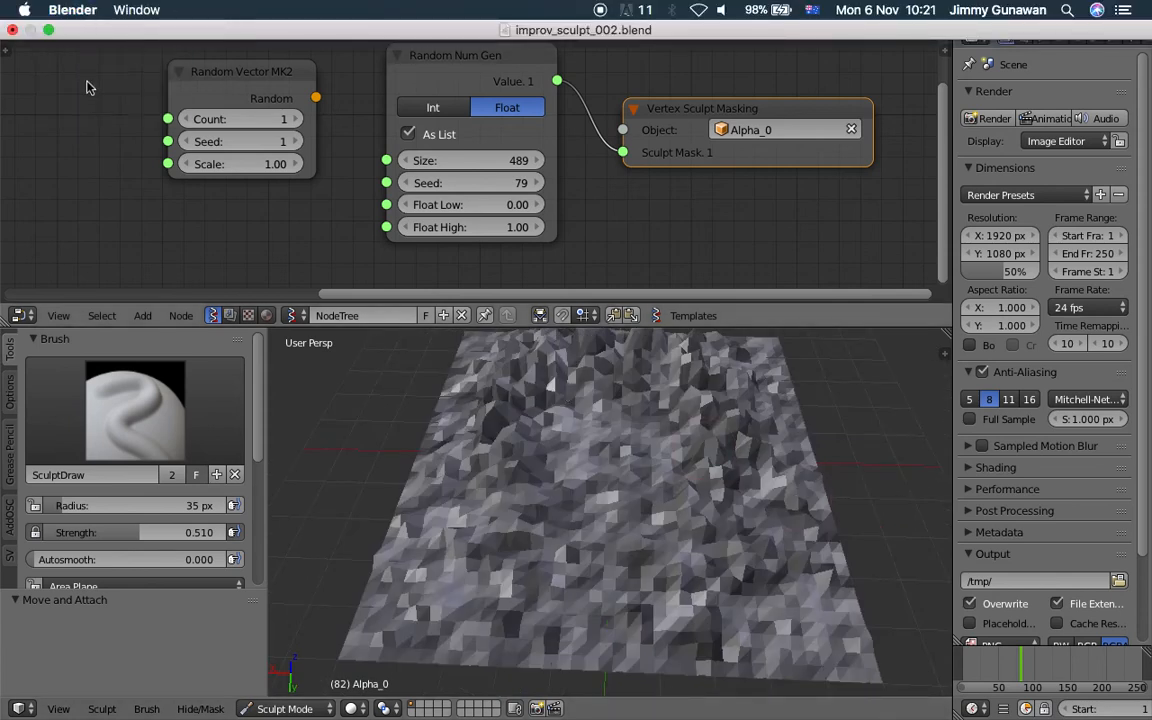
click(56, 12)
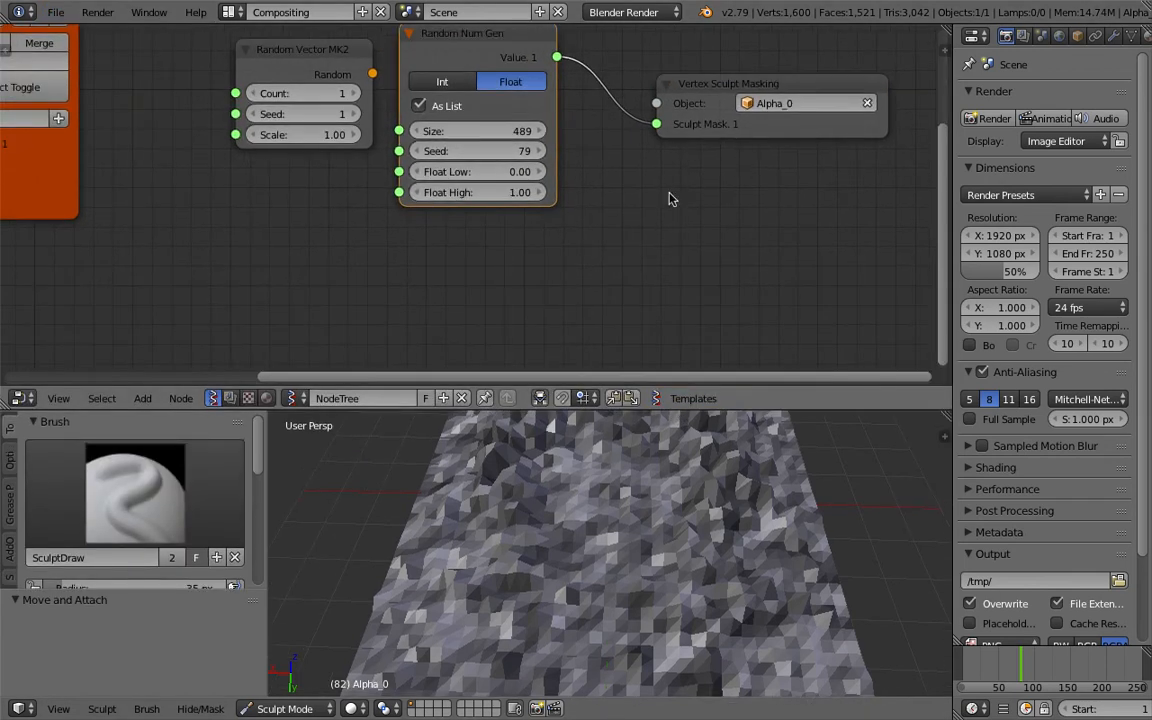
- Add a Vector Noise MK2 node and an Objects in mk3 node reading the plane
click(670, 198)
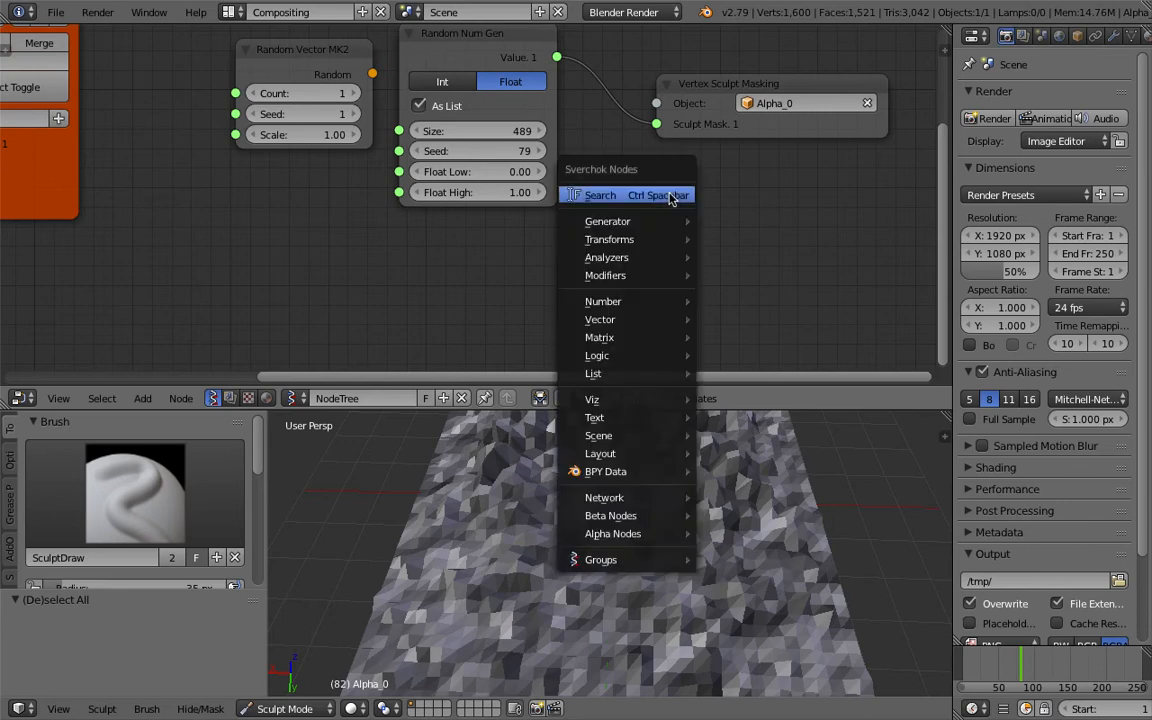
text(vector no)
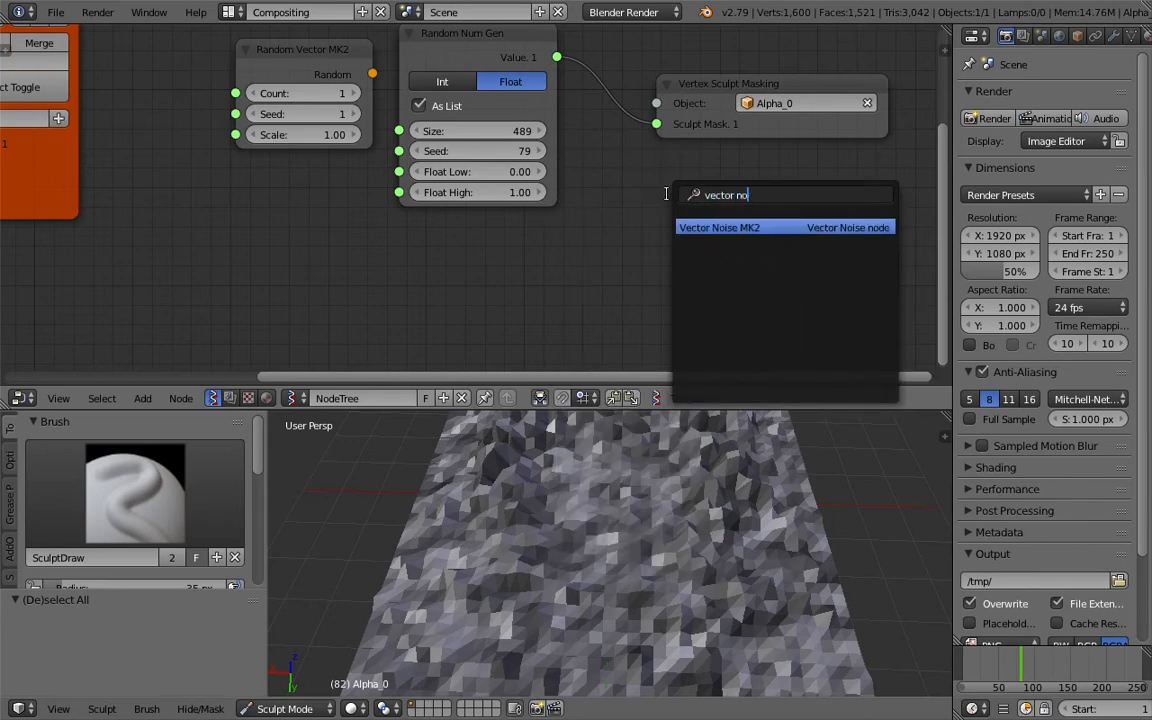
click(720, 228)
text(object)
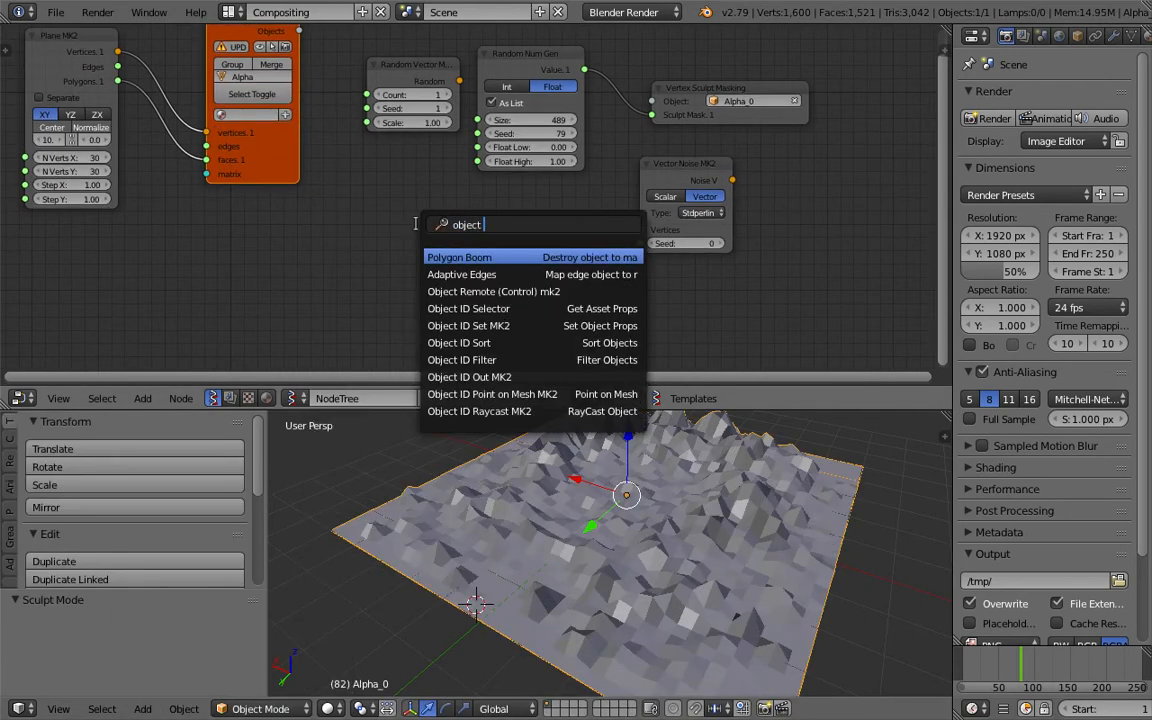
text(s)
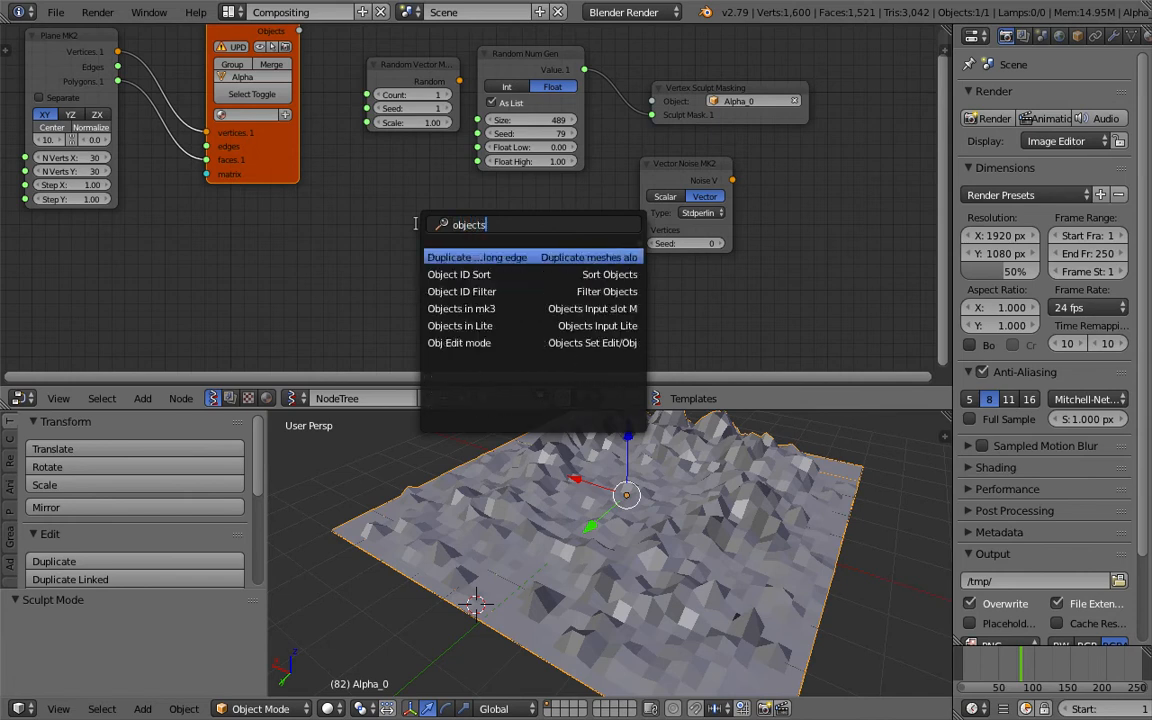
click(460, 308)
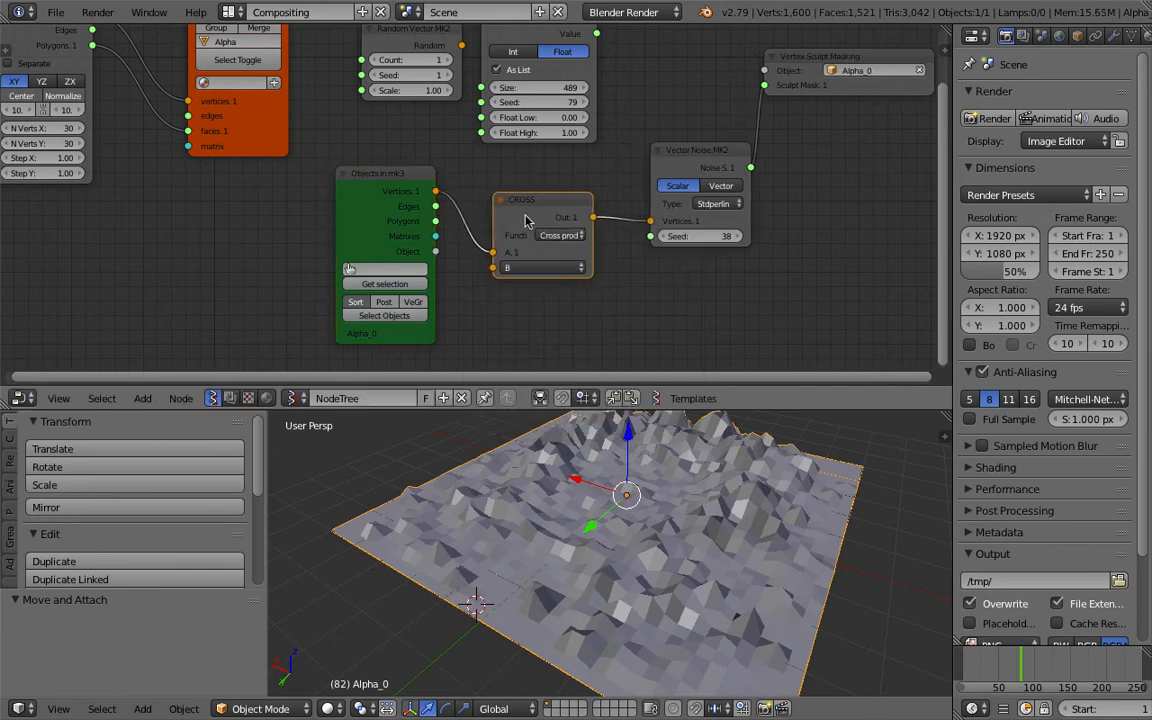
- Set the Vector Math node to Multiply Scalar with amount 0.46
click(560, 236)
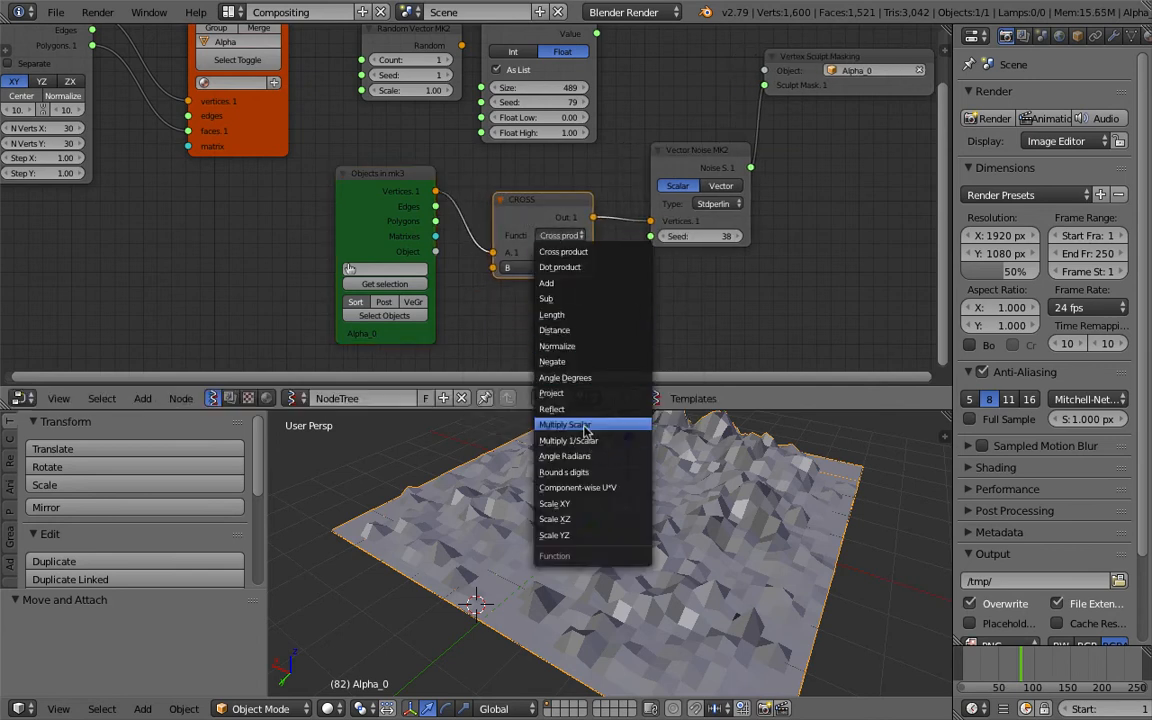
click(564, 424)
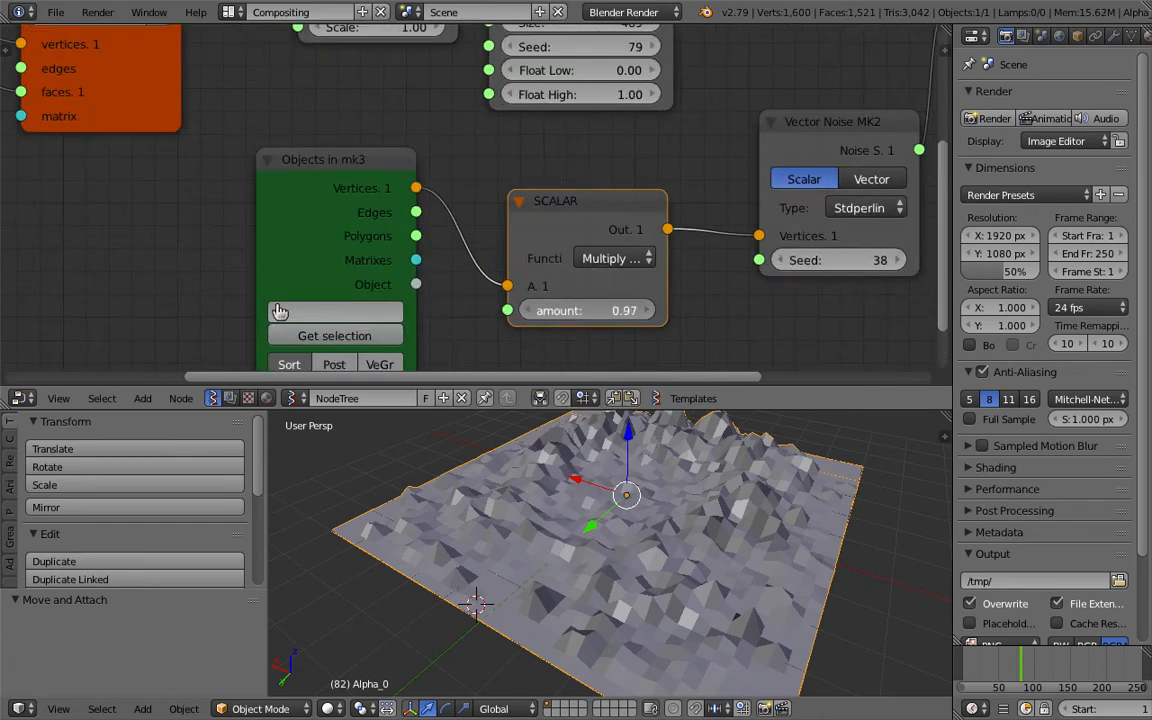
drag(620, 310, 560, 310)
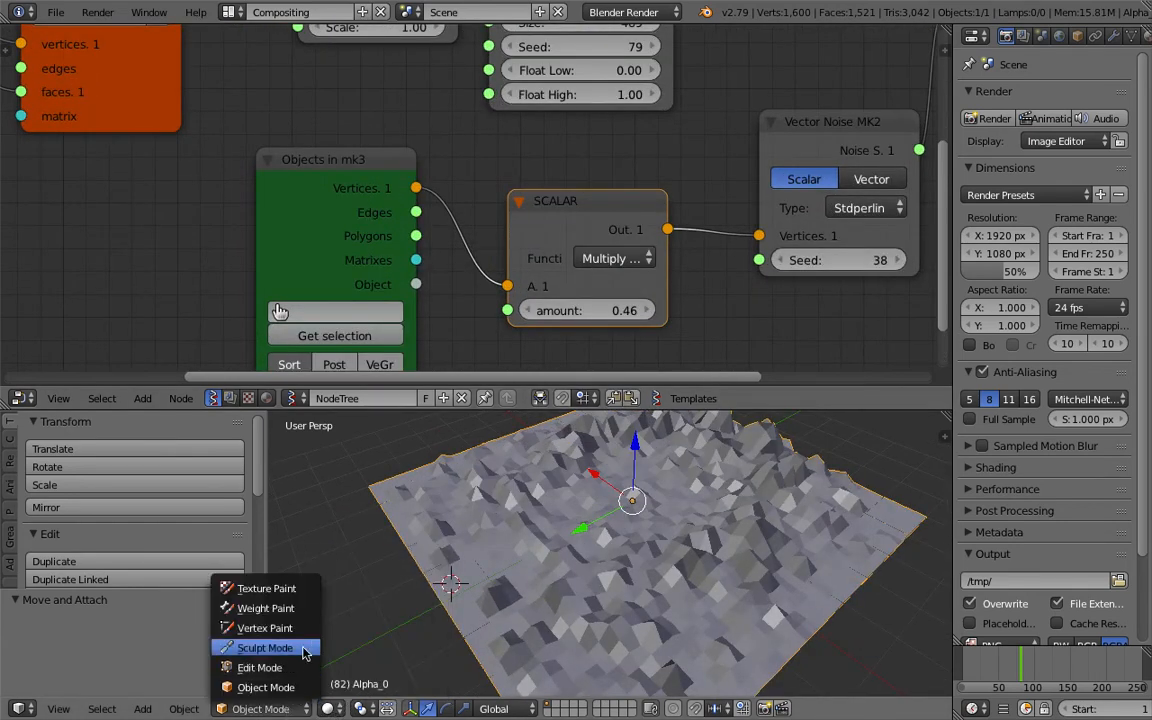
- Return to Sculpt Mode and adjust the scalar multiplier to 1.57
click(264, 648)
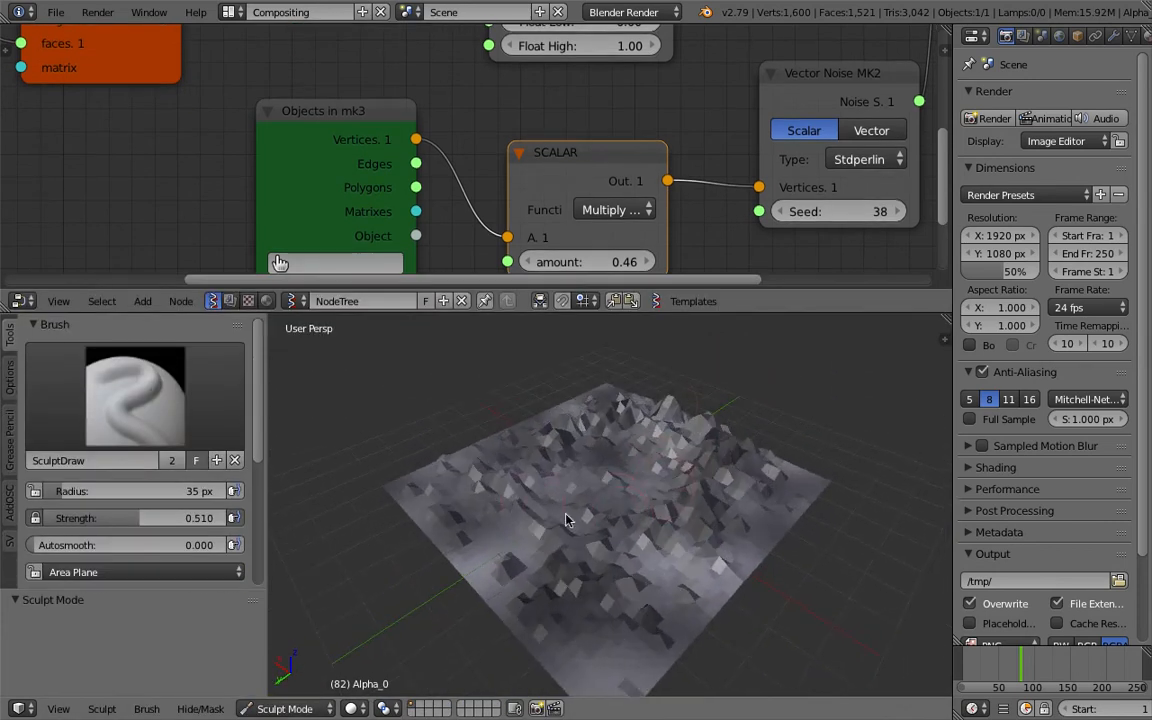
drag(588, 260, 624, 260)
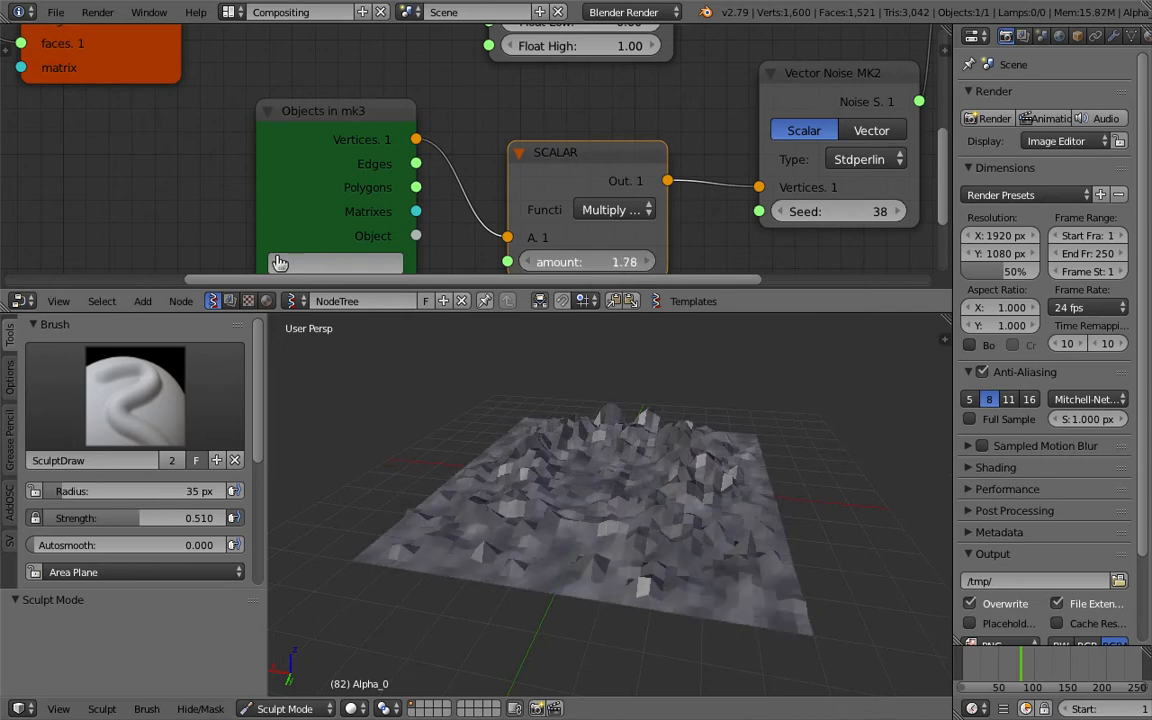
drag(620, 260, 560, 260)
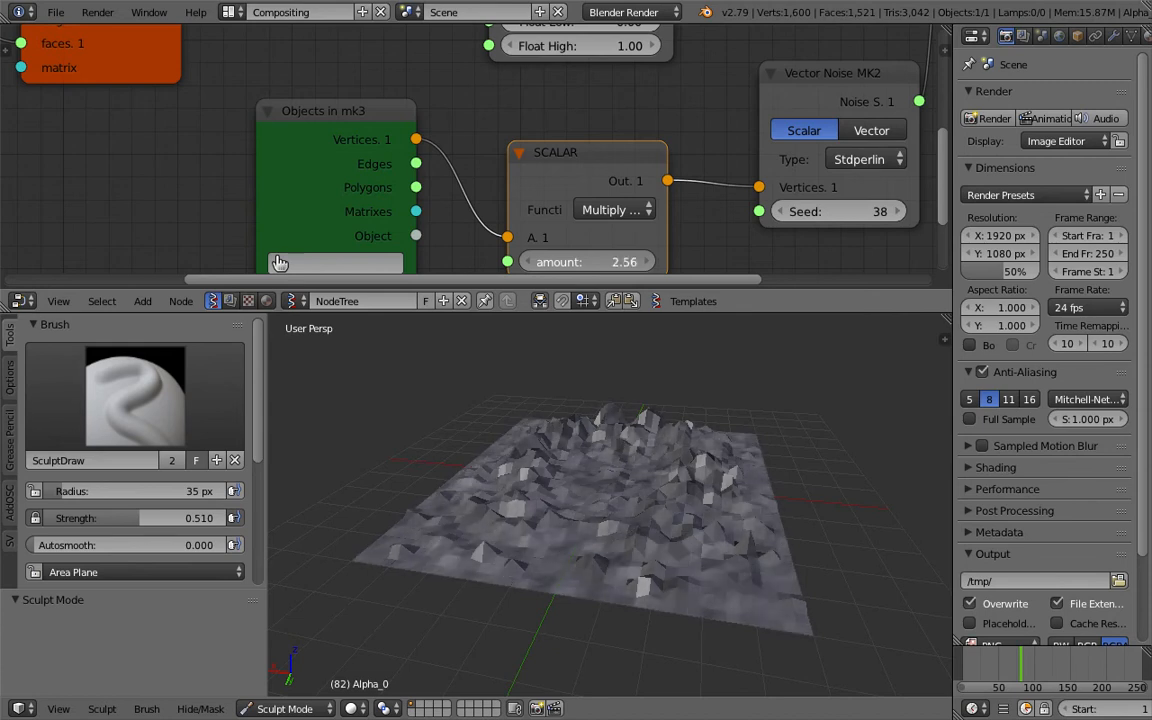
drag(600, 260, 588, 260)
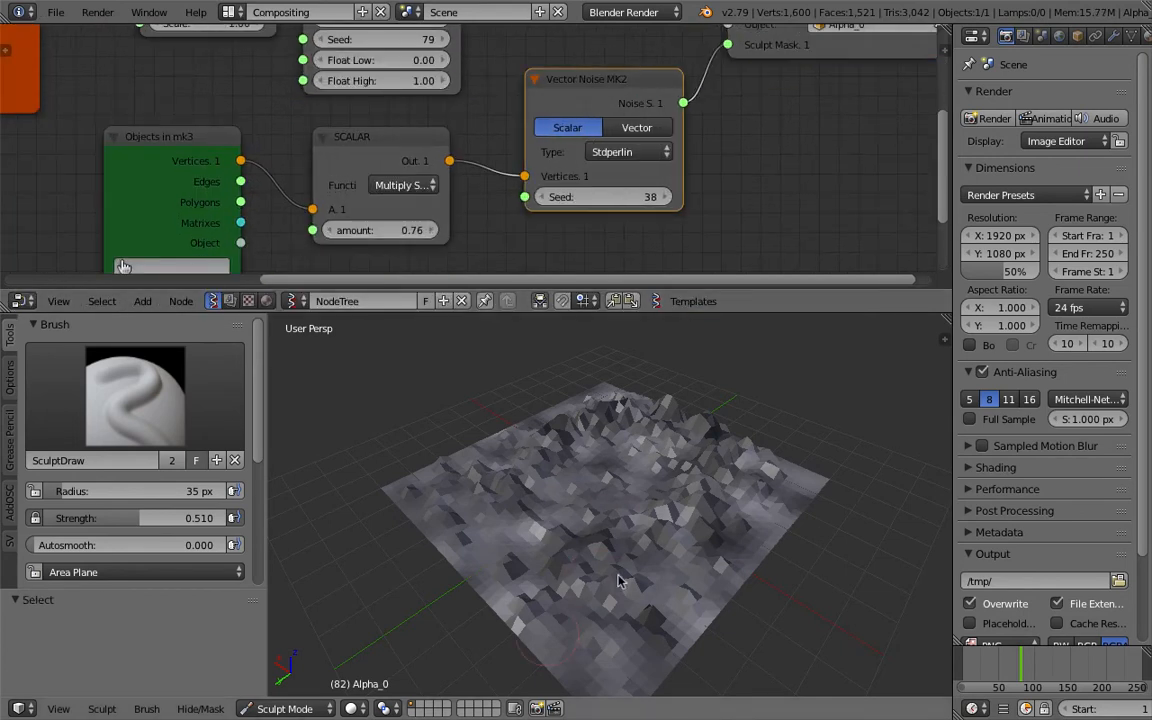
- Set the Vector Noise seed to 76 and its type to Voronoi_F4
click(636, 128)
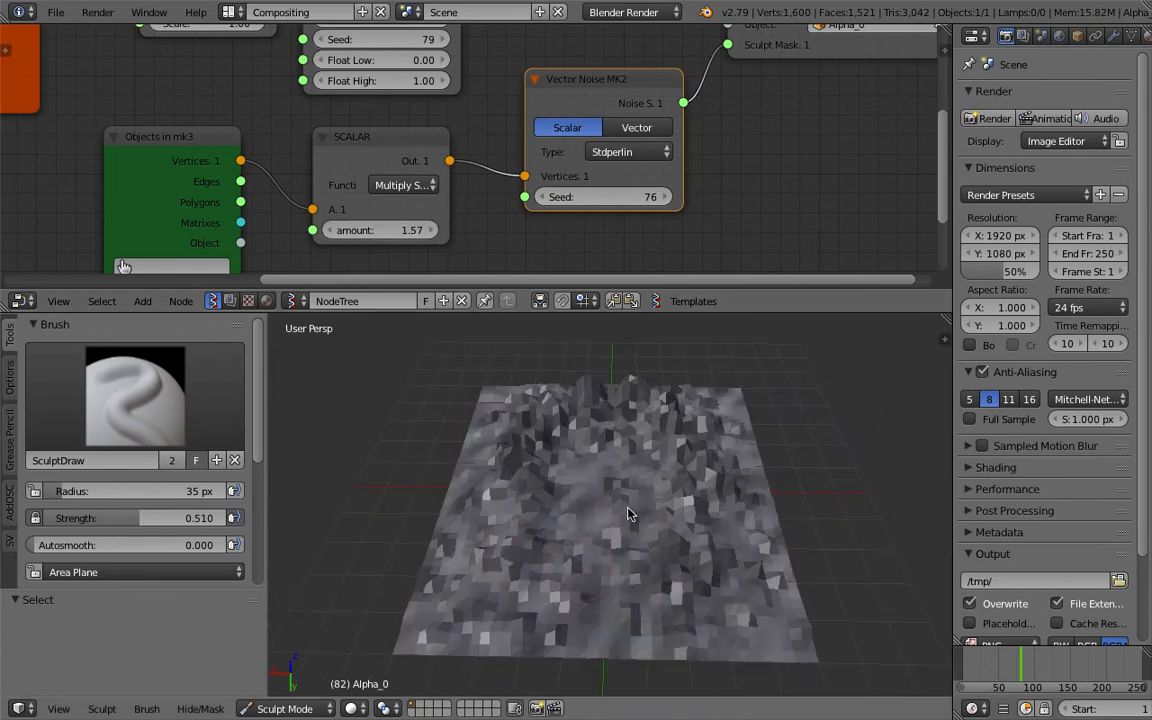
click(628, 152)
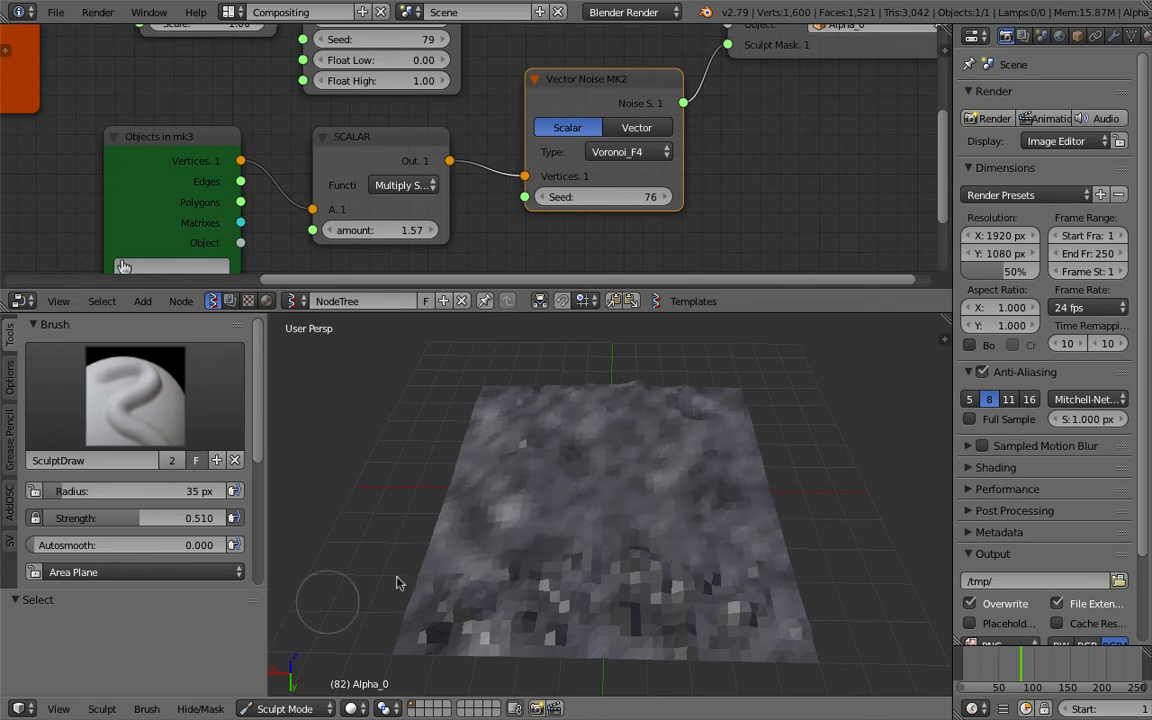
- Stroke SculptDraw across the Voronoi-masked plane to raise blocky, cellular hills
click(470, 638)
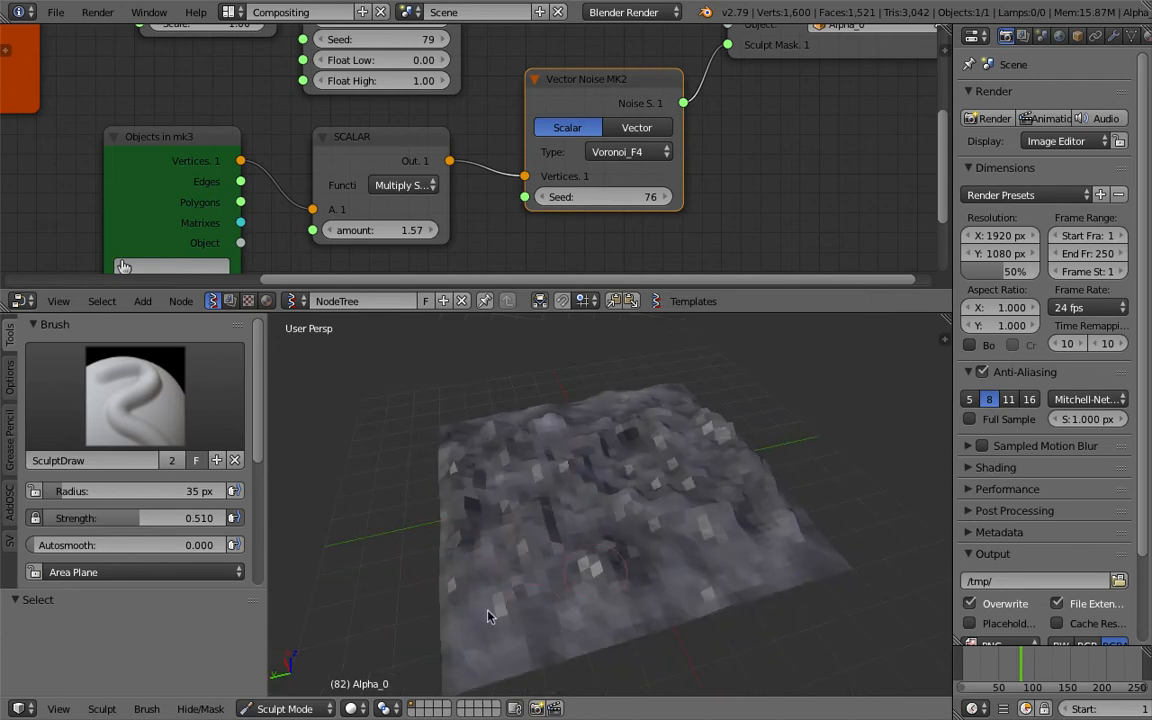
drag(490, 616, 584, 536)
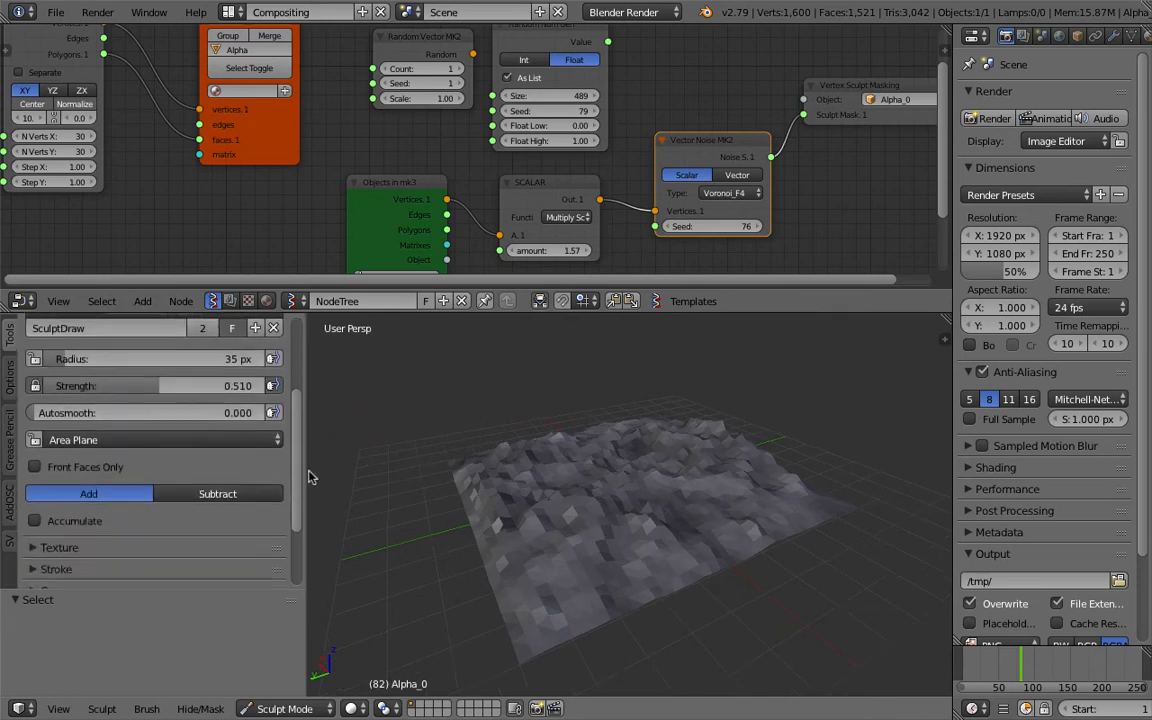
- Enable Dyntopo in the Sculpt tools with detail size 5.00 px
scroll(down, 3)
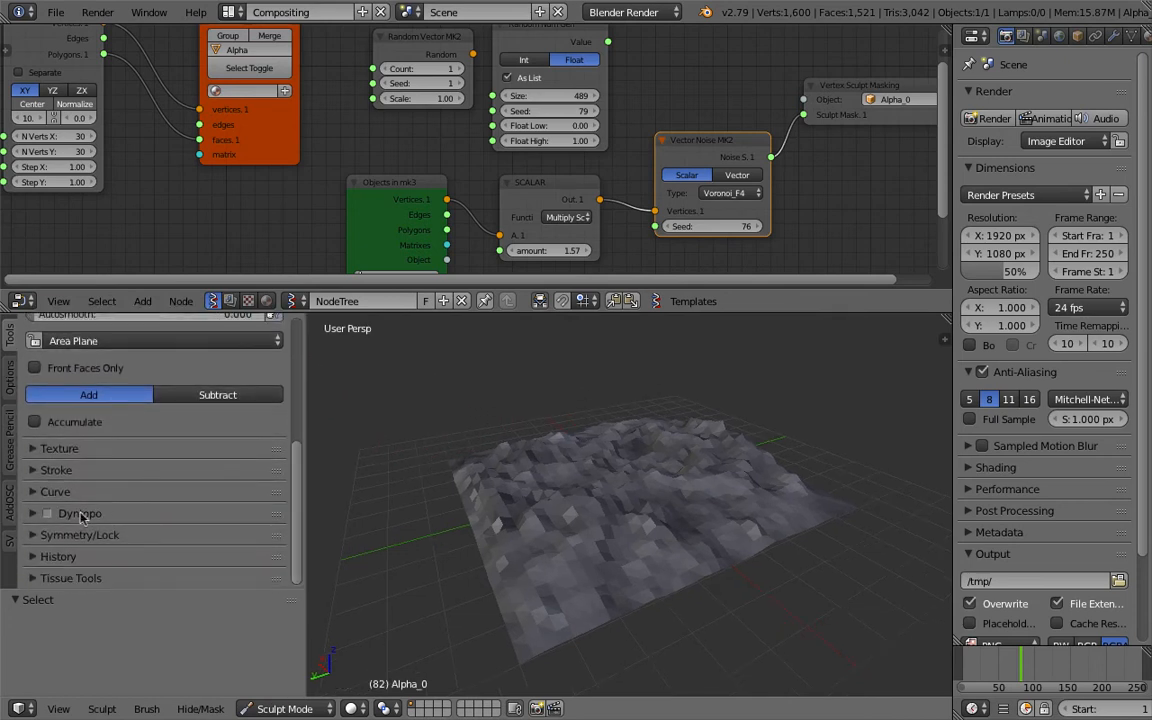
click(46, 512)
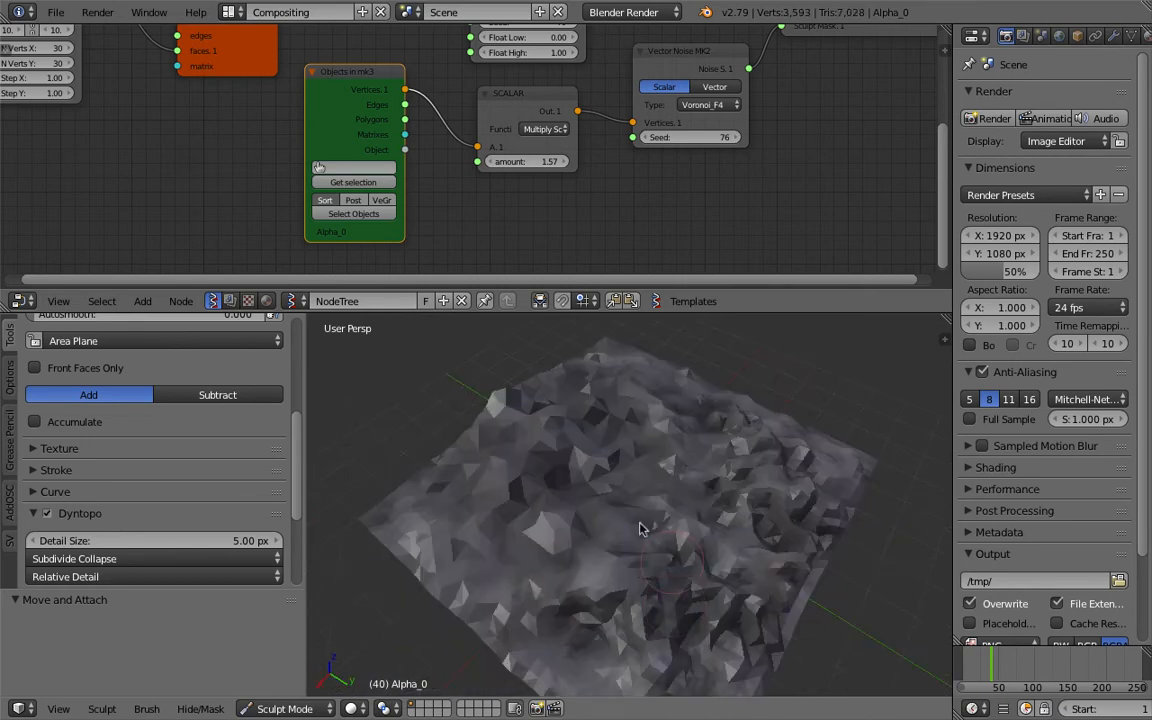
- Brush repeated strokes over the plane to build up rocky ridges at 3 px dynamic detail
drag(640, 528, 478, 540)
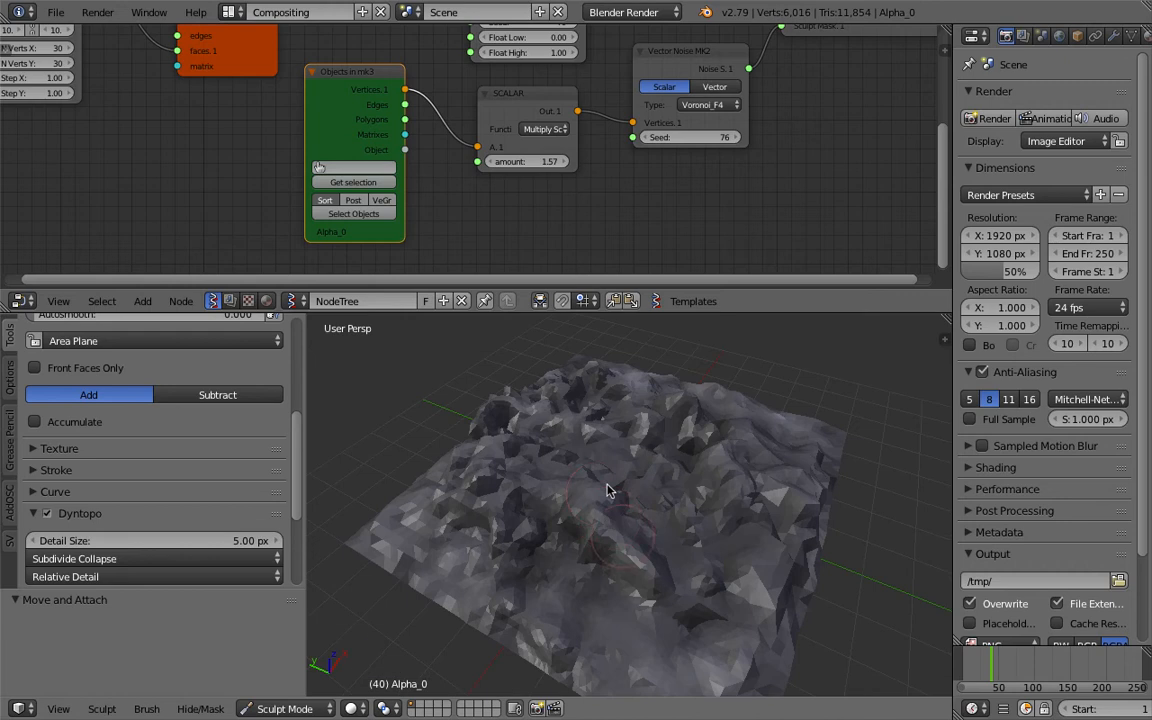
drag(610, 490, 716, 568)
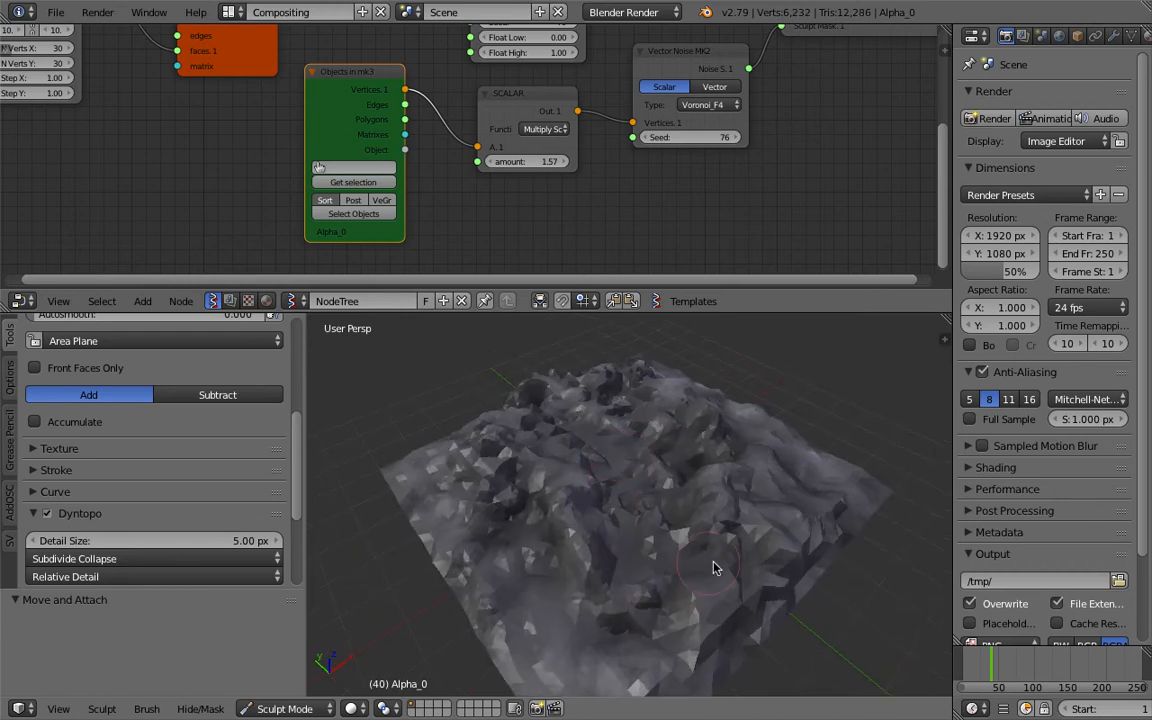
drag(716, 568, 584, 552)
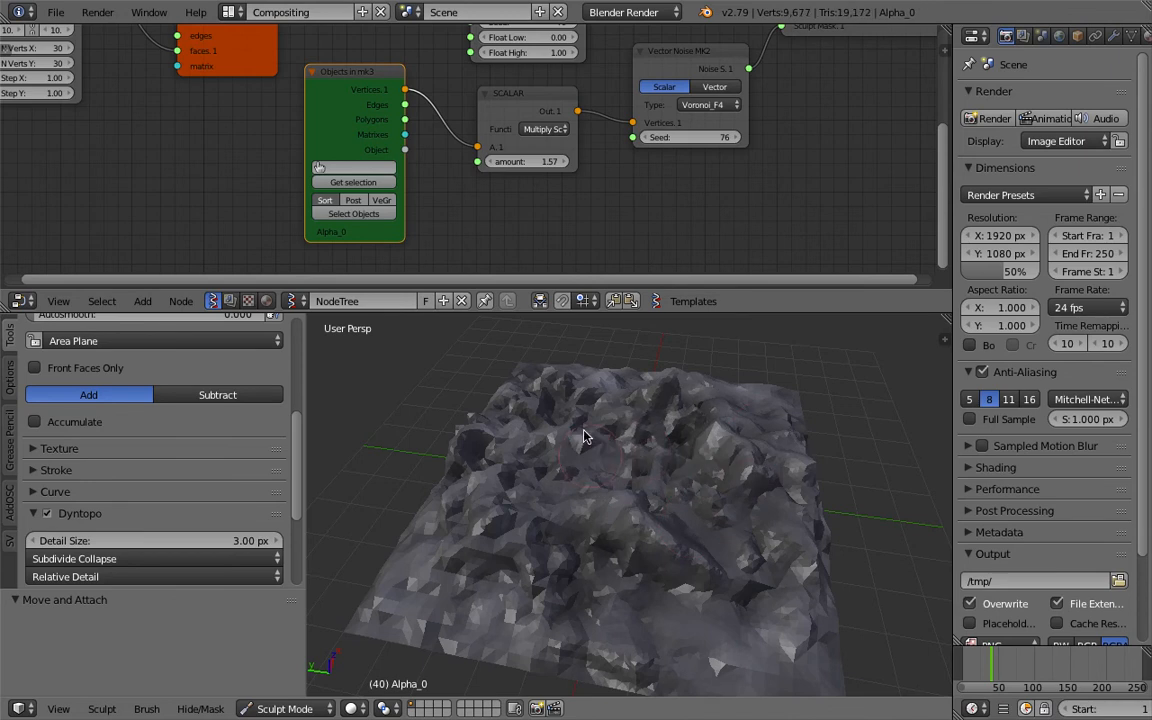
drag(584, 436, 548, 596)
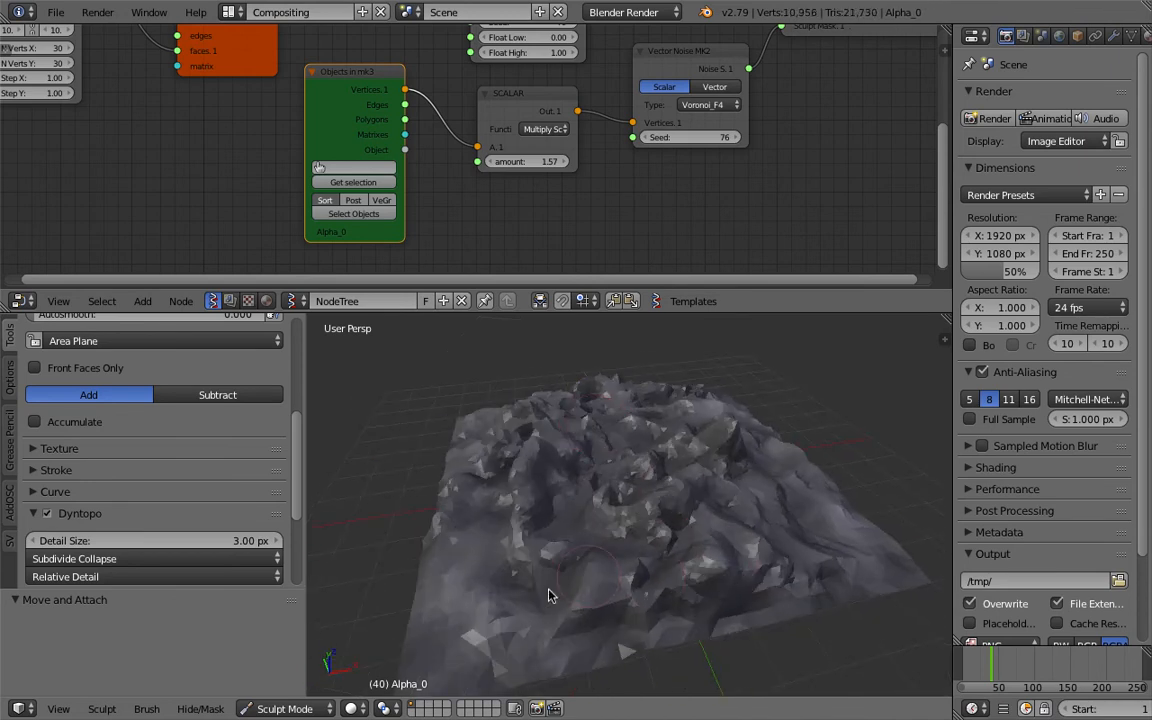
click(616, 580)
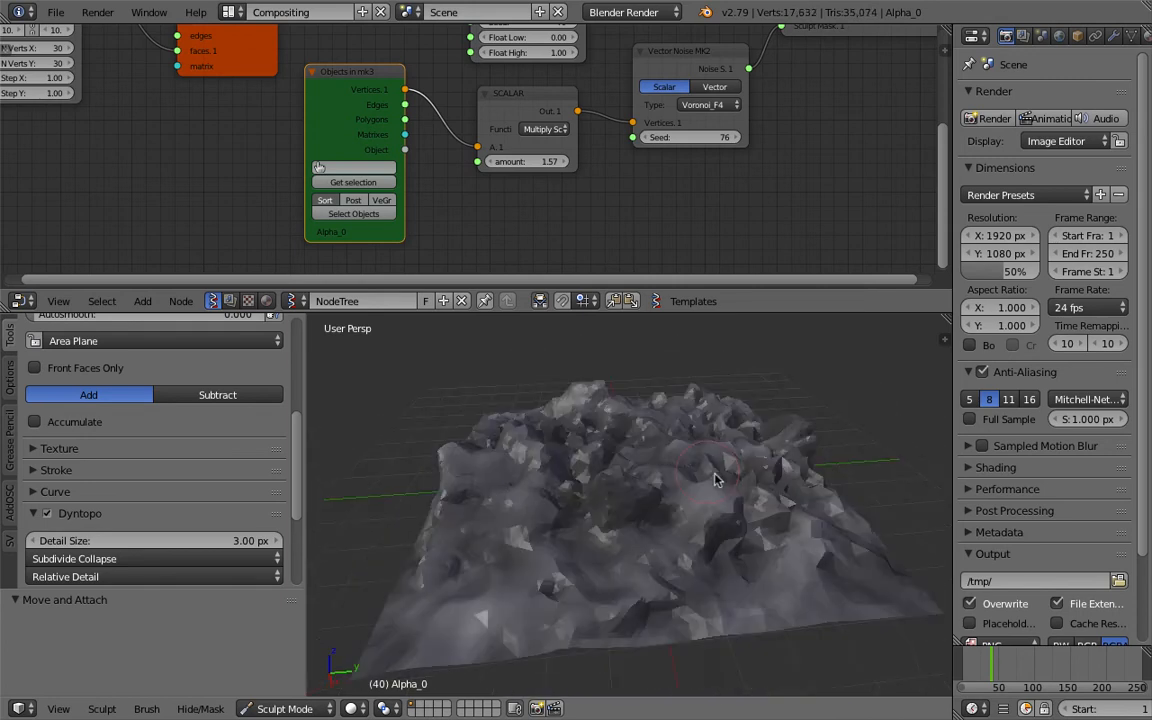
drag(716, 480, 704, 568)
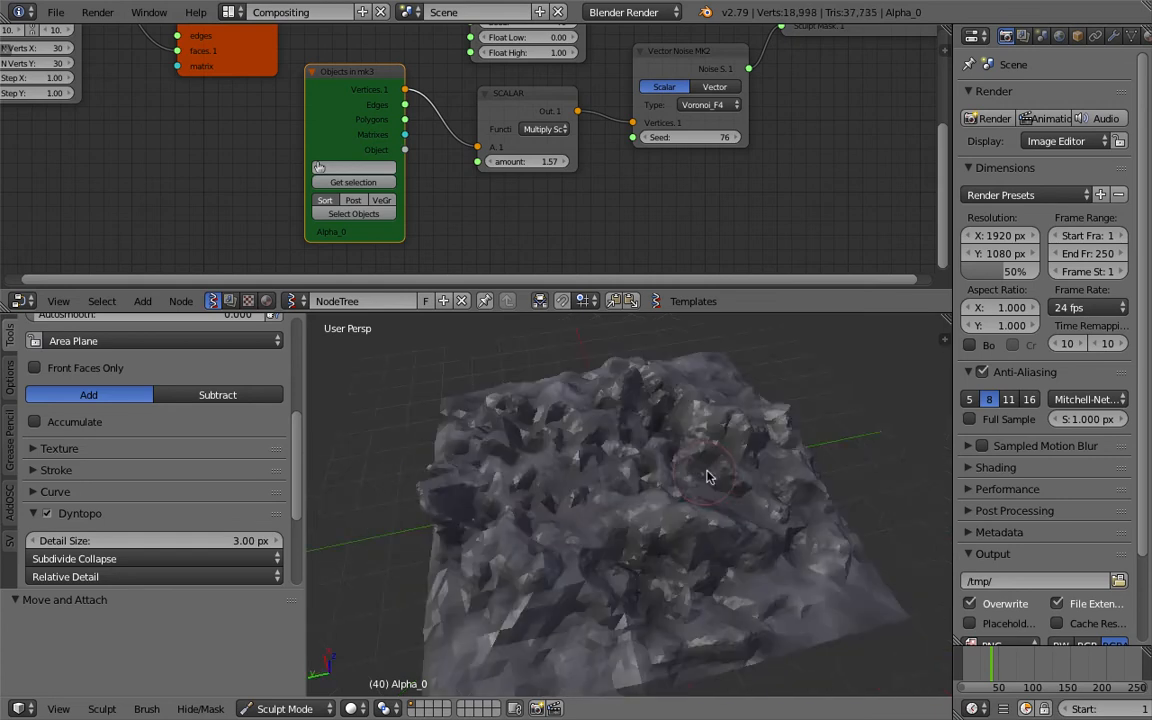
drag(708, 476, 604, 650)
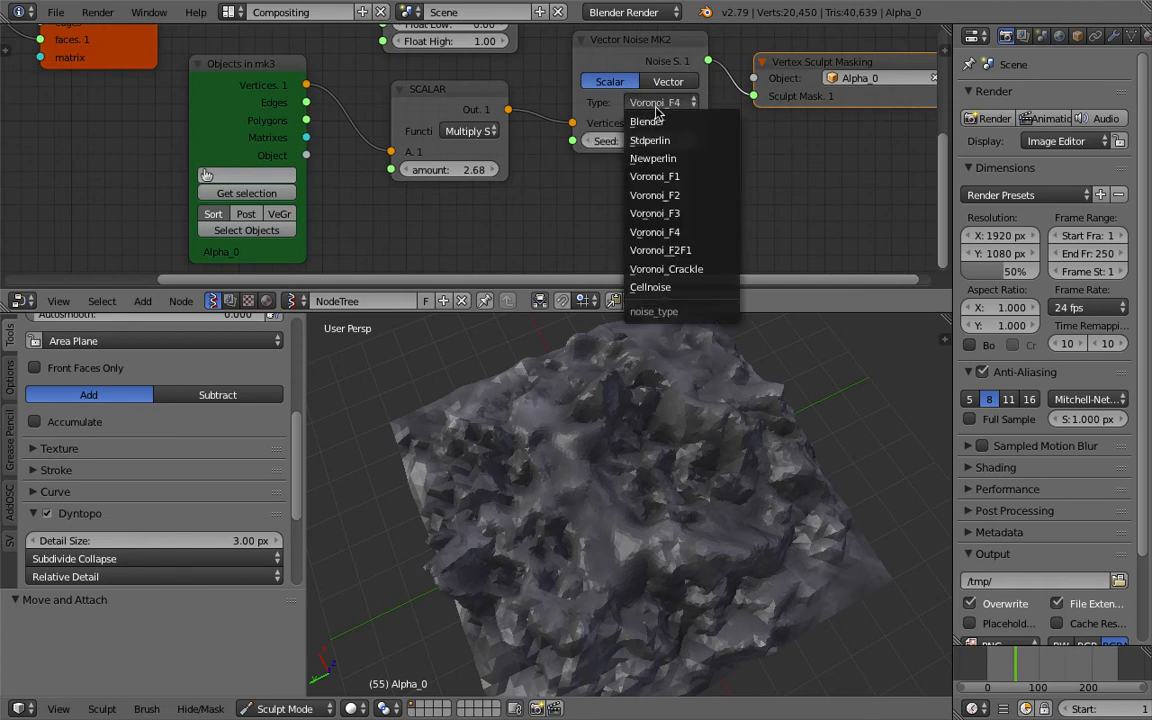
- Set the Vector Noise type to Newperlin and sculpt its detail onto the terrain
click(652, 158)
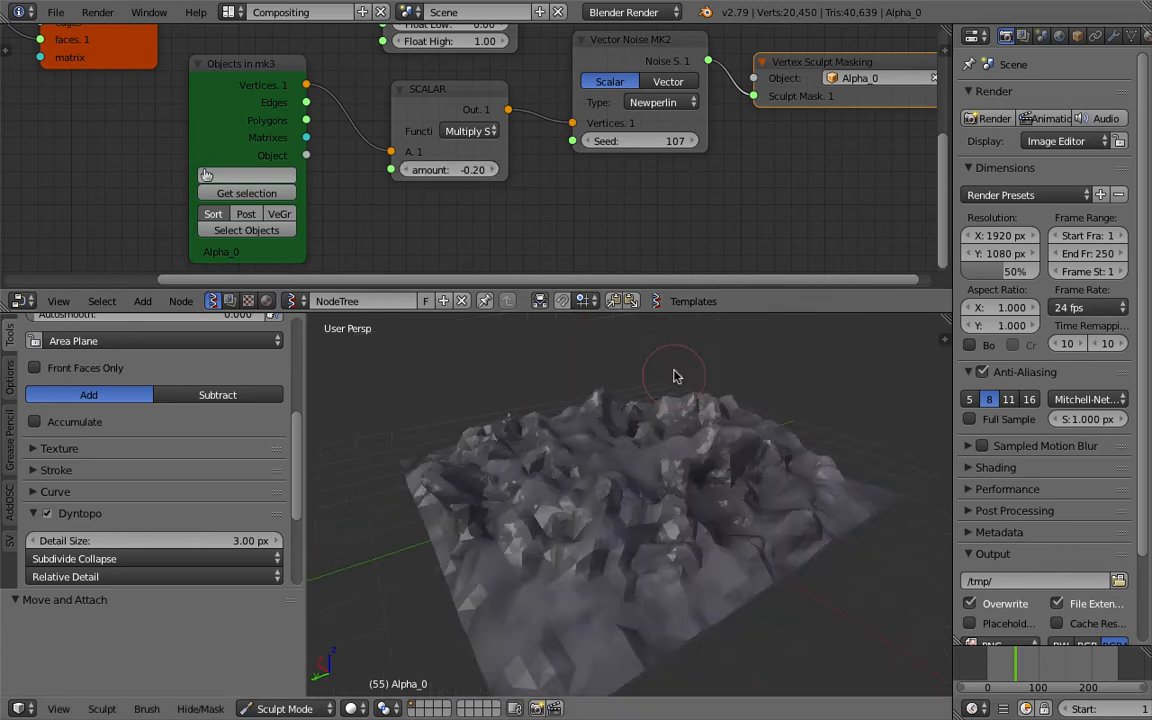
drag(676, 376, 618, 496)
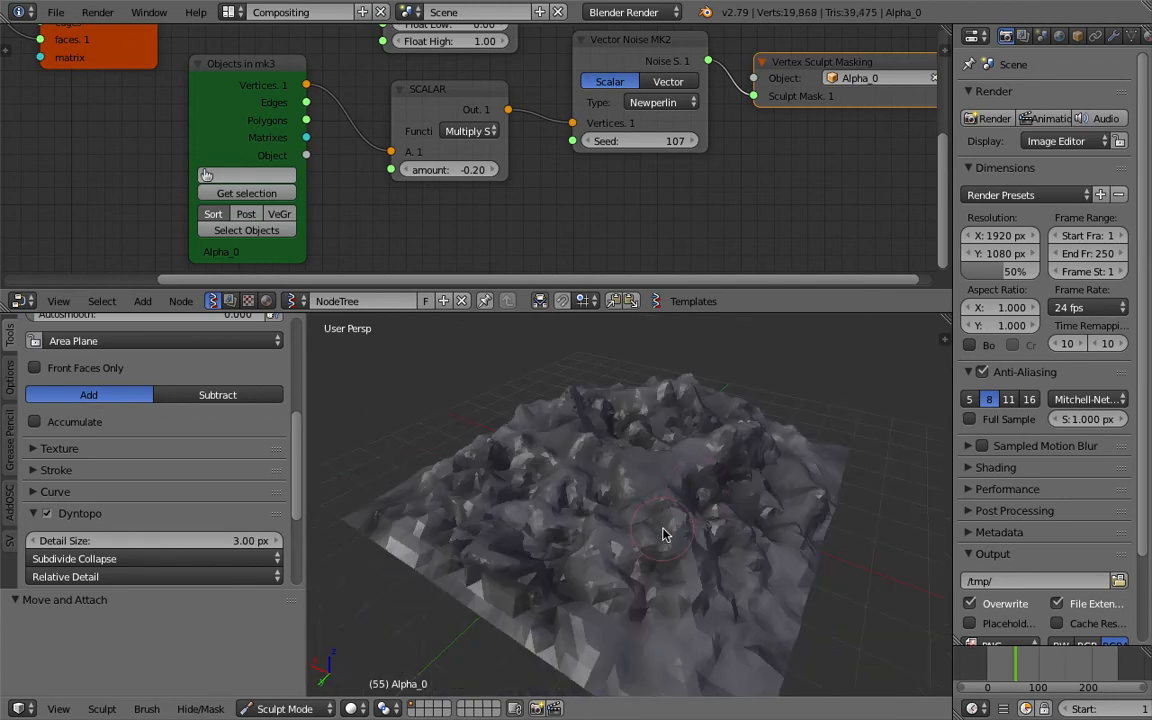
drag(664, 536, 796, 540)
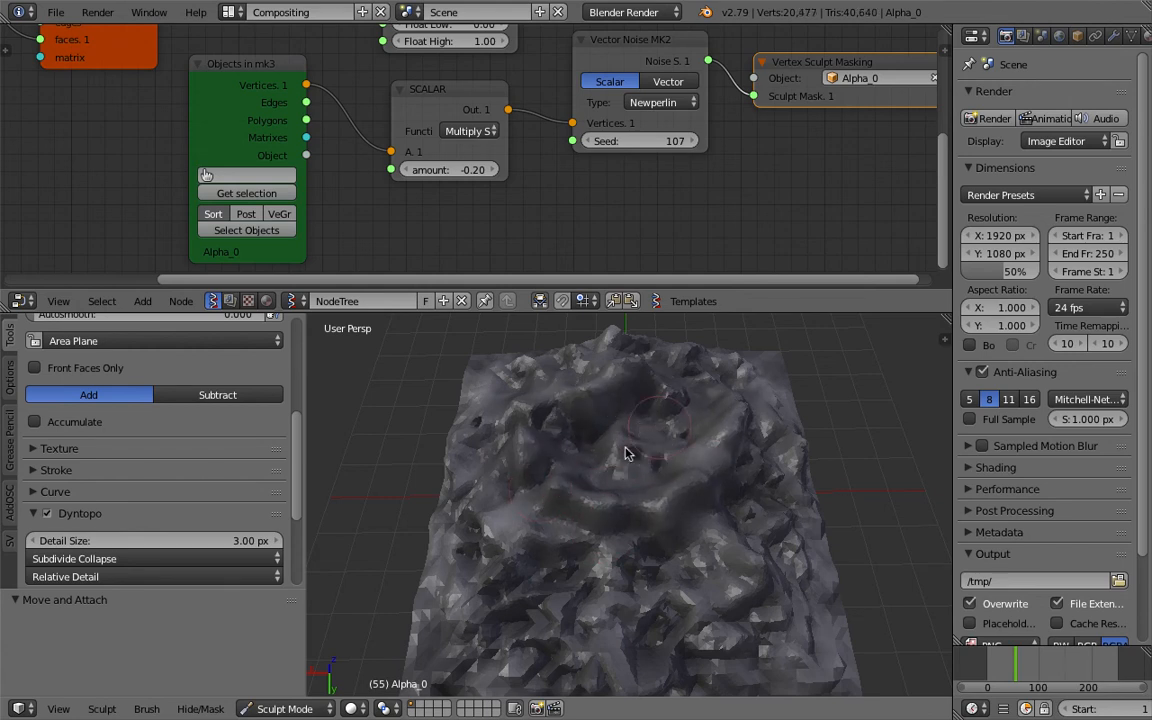
- Carve into the surface with the Subtract brush, then return to Object Mode
click(216, 394)
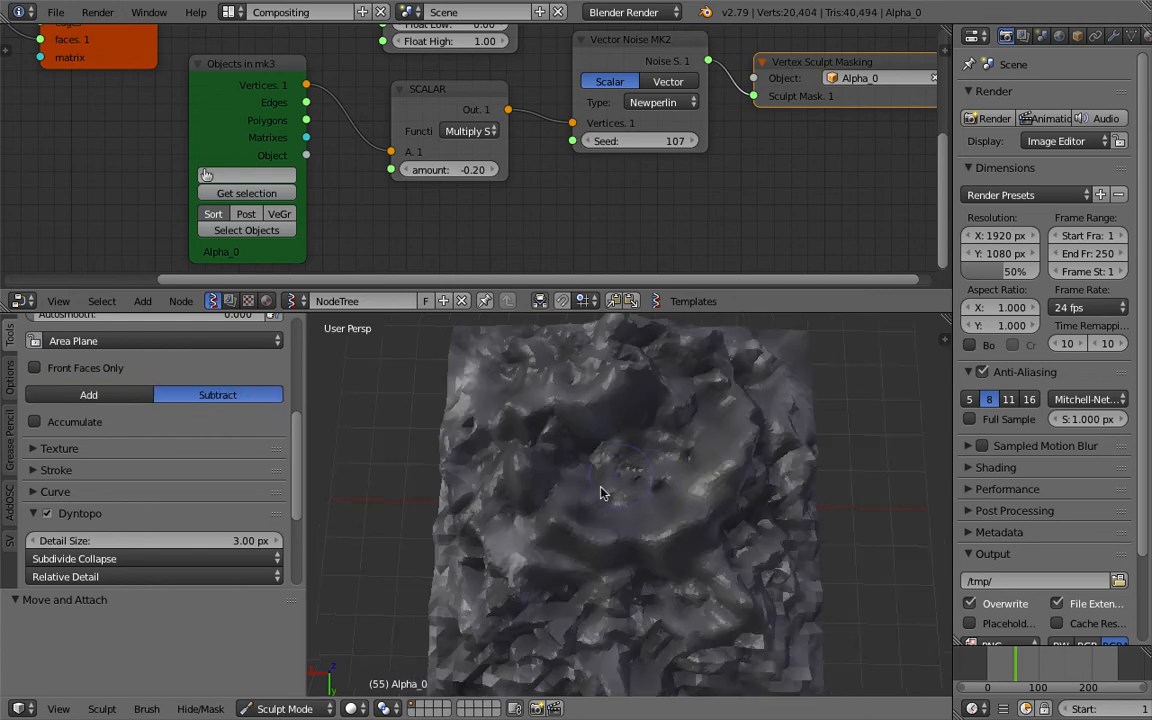
click(644, 456)
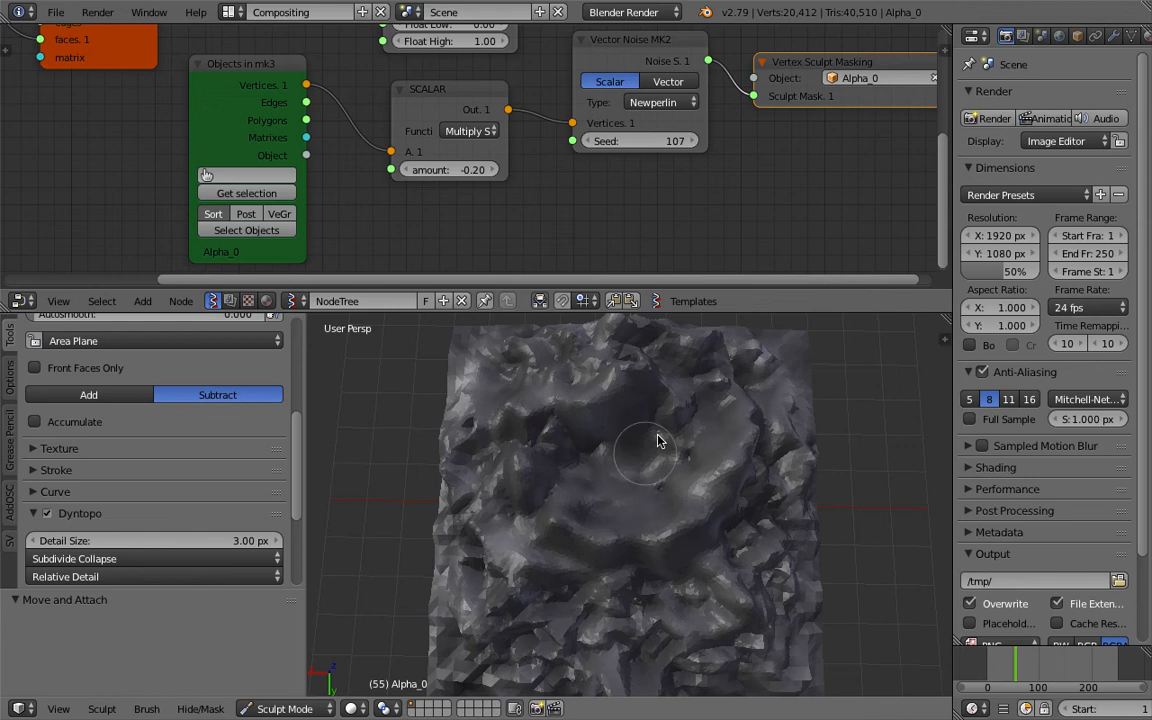
drag(656, 440, 756, 430)
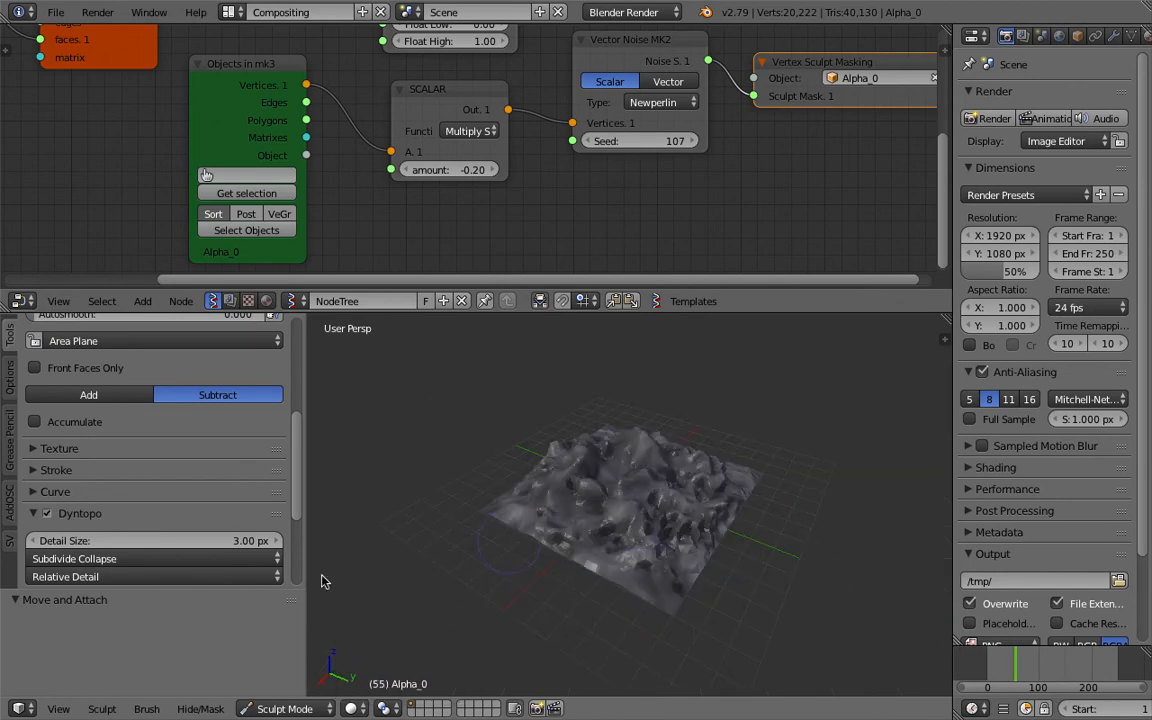
click(284, 708)
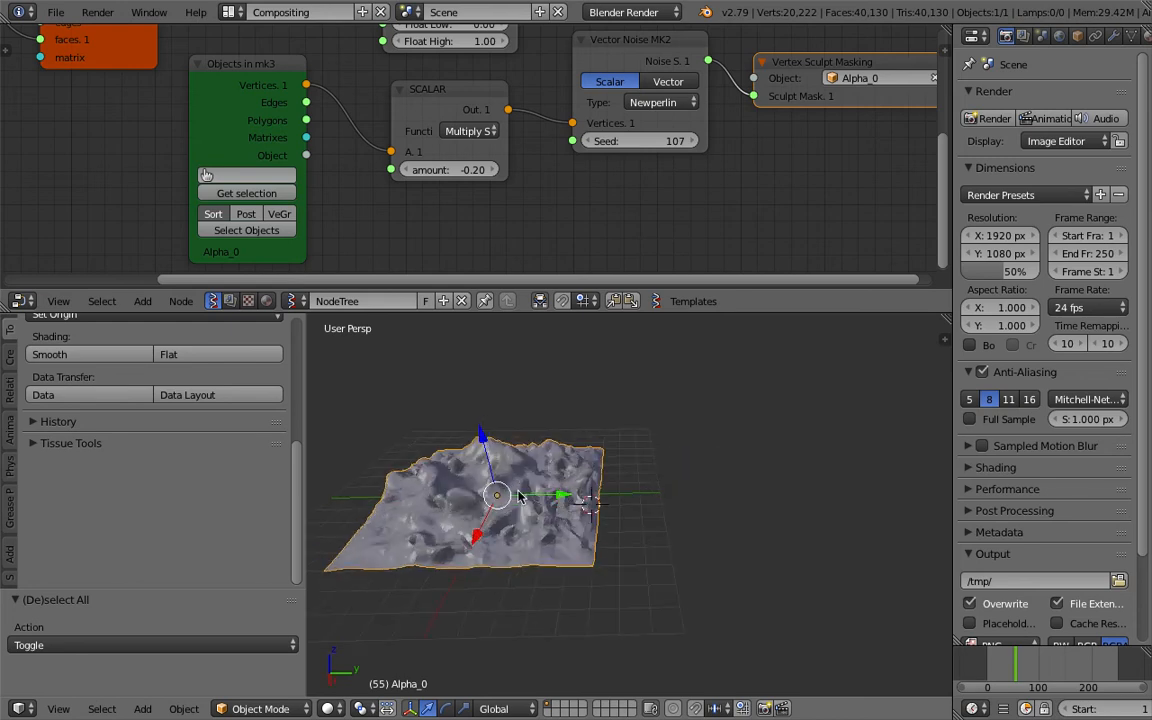
- Place the terrain copy Alpha_0.001 beside the original and delete the redundant extra object
drag(496, 496, 730, 500)
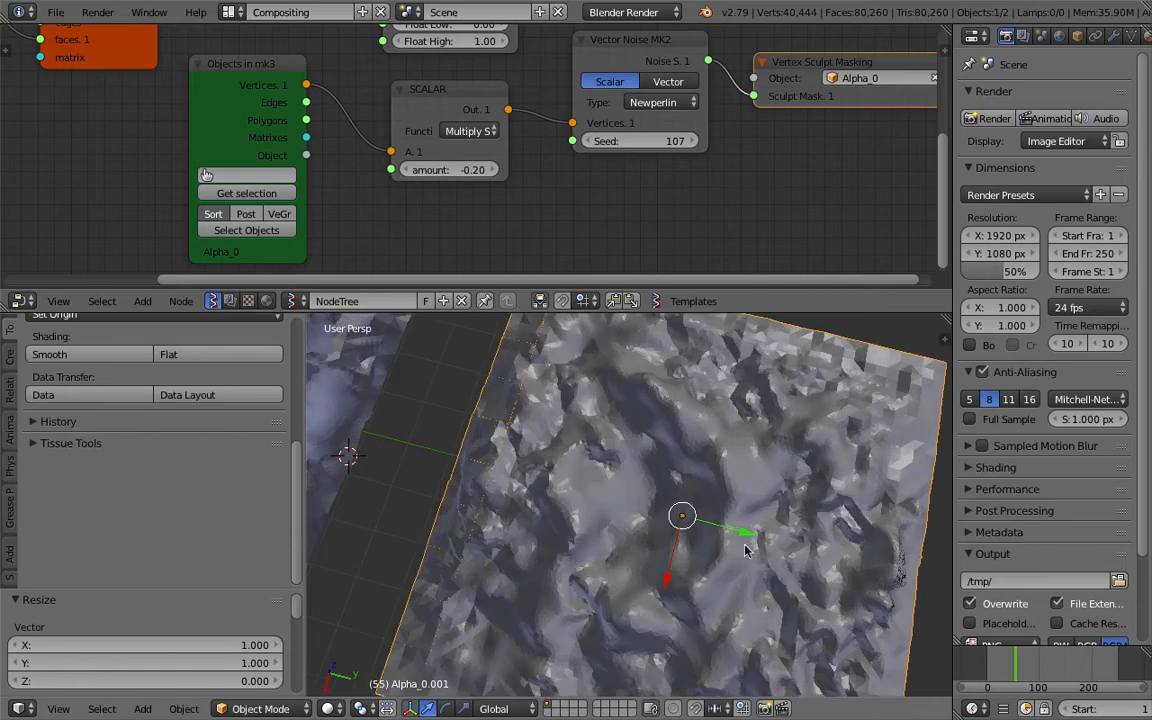
key(Tab)
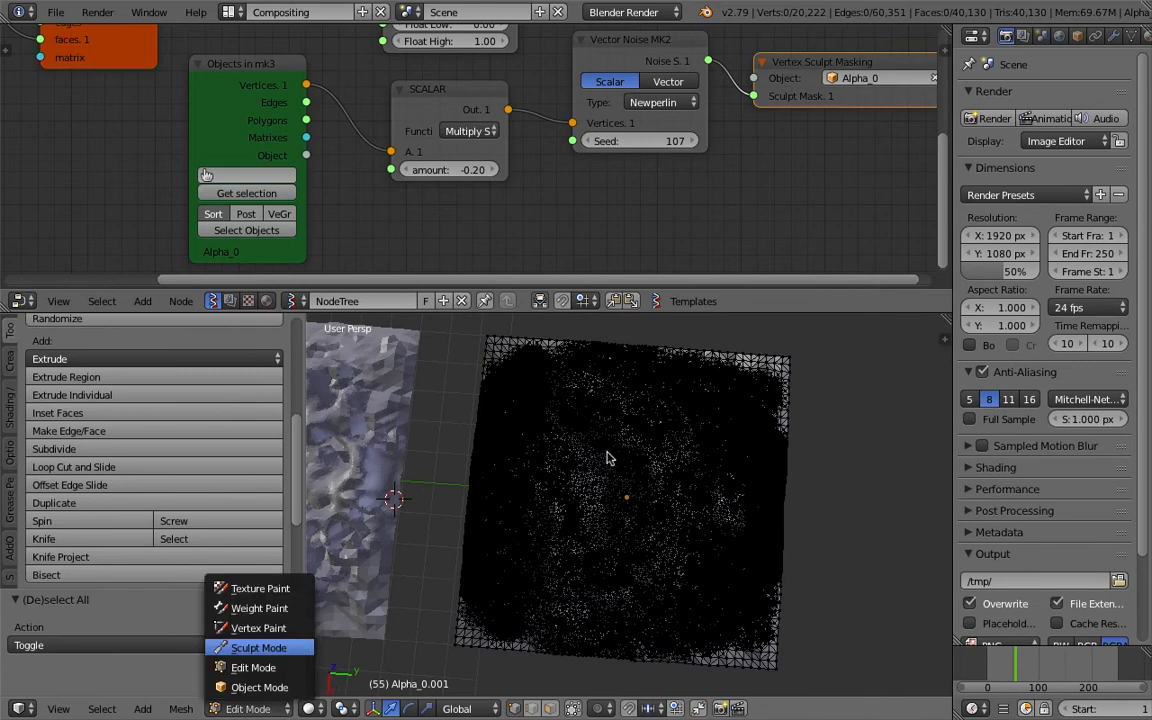
click(258, 648)
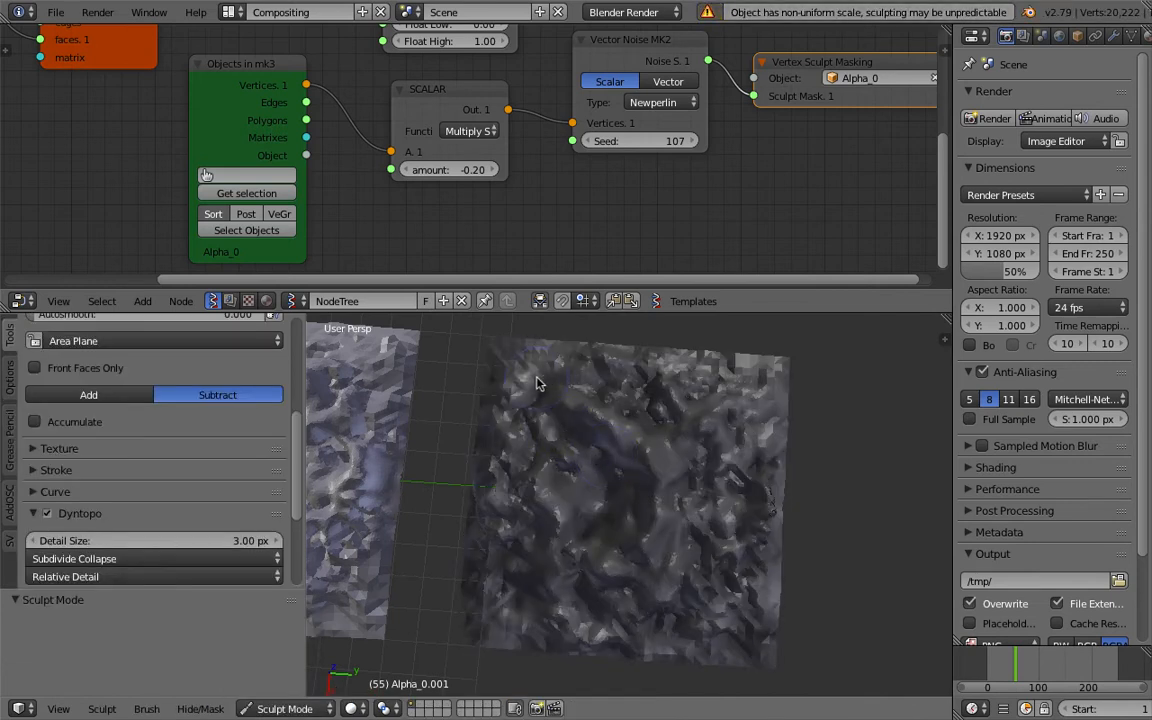
click(540, 384)
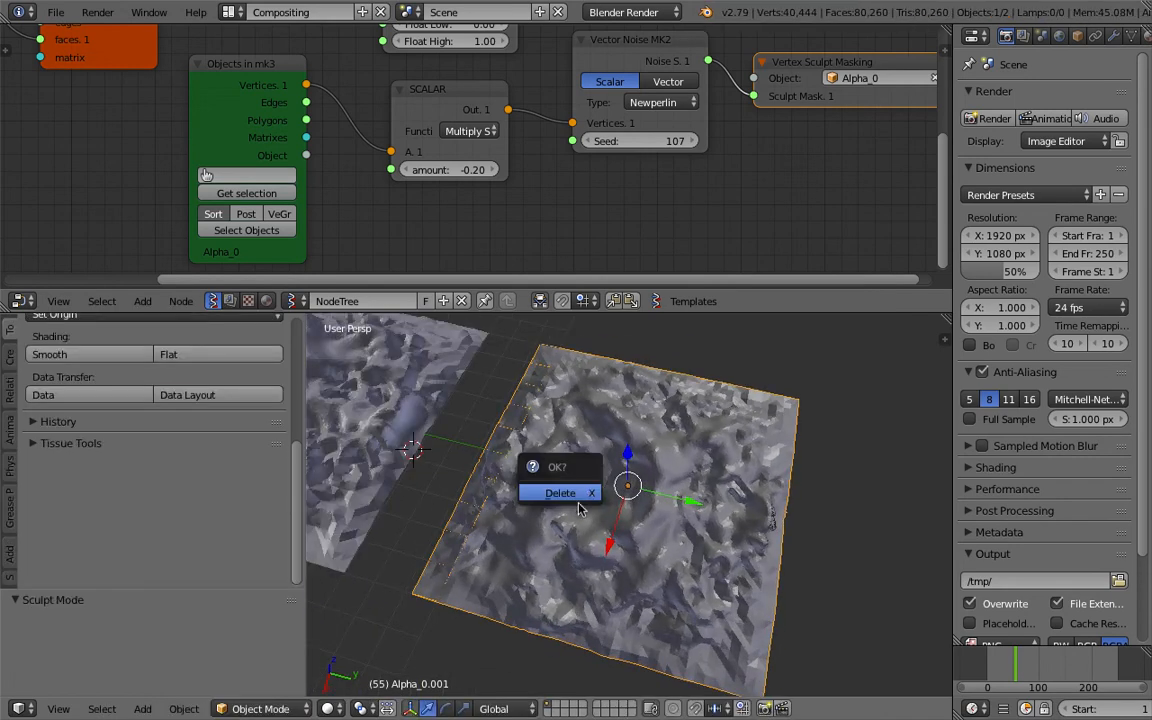
click(560, 492)
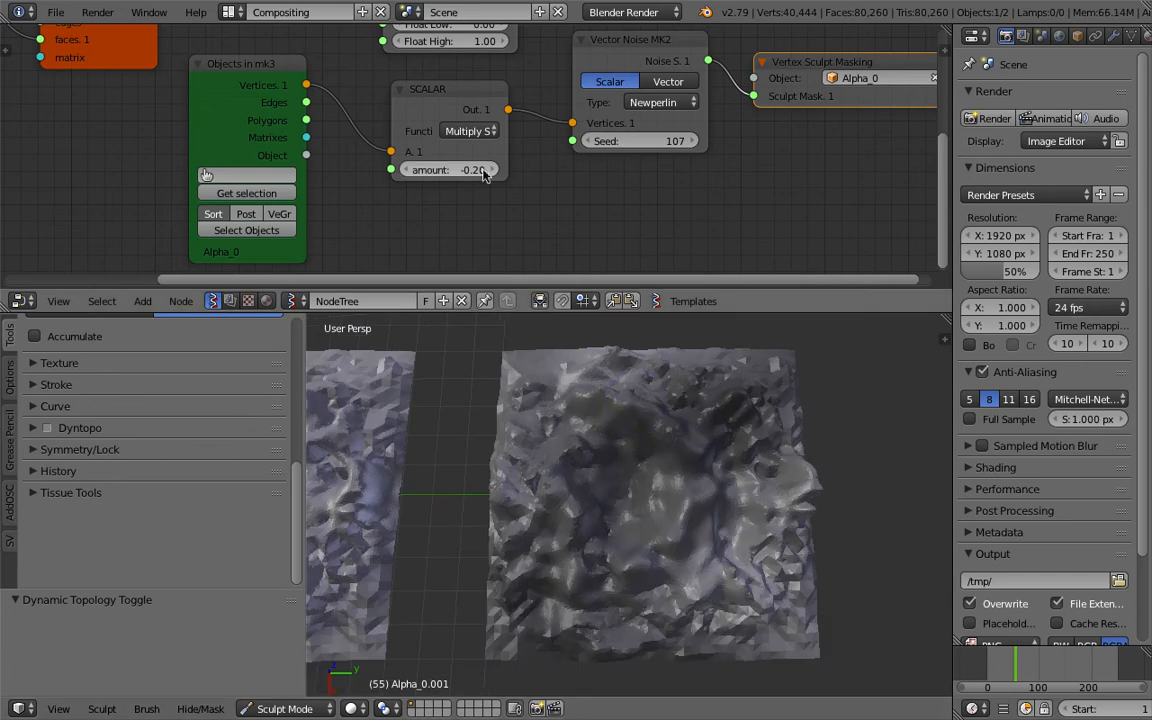
- Raise the Scalar Math multiplier to 3.00, set the brush to Add, and enter Edit Mode on the flat plane
drag(450, 168, 470, 168)
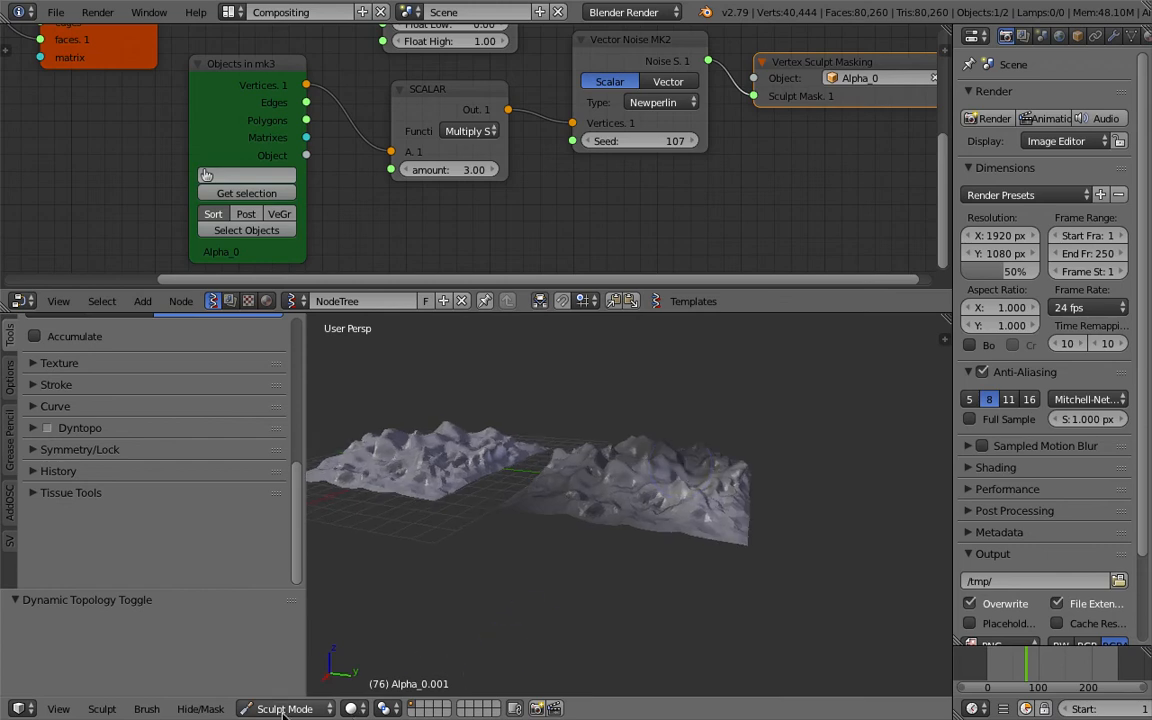
click(284, 708)
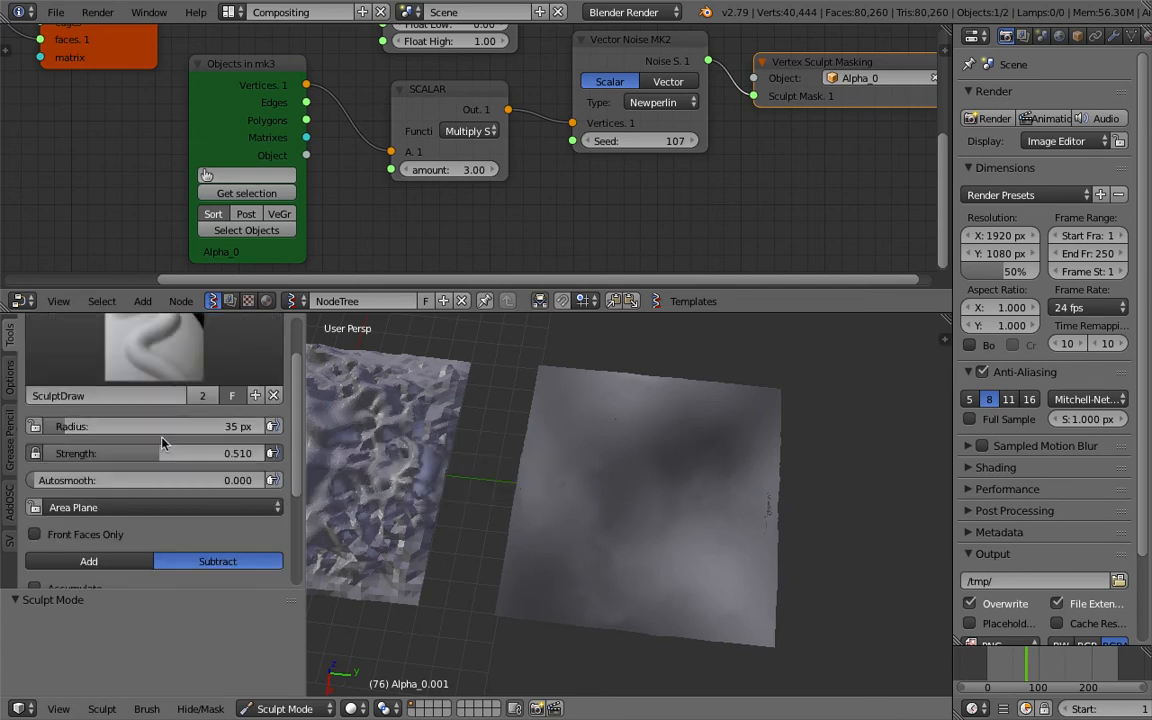
click(88, 560)
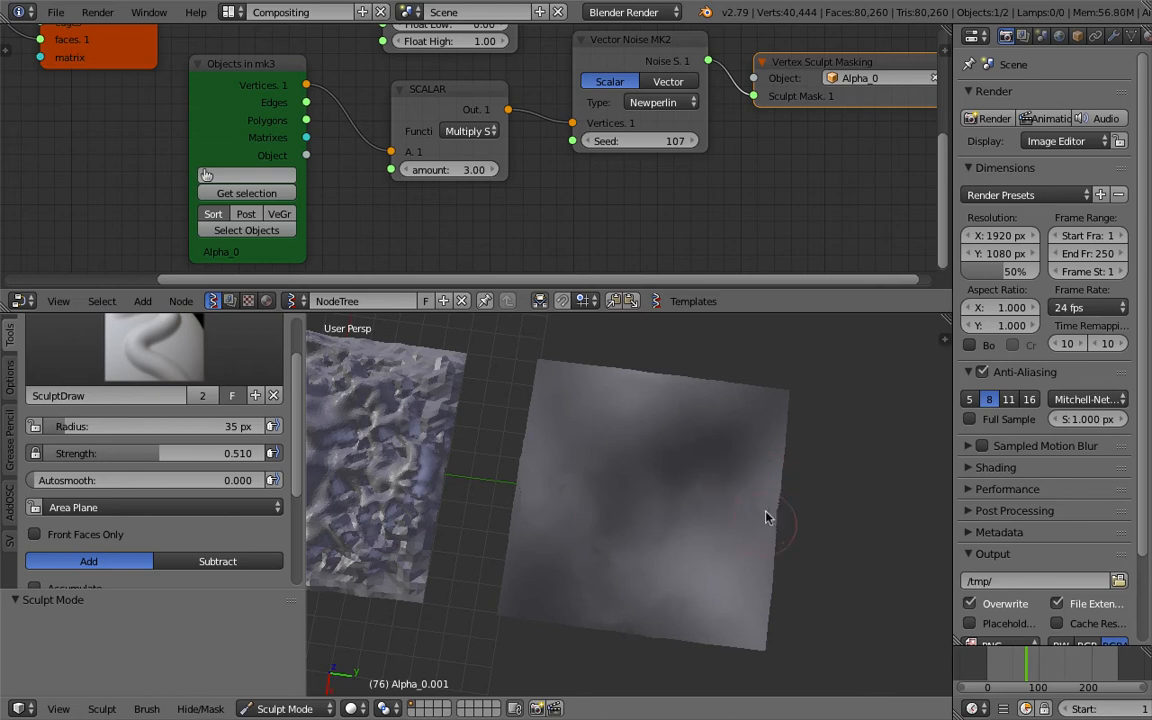
mouse_move(520, 516)
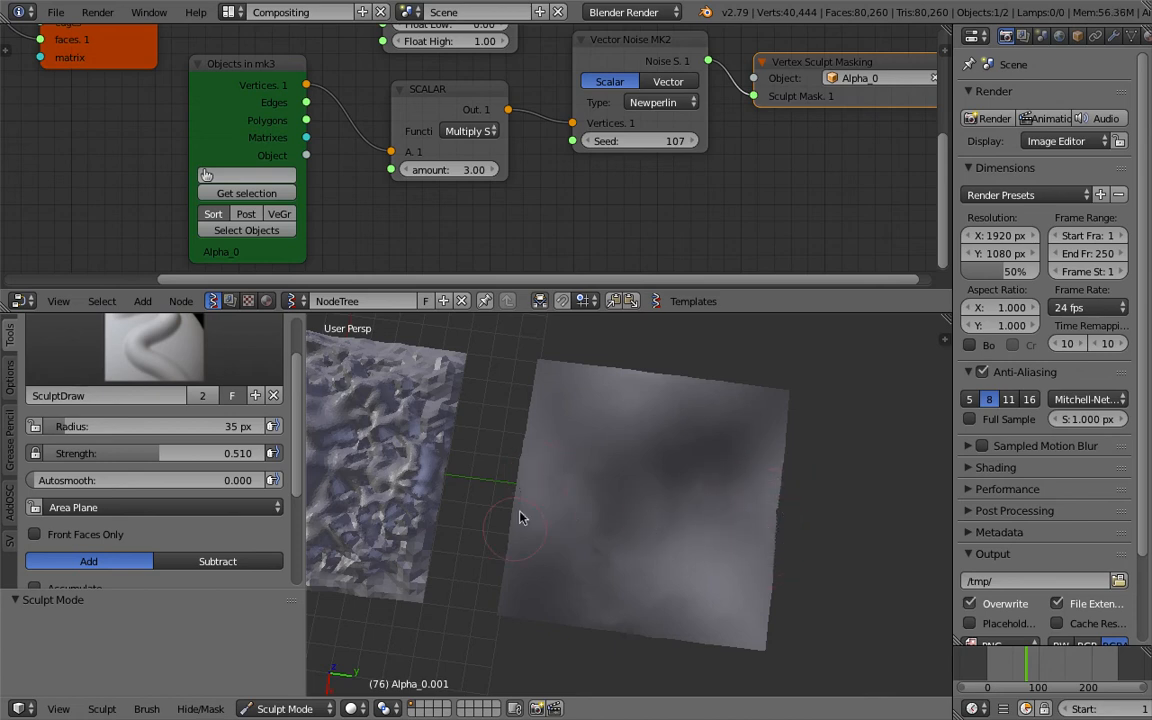
mouse_move(560, 590)
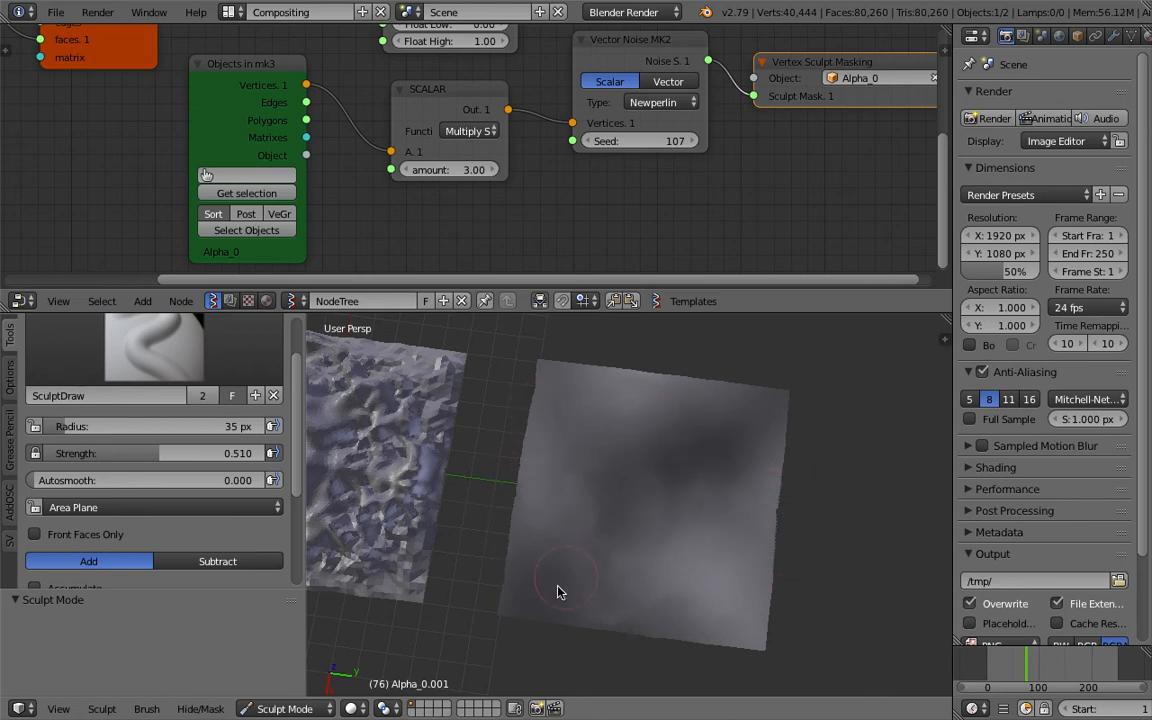
mouse_move(540, 364)
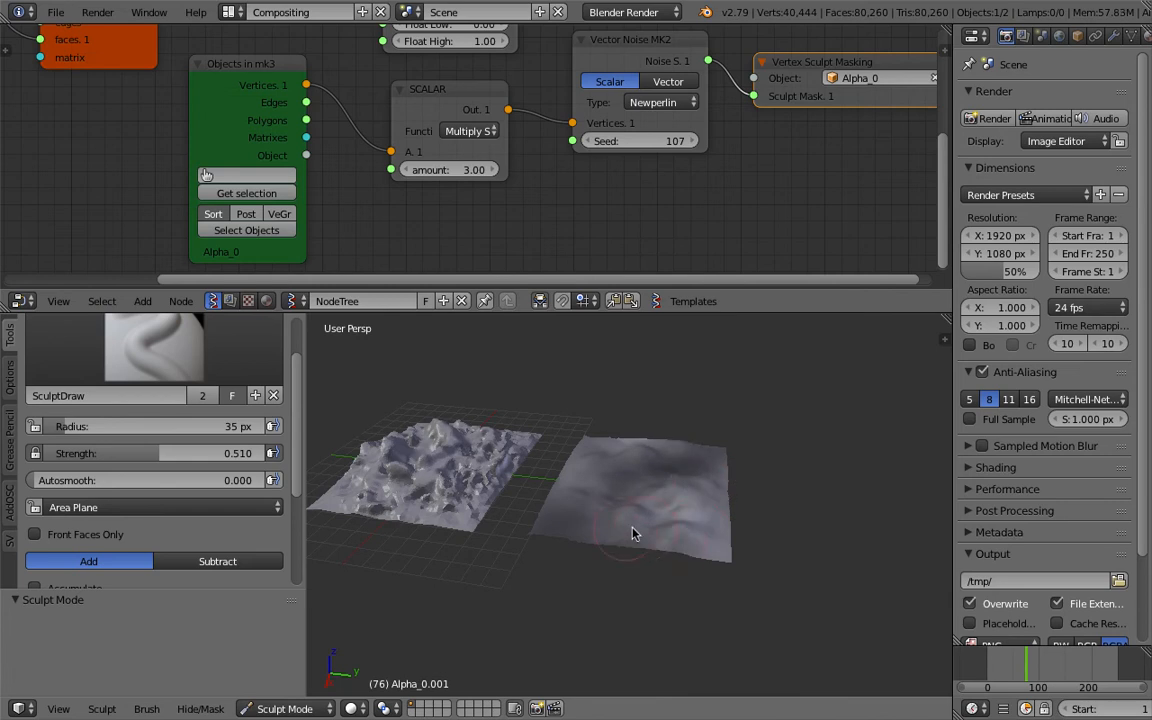
click(356, 708)
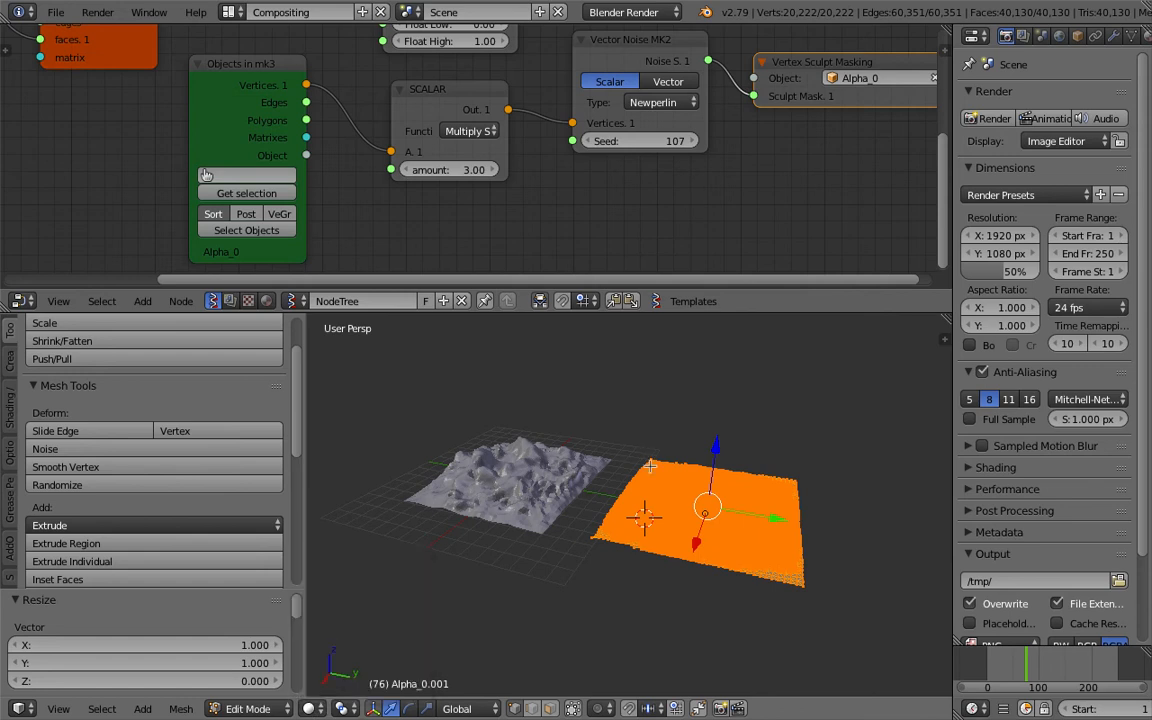
- Join the terrain onto the duplicated flat plane as shape keys and select the upper plane
click(248, 708)
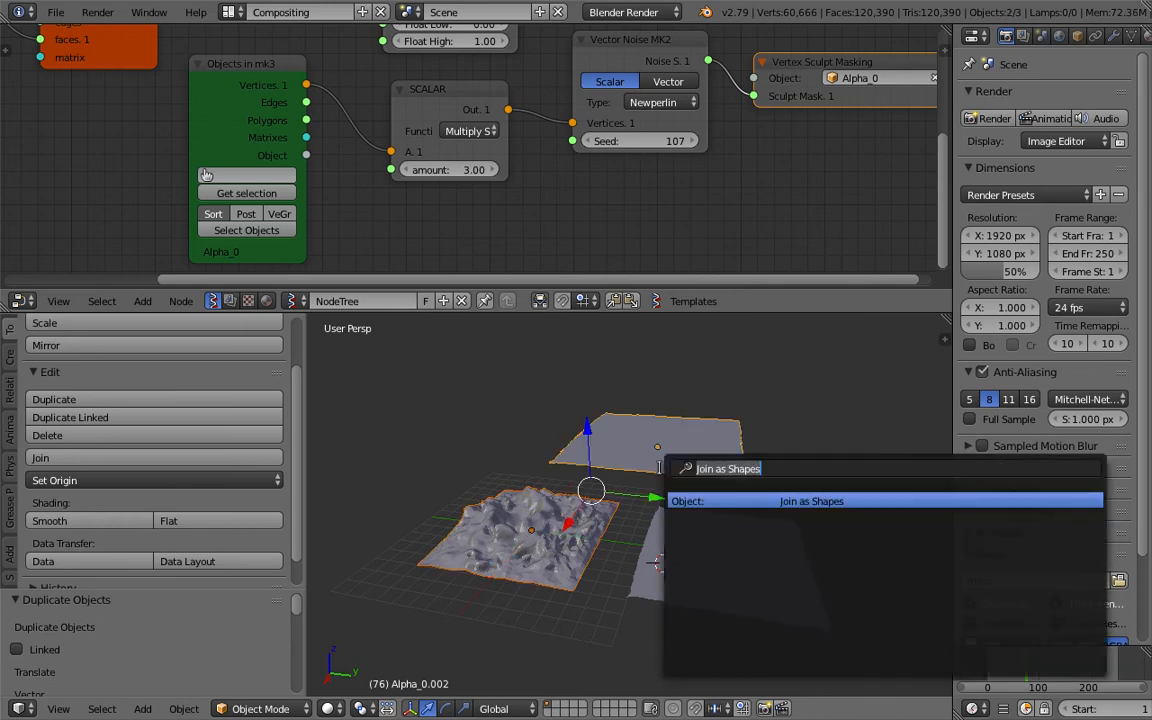
click(812, 500)
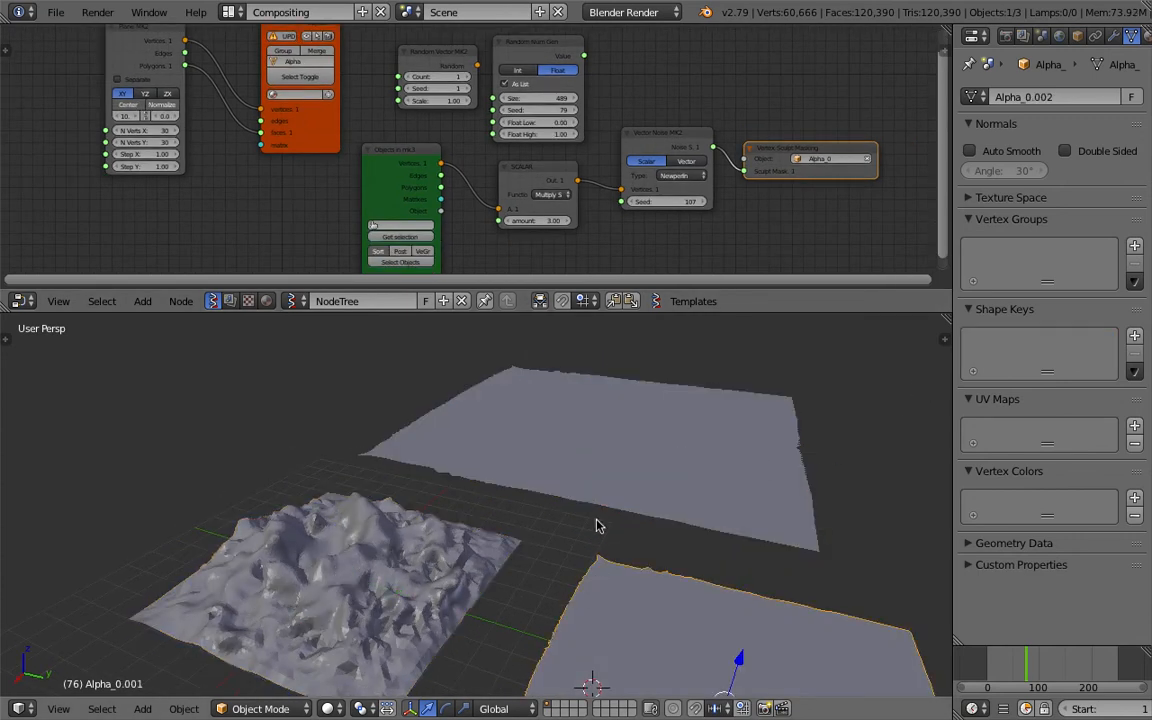
click(344, 576)
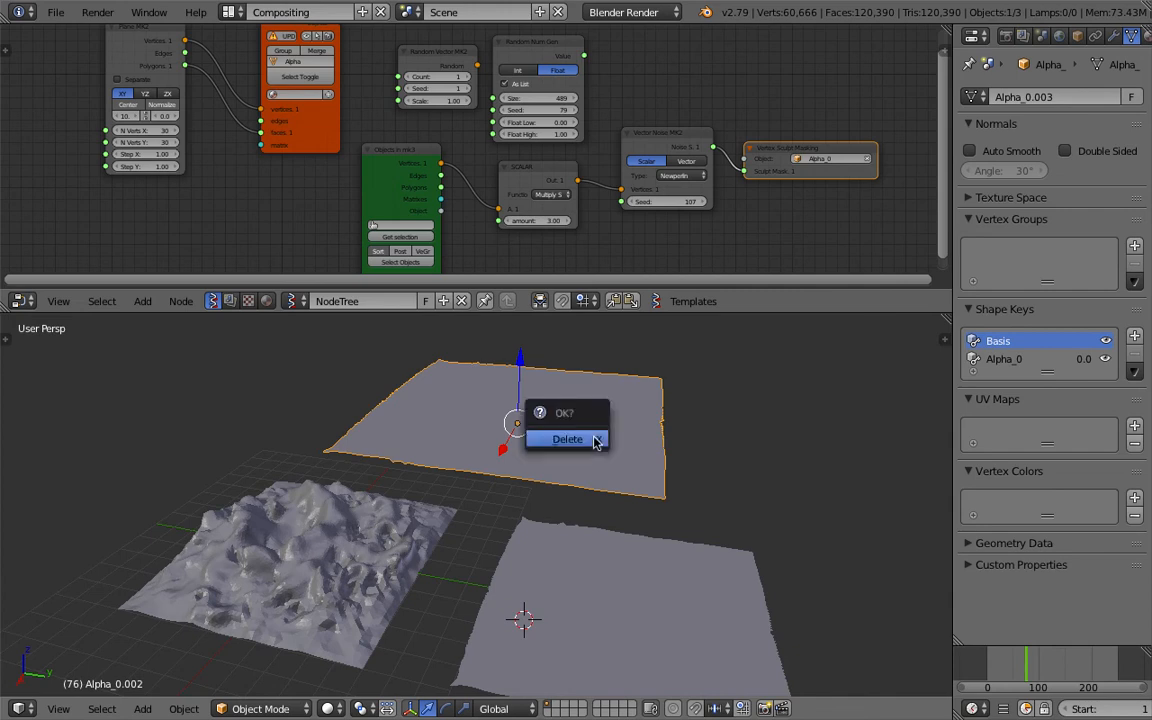
- Delete the extra plane, return to Object Mode and select the upper plane
click(568, 440)
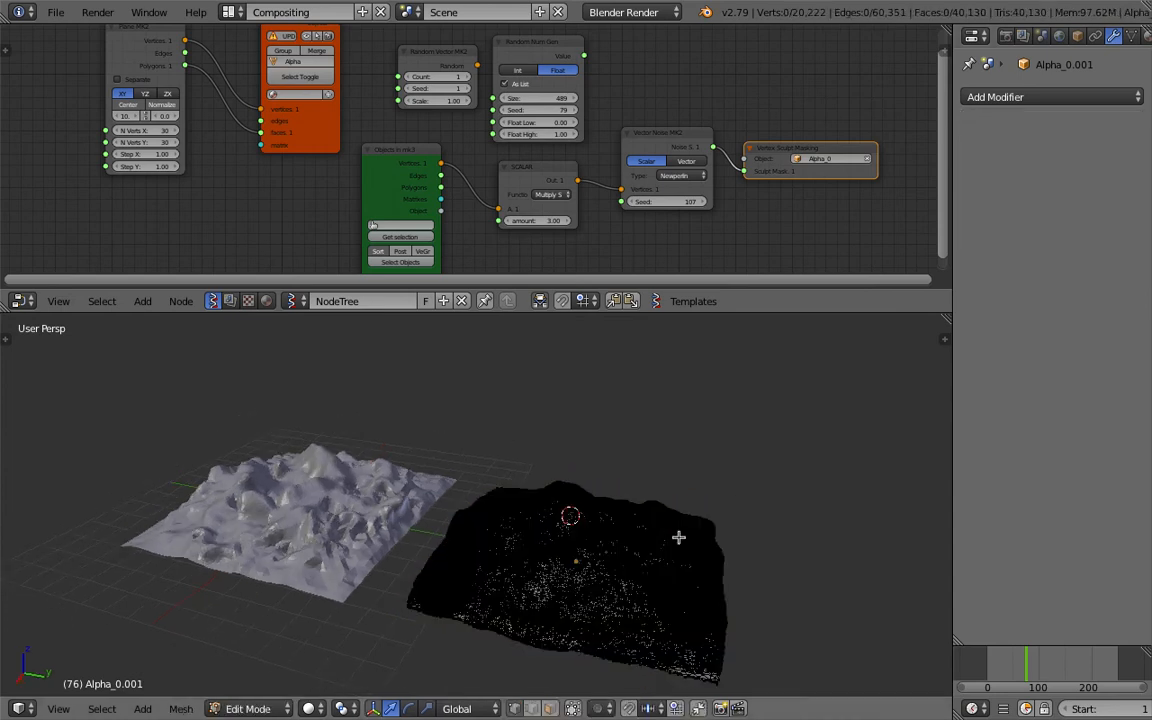
key(a)
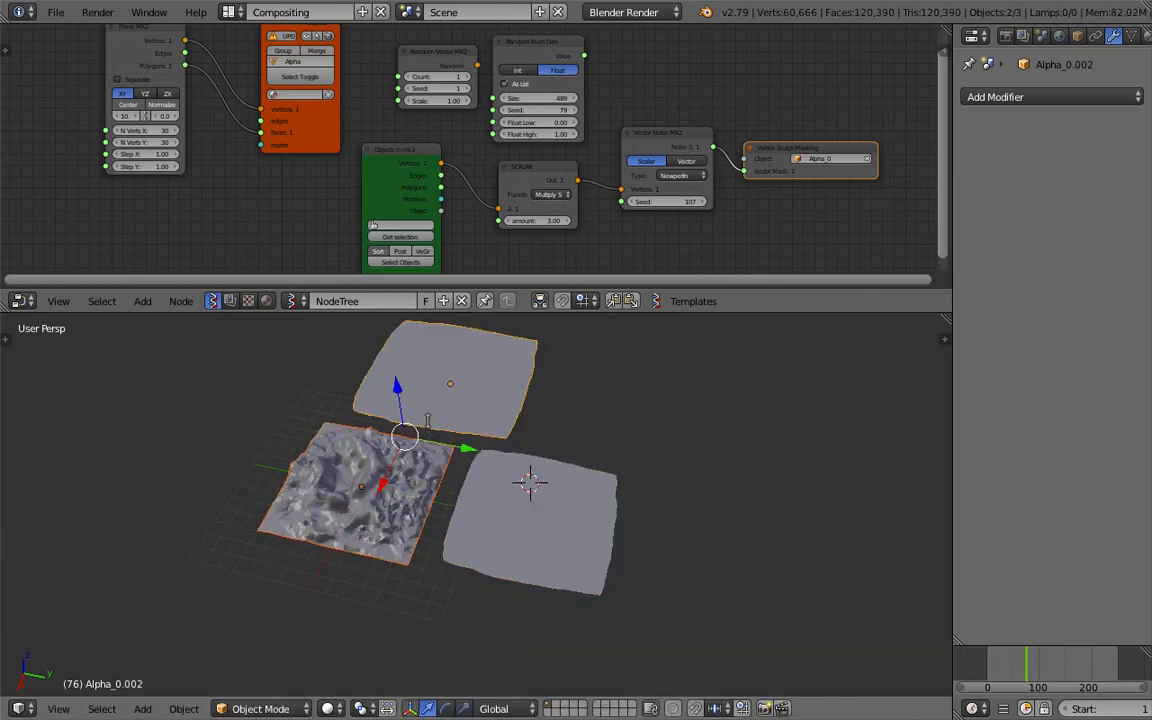
click(450, 380)
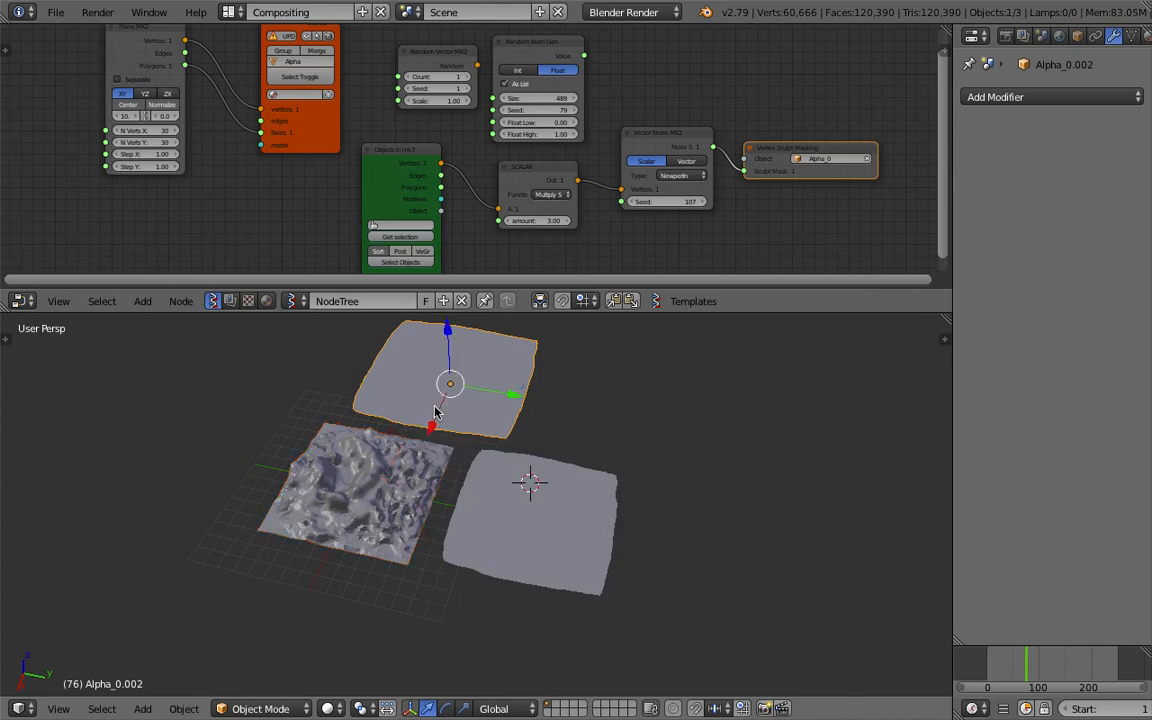
- Set the upper plane's Alpha_0 shape key value to 0.000 so it stays flat
click(1132, 36)
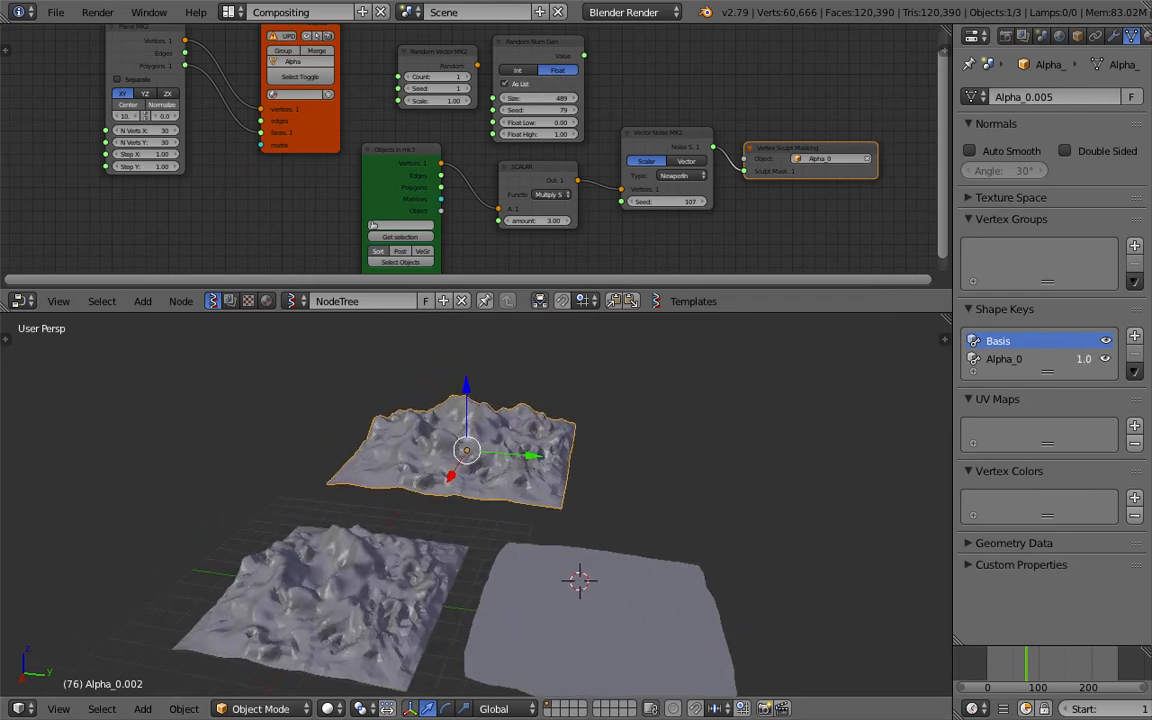
click(1082, 358)
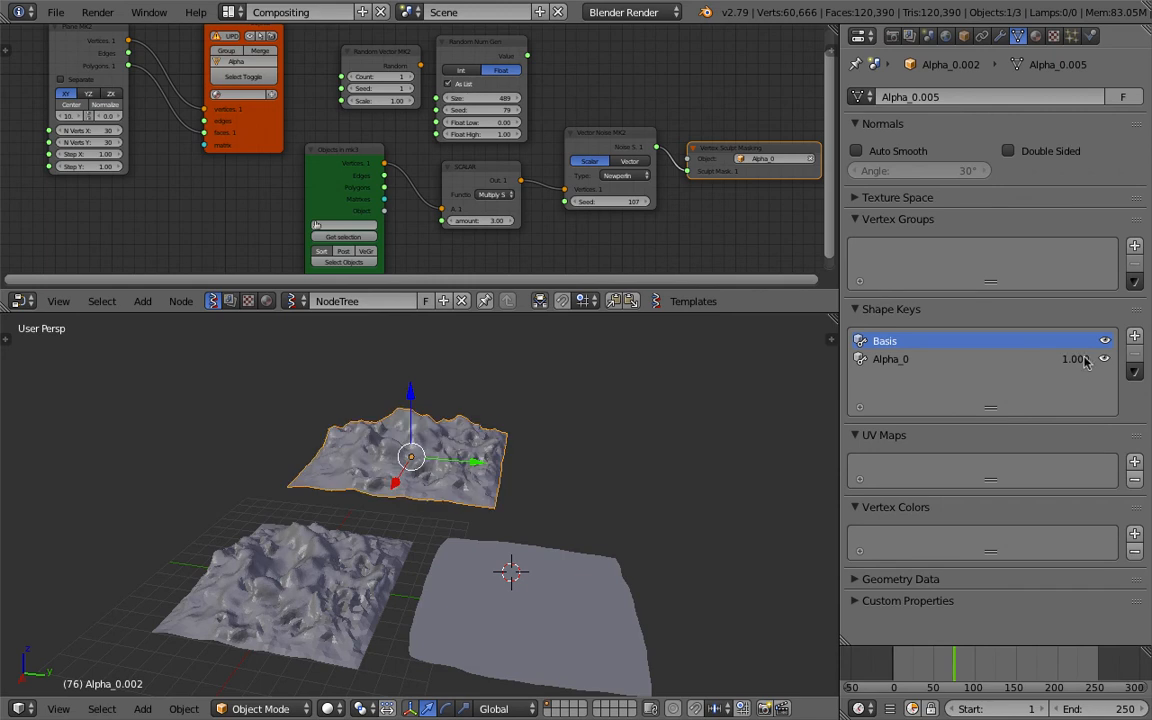
drag(1076, 360, 1060, 360)
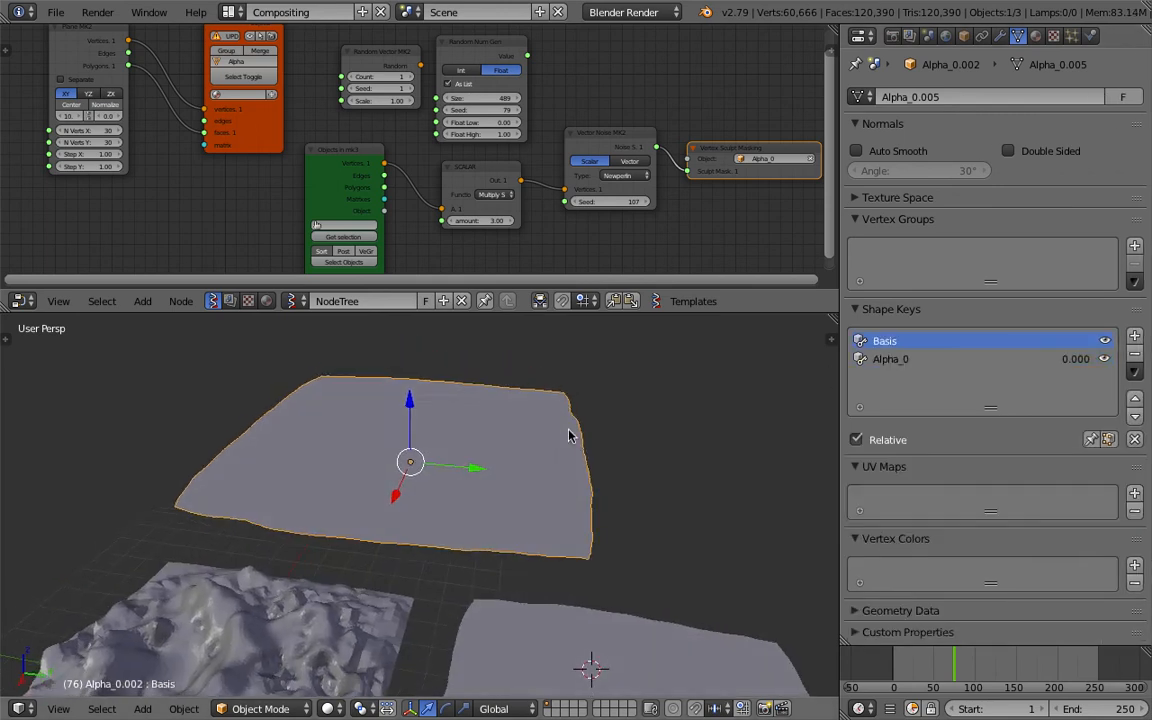
- Switch the flat terrain Alpha_0.002 through Edit Mode into Sculpt Mode
key(Tab)
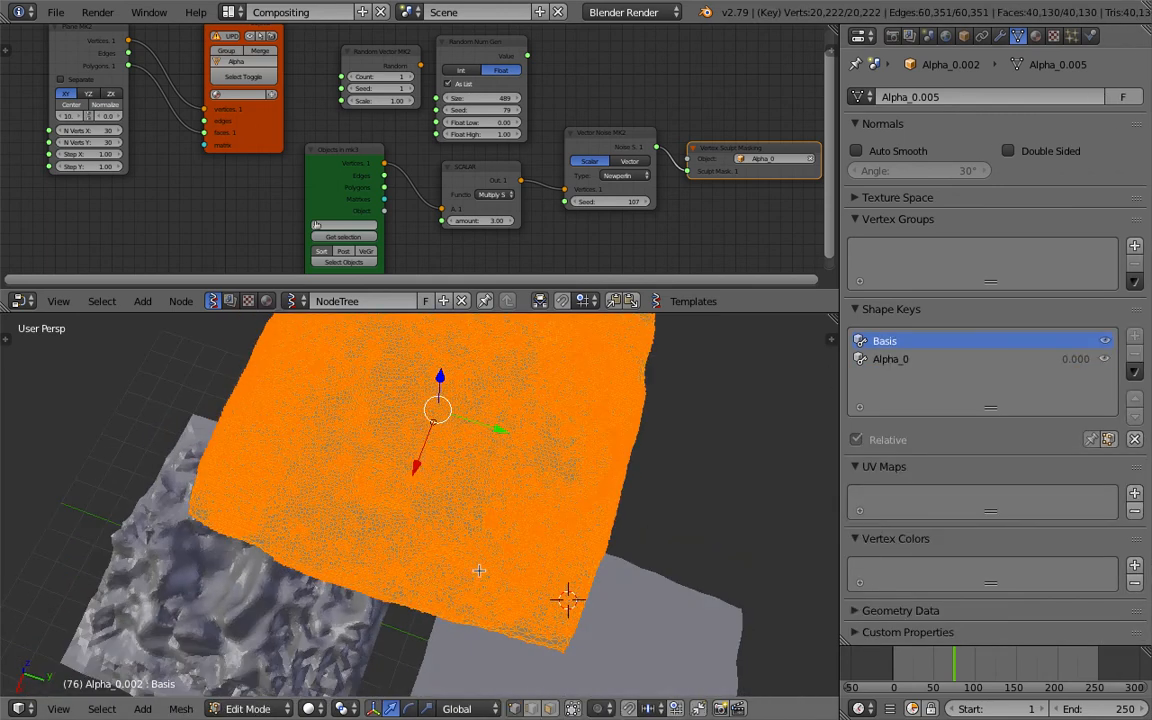
click(248, 708)
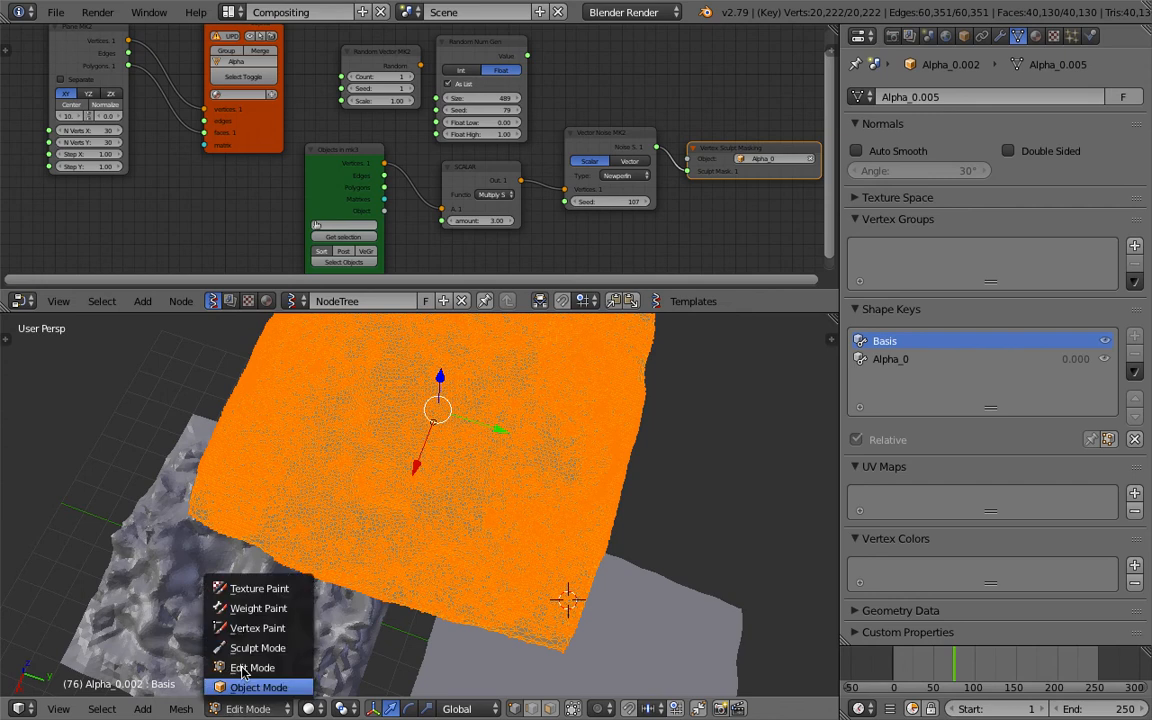
click(256, 648)
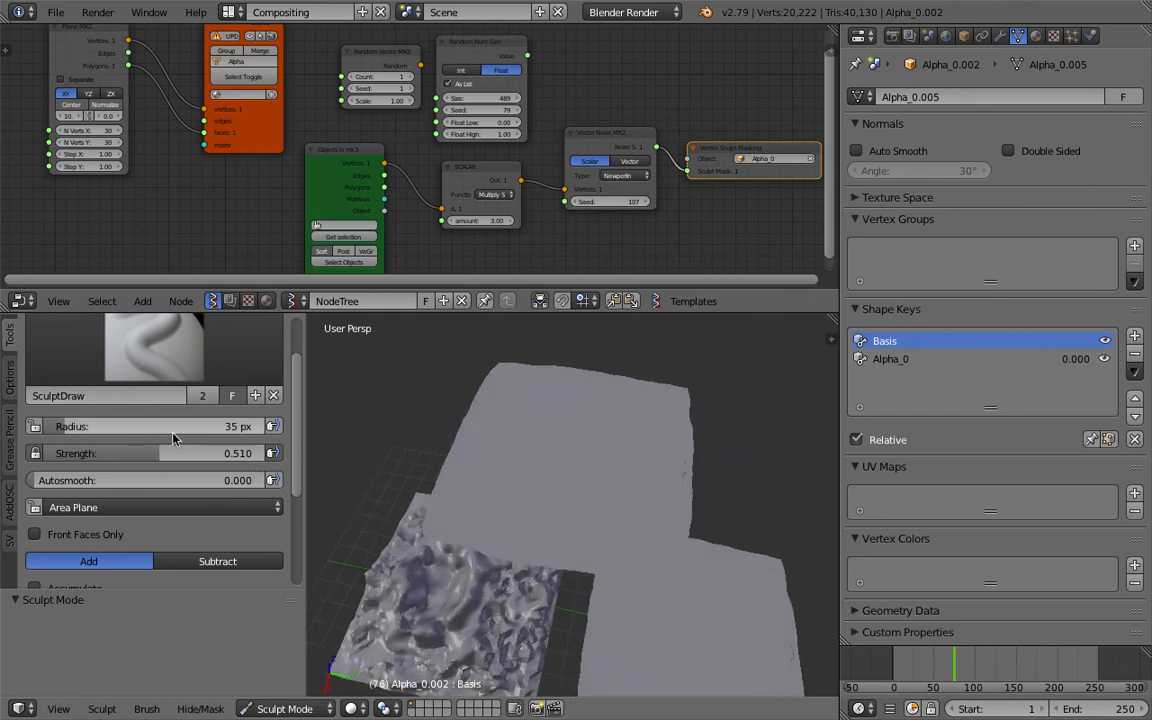
scroll(down, 3)
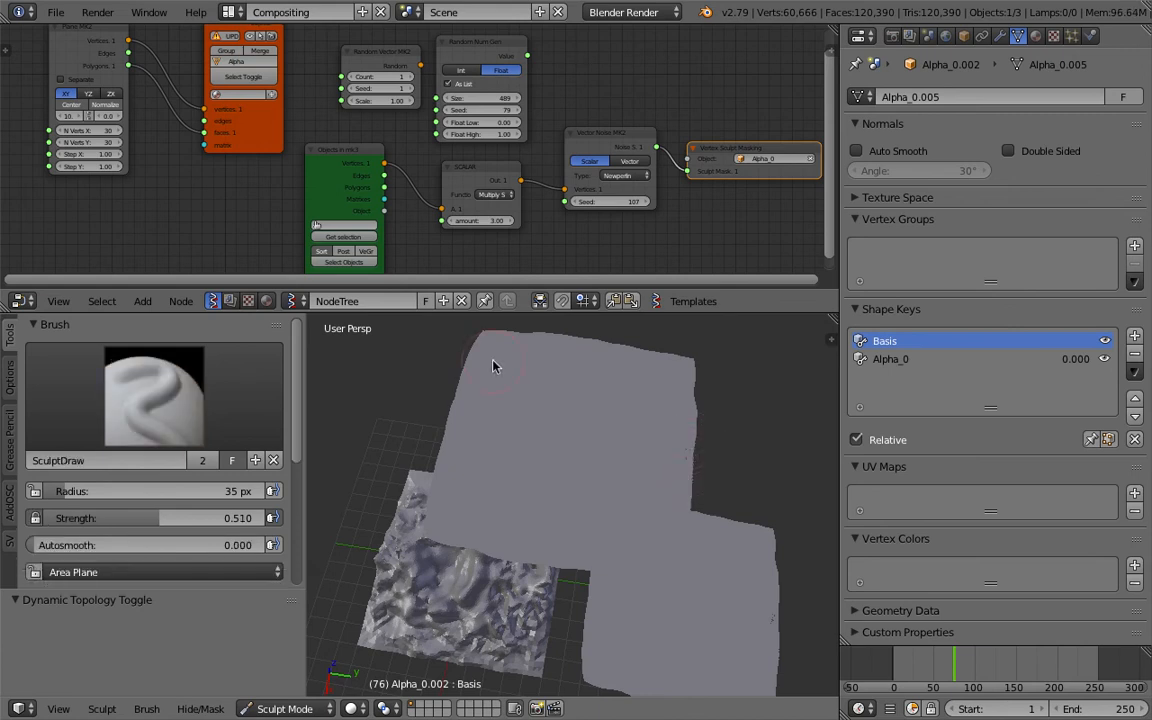
mouse_move(422, 648)
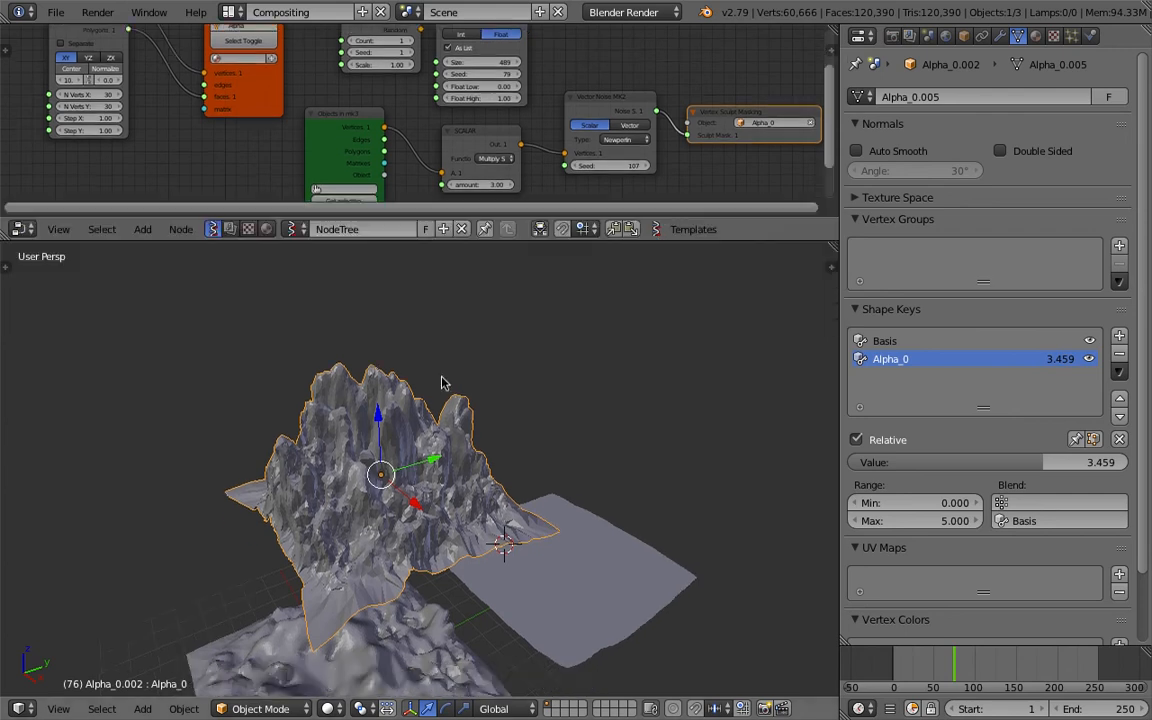
- Slide the duplicated mountain Alpha_0.003 along Y beside the original and place it
drag(444, 384, 600, 432)
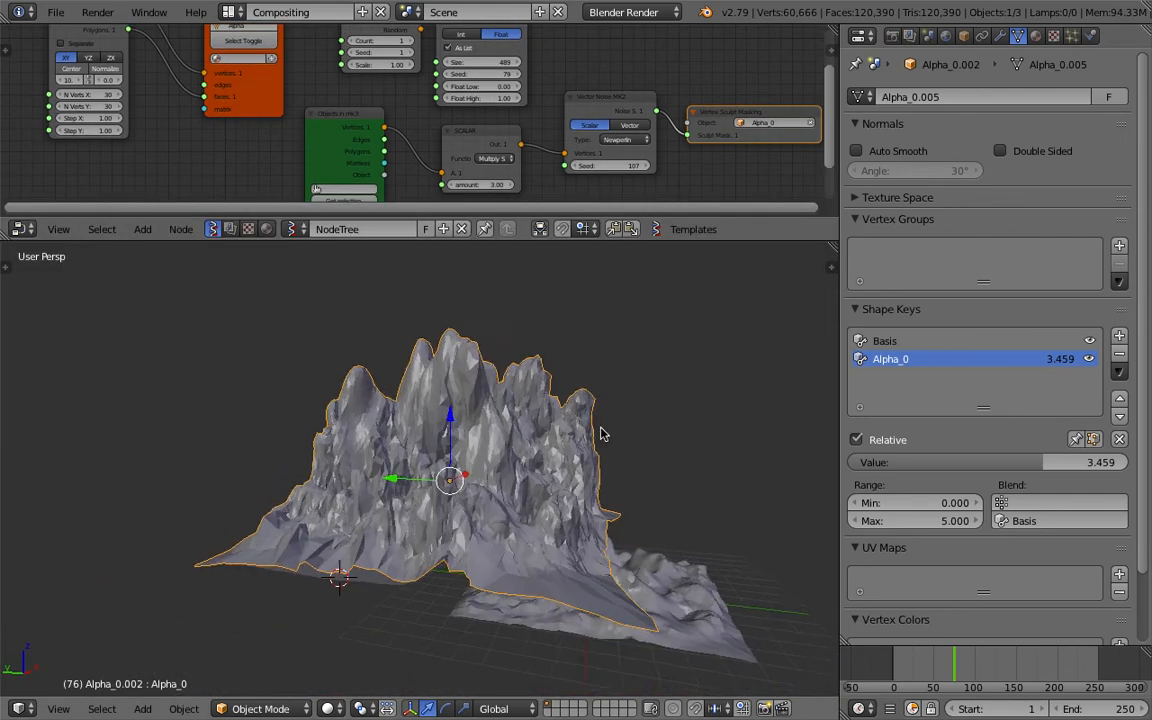
drag(600, 436, 480, 430)
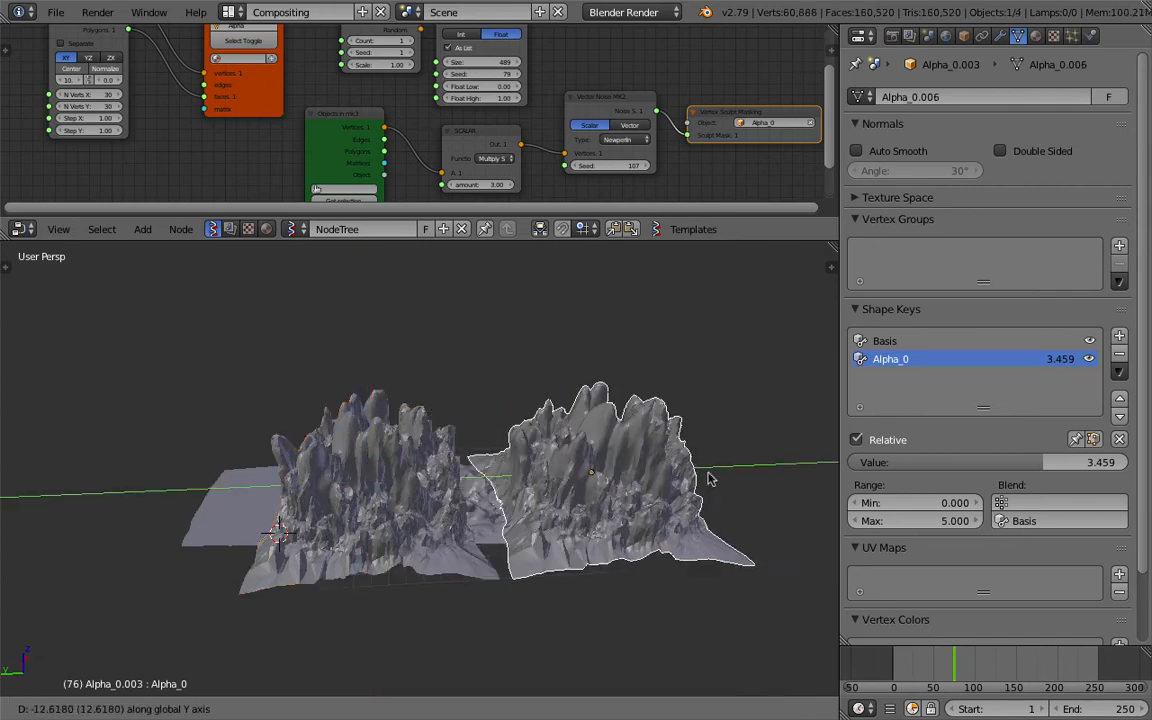
click(1000, 36)
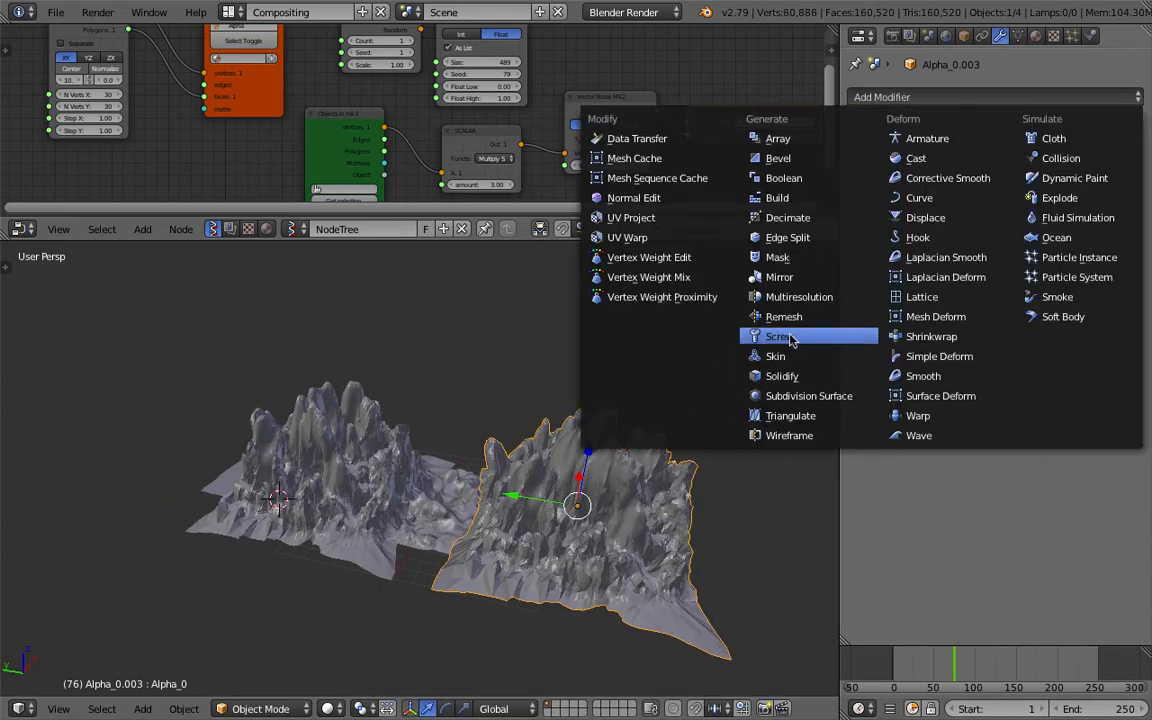
- Add a Remesh modifier to Alpha_0.003 with smooth shading and octree depth 6
click(784, 316)
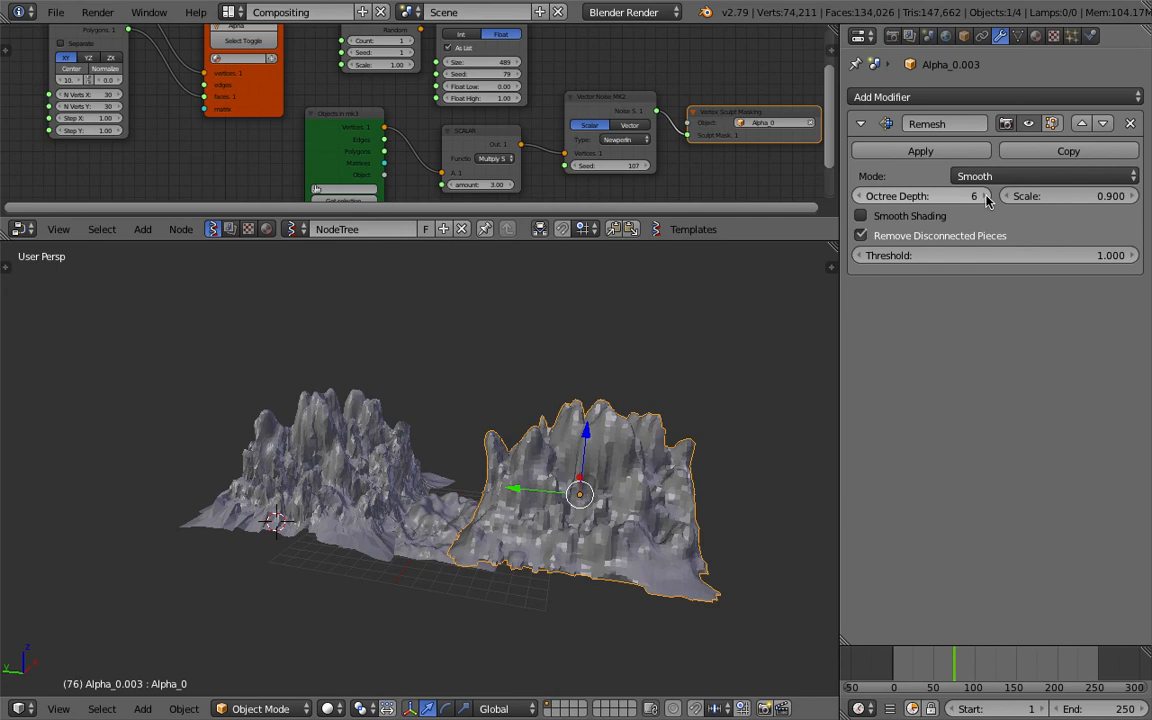
click(970, 196)
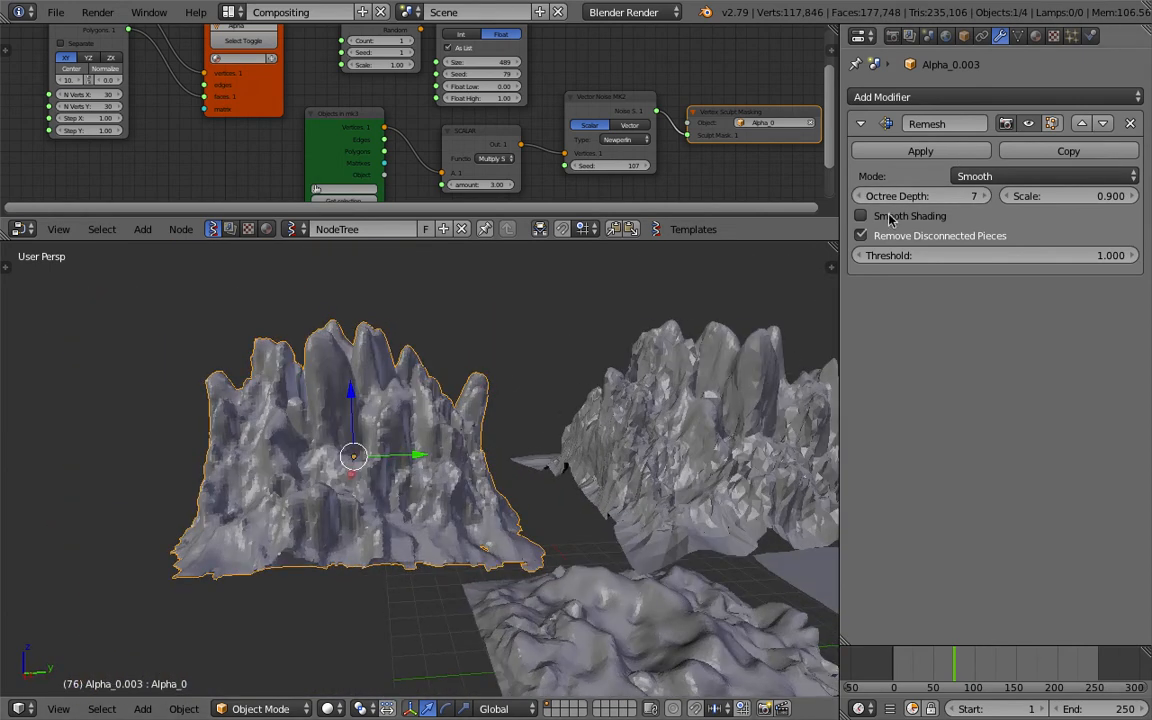
click(860, 216)
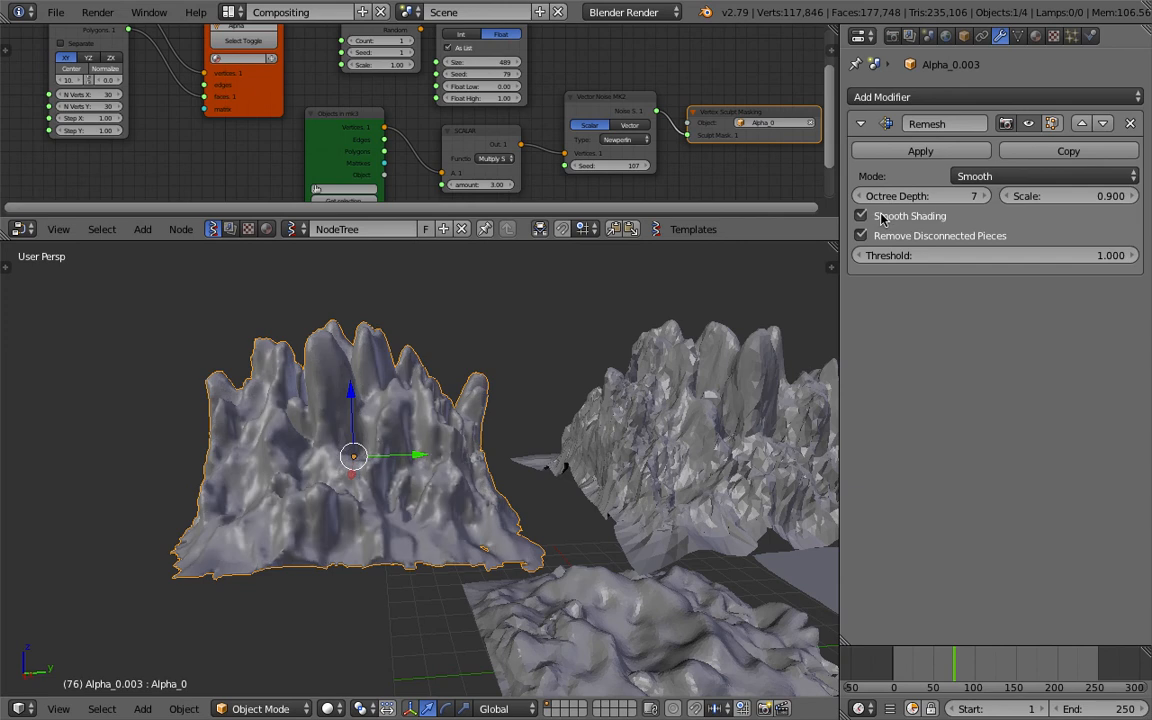
click(860, 216)
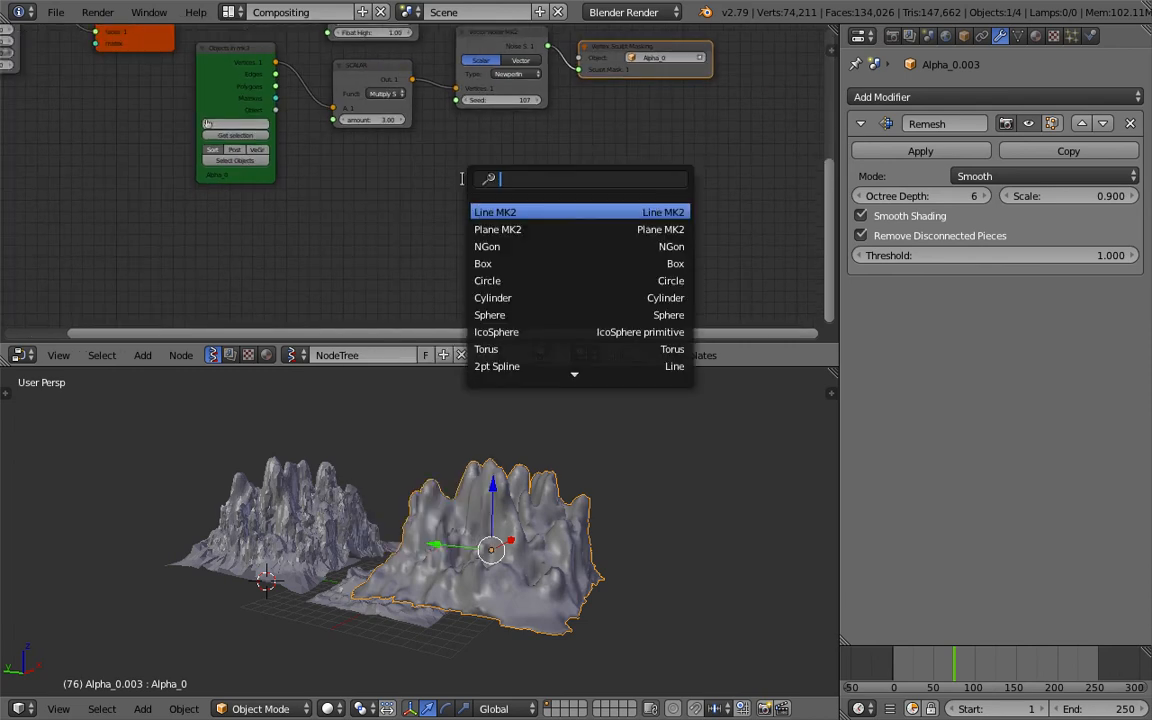
- Add an Objects in mk3 node and a BMesh node to the node tree via the add search
text(objects i)
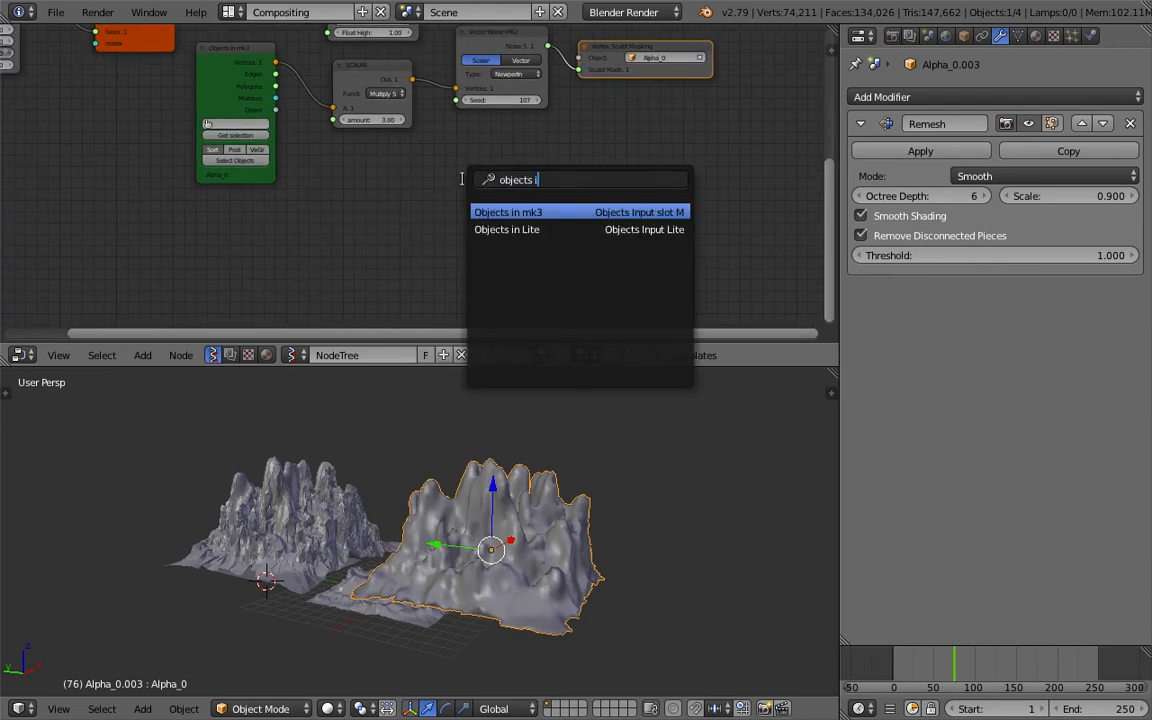
click(508, 212)
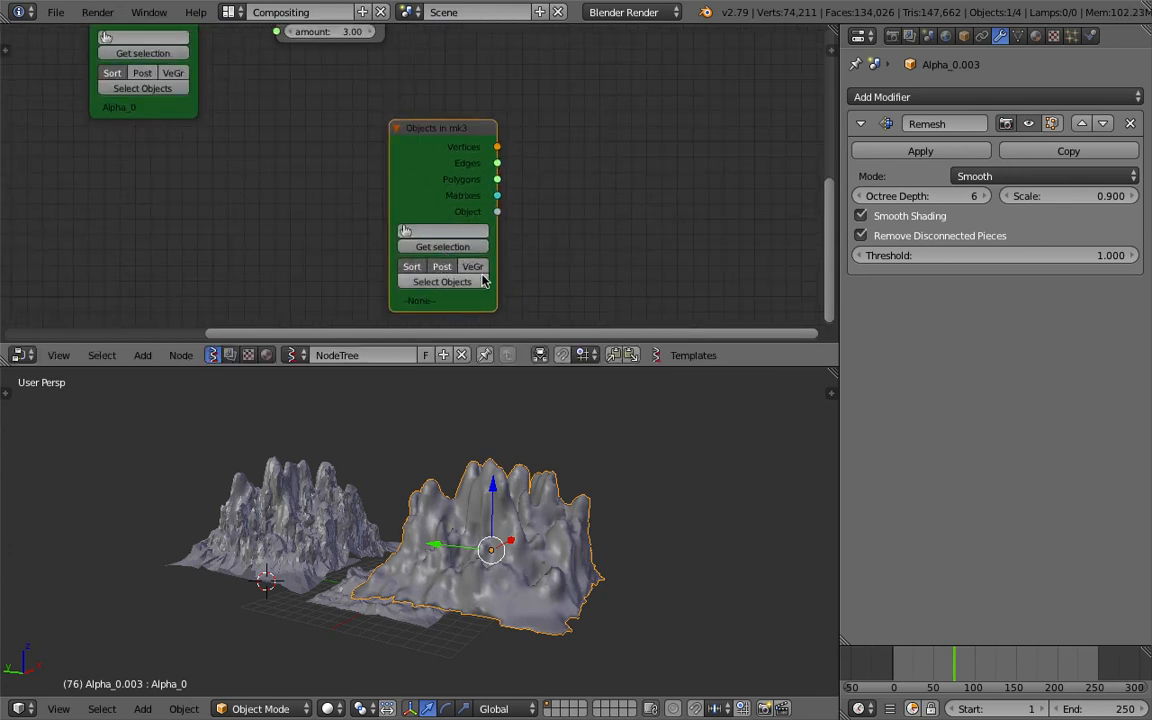
mouse_move(504, 284)
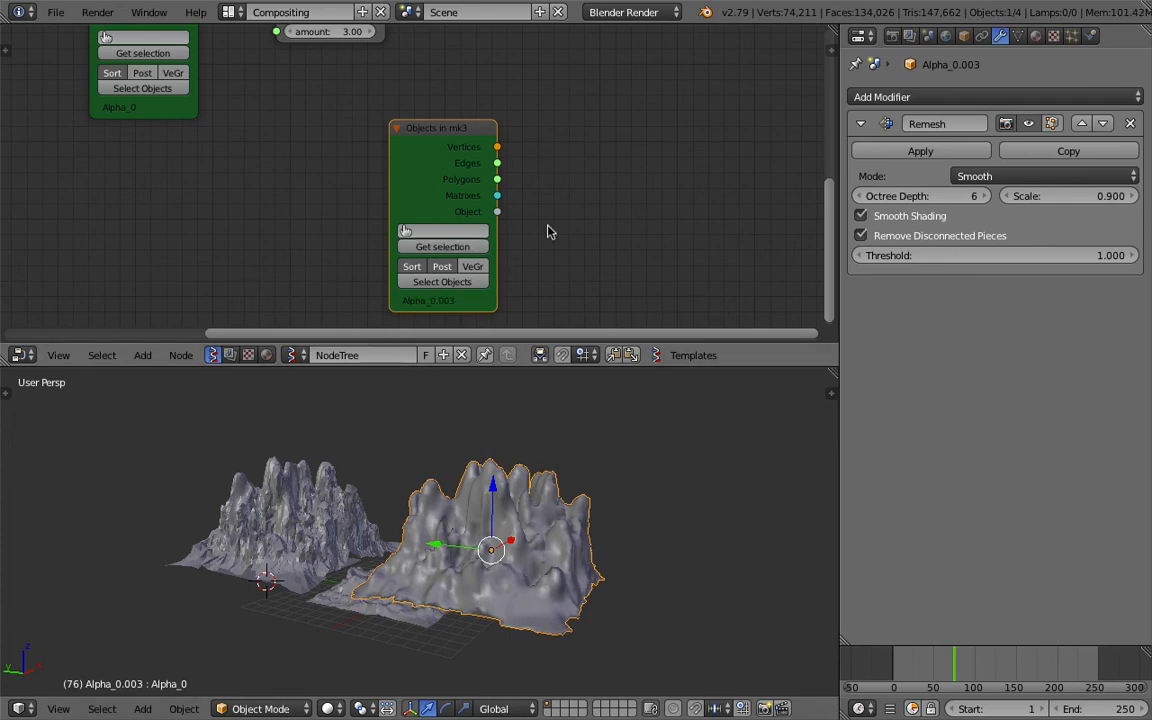
text(bmes)
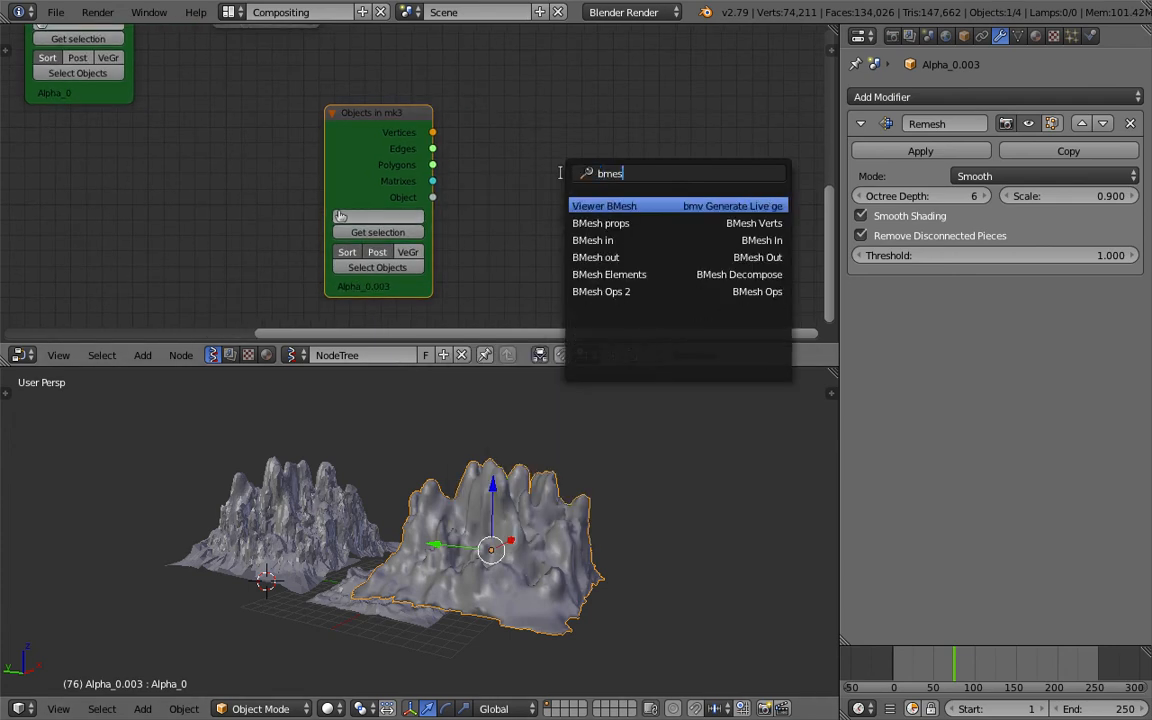
click(604, 204)
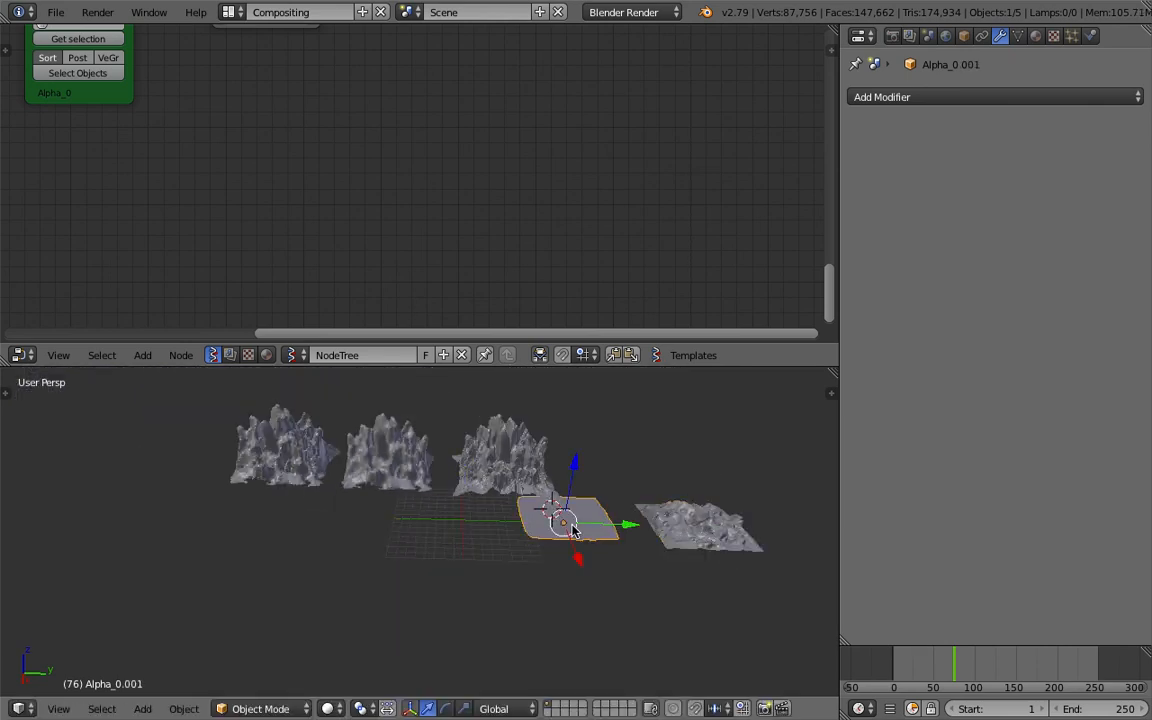
- Select the remeshed copy Alpha_0.003 and set its Remesh modifier mode to Blocks
drag(564, 520, 430, 524)
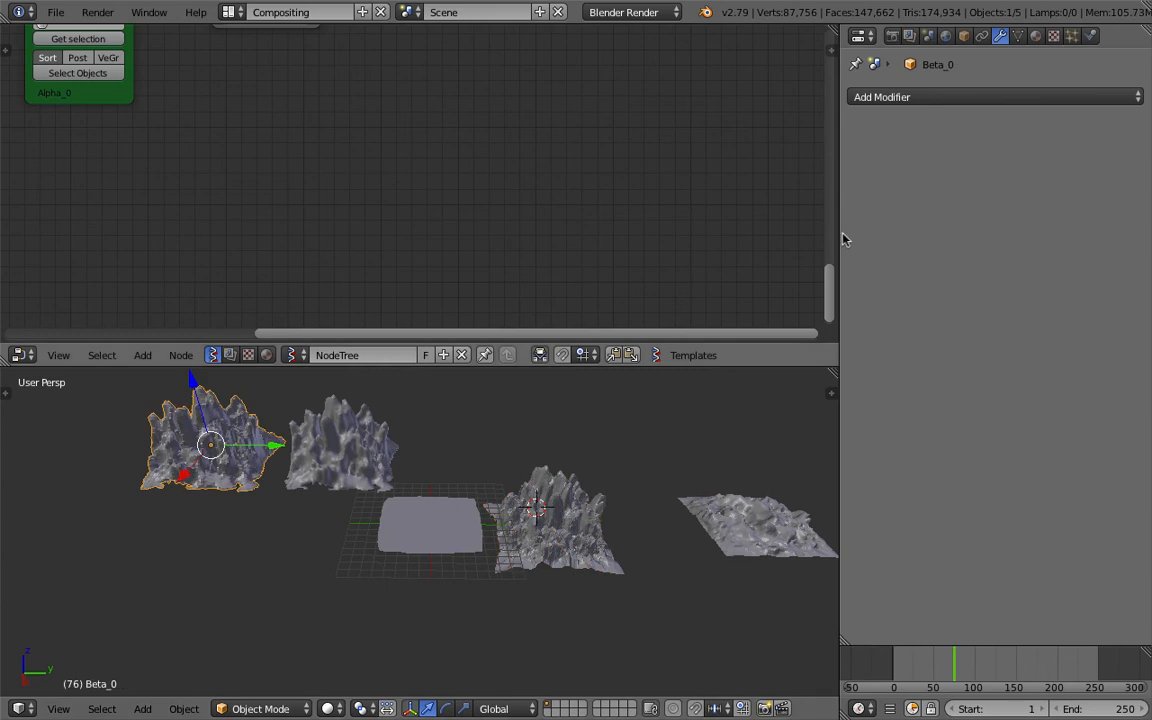
click(340, 450)
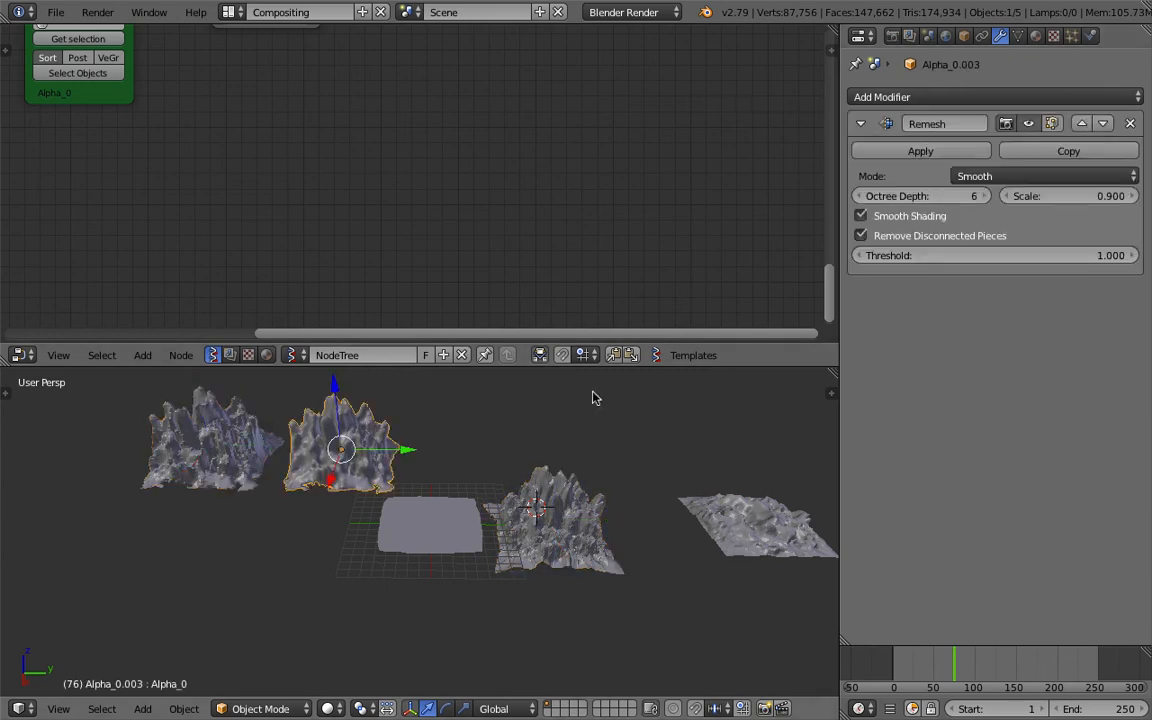
click(1040, 176)
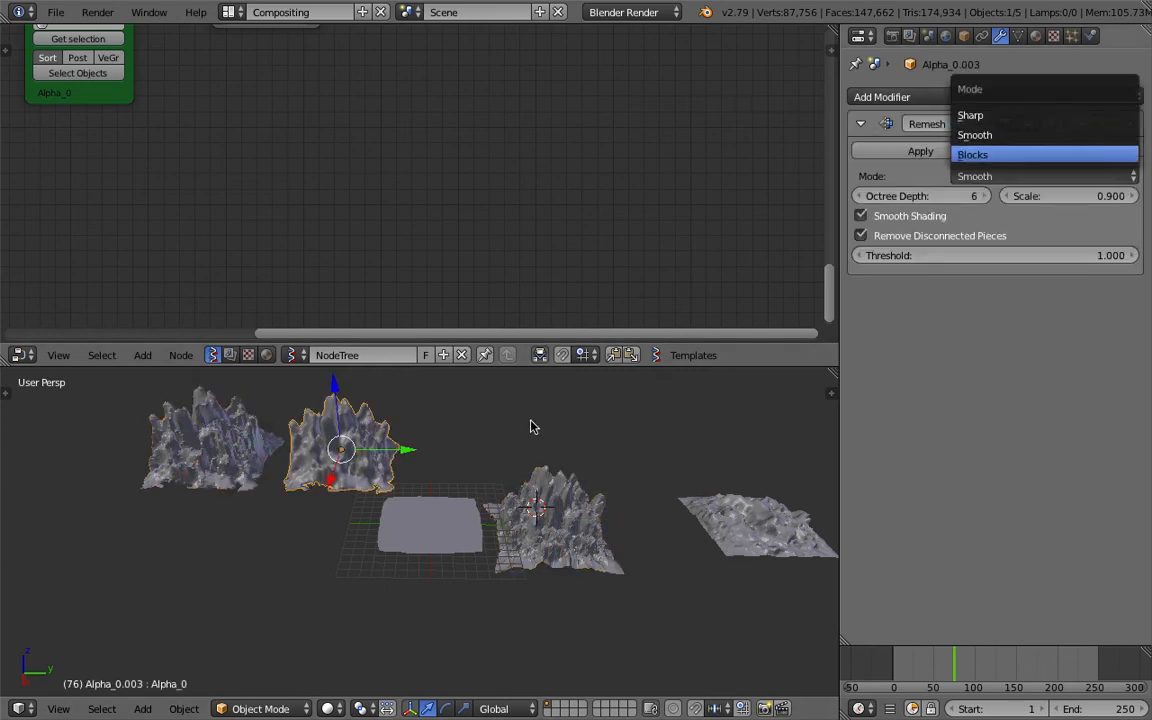
click(972, 154)
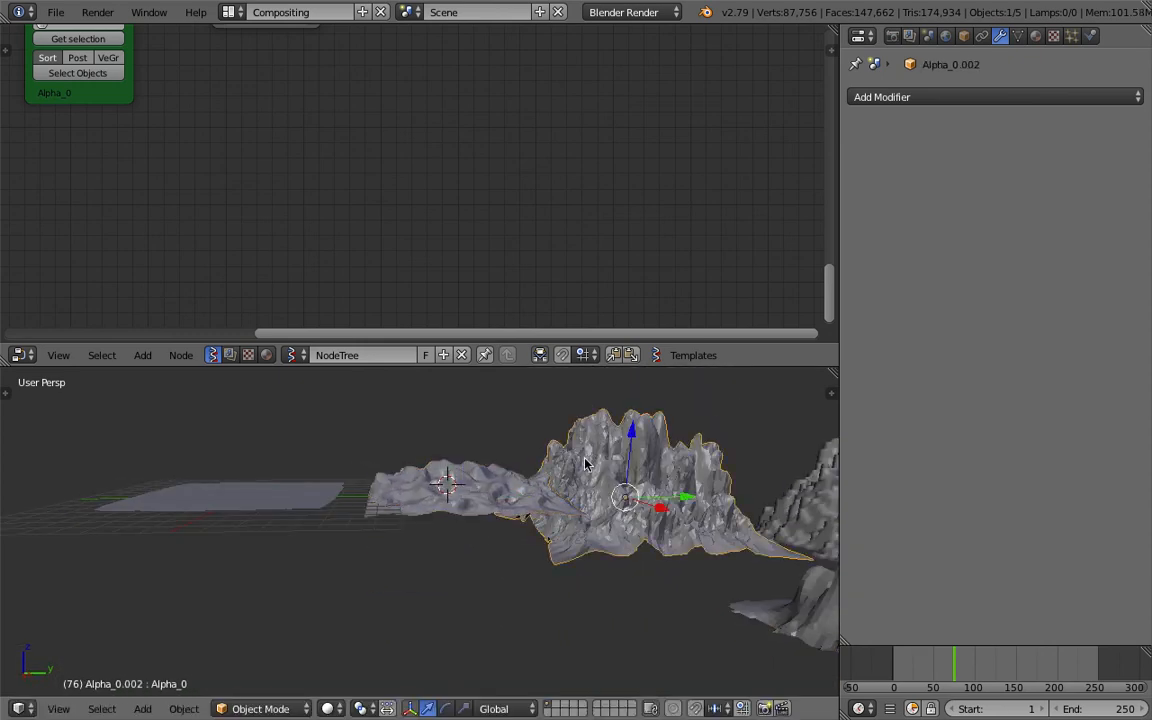
- Untick Smooth Shading on the Remesh modifier so the blocky mountain shows flat faces
drag(620, 500, 490, 476)
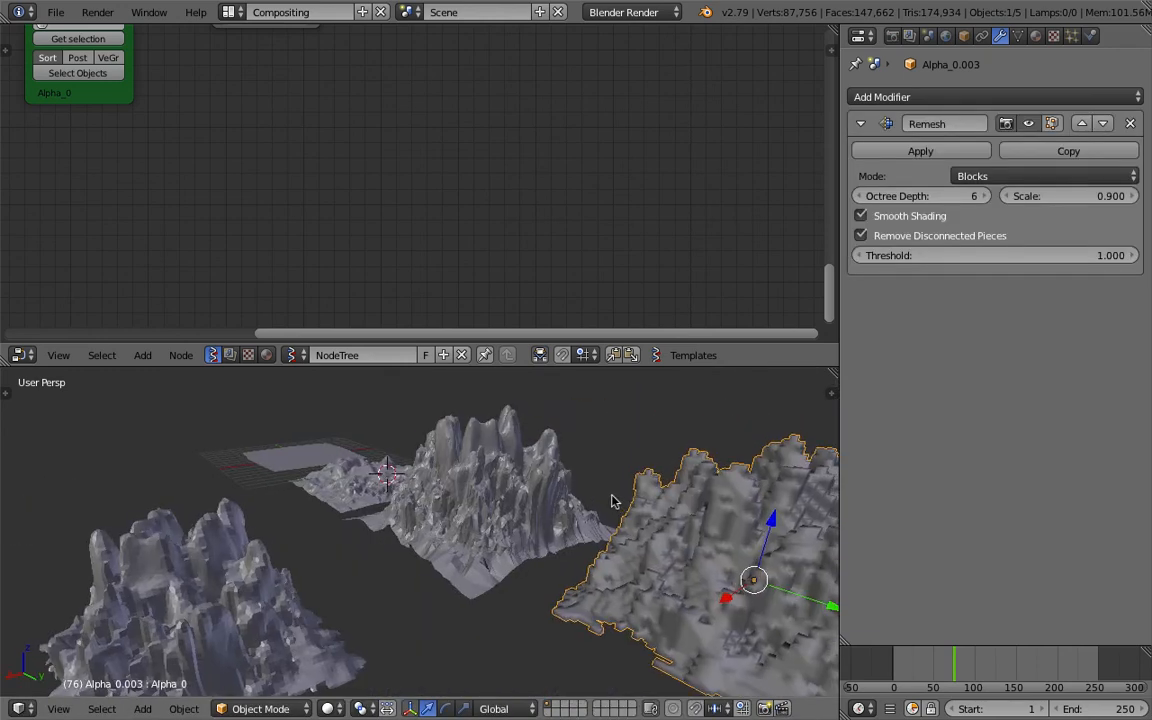
click(860, 216)
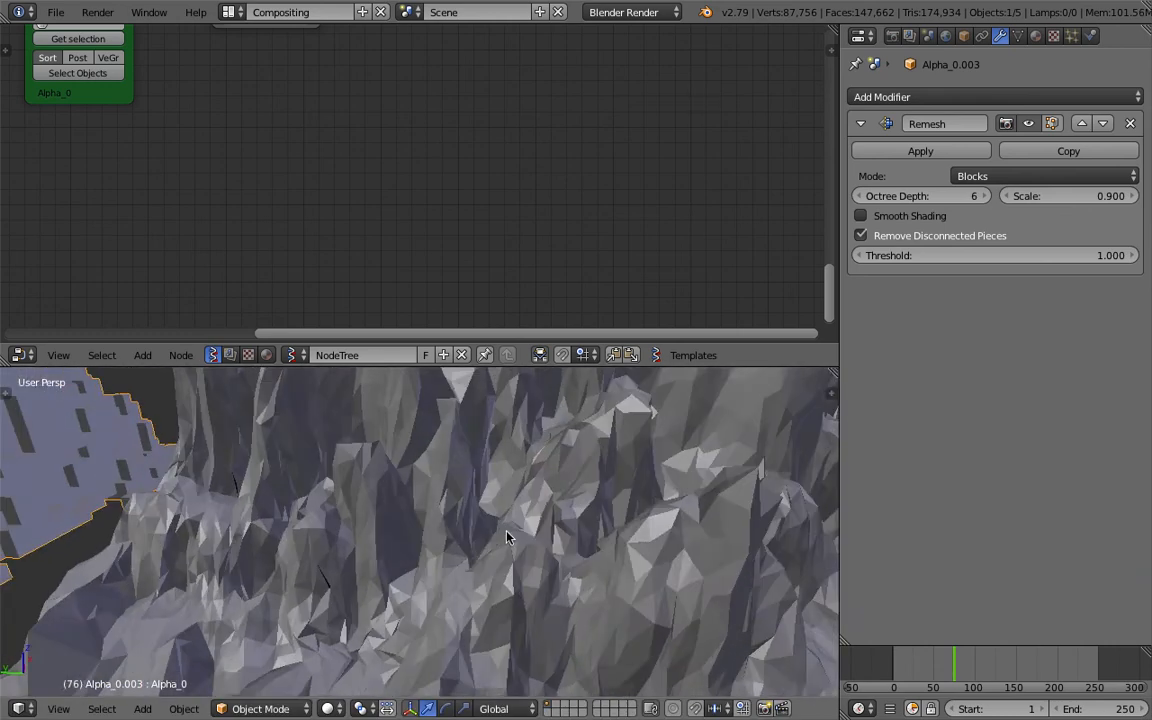
drag(500, 540, 350, 620)
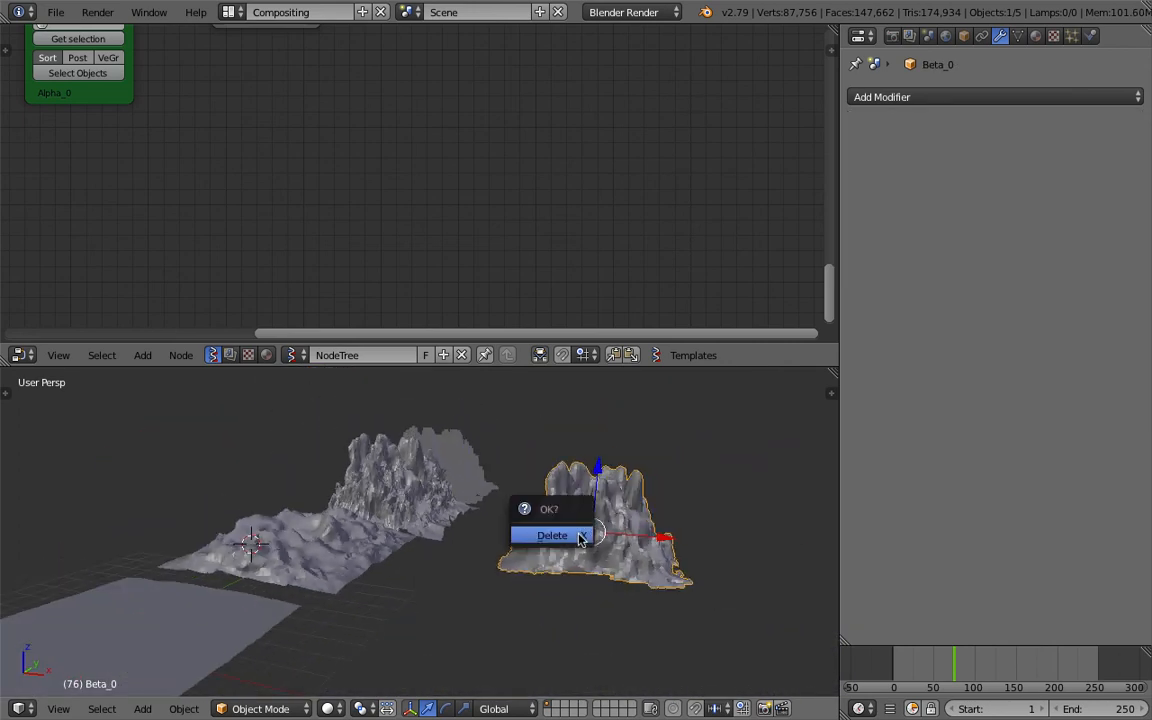
- Confirm deleting Beta_0, leaving four terrain objects in the scene
click(552, 536)
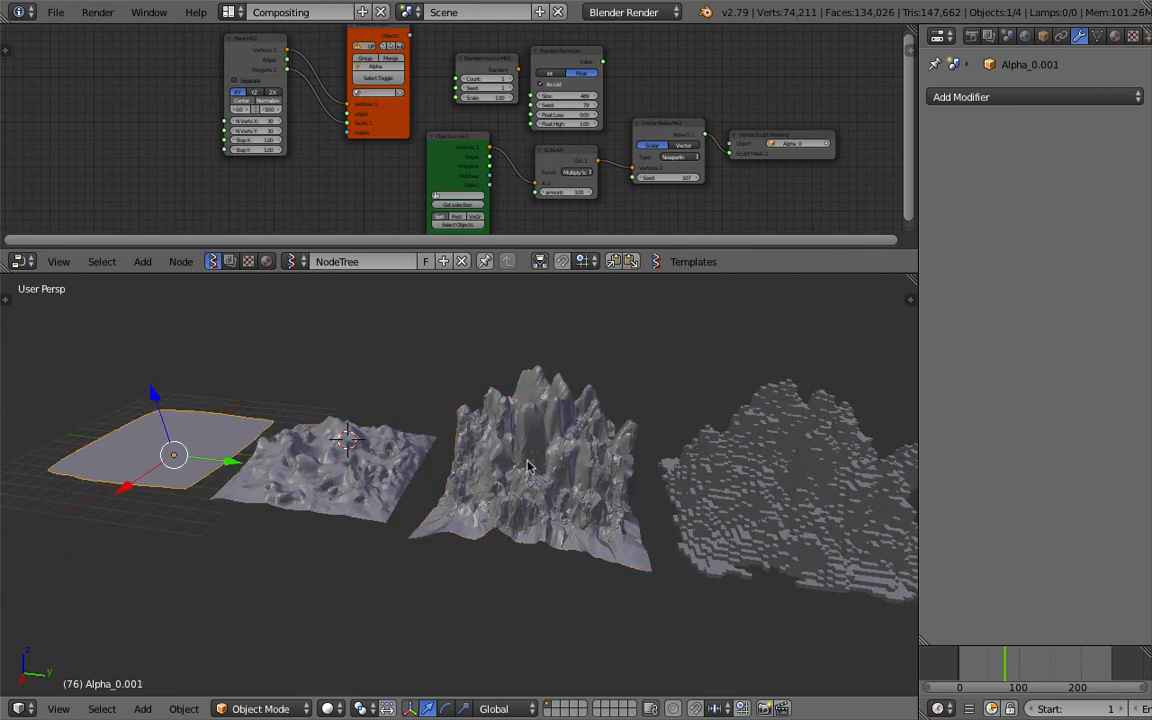
- Select blocky Alpha_0.003 to confirm Remesh Blocks, octree depth 6, scale 0.9
click(790, 496)
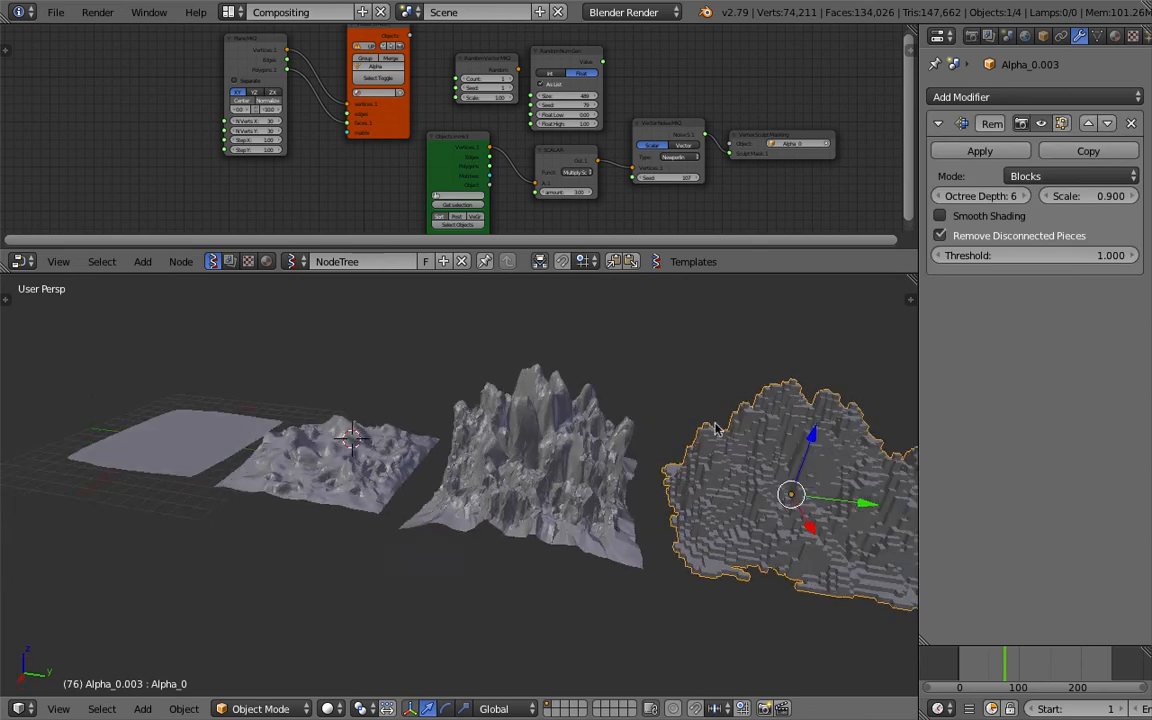